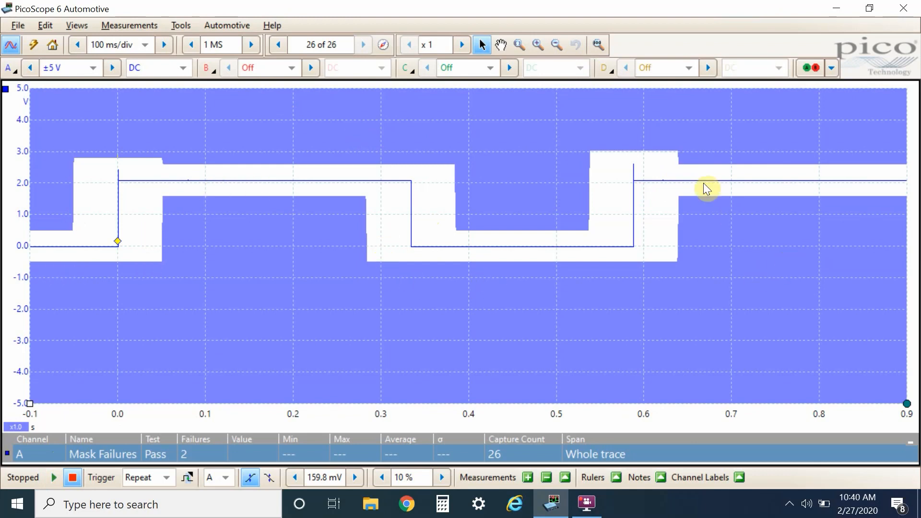
pyautogui.moveTo(868, 188)
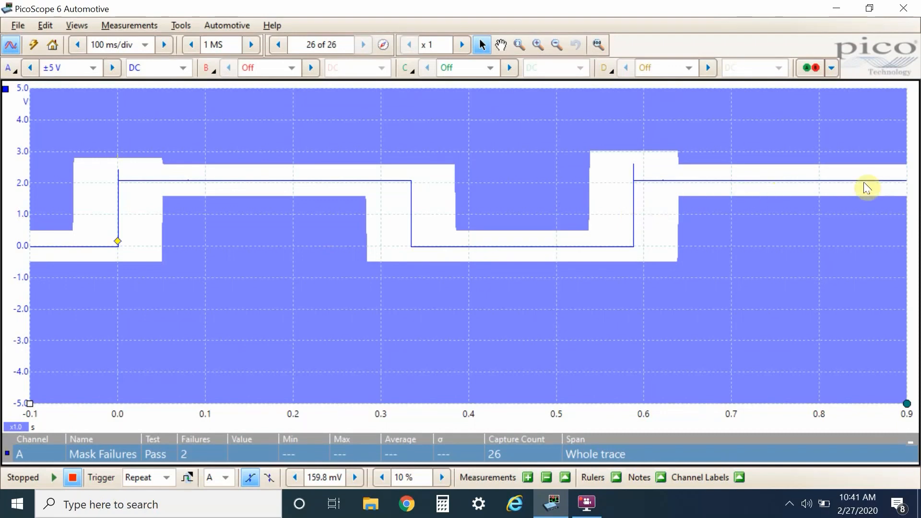
pyautogui.moveTo(34, 357)
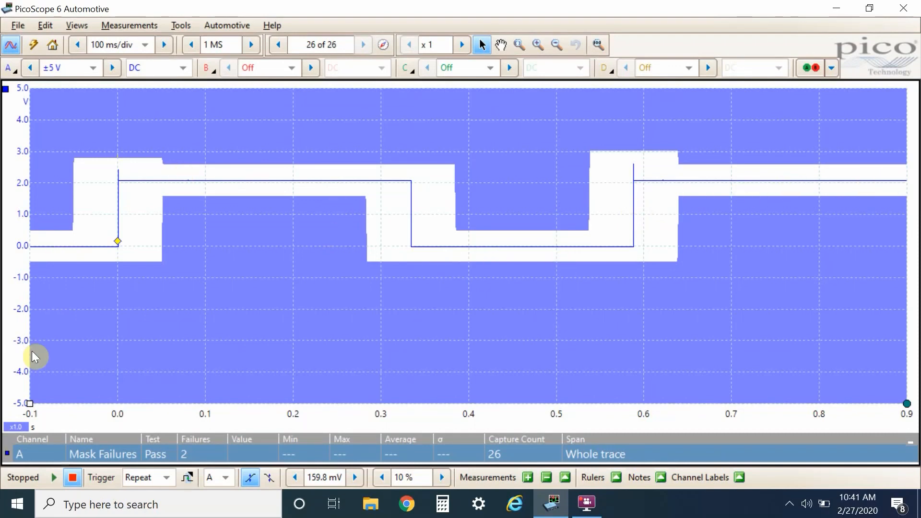
# Resume capture, then stop it at 37 waveforms with three channel A mask failures
pyautogui.click(53, 478)
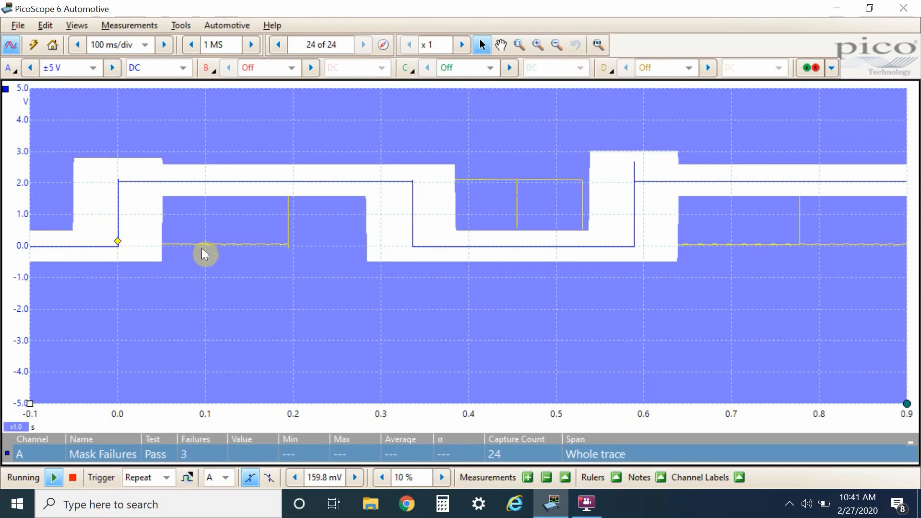
pyautogui.moveTo(102, 398)
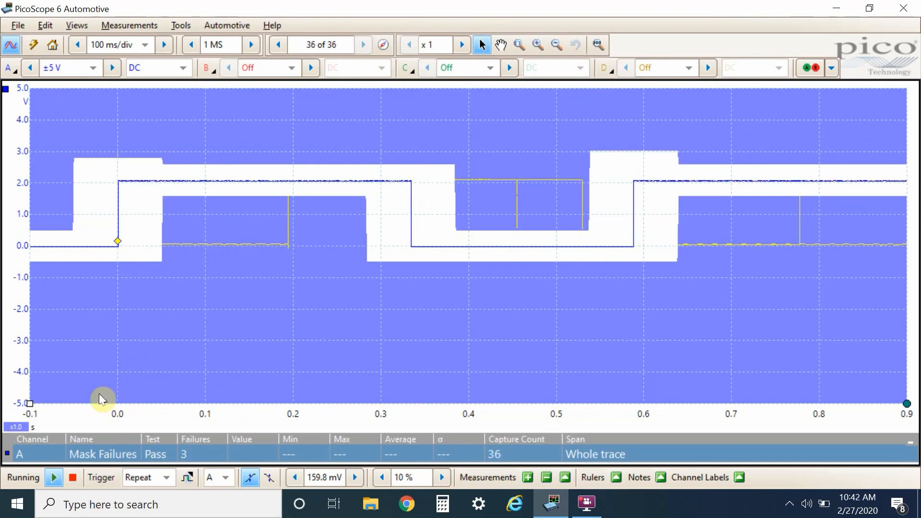
pyautogui.click(73, 477)
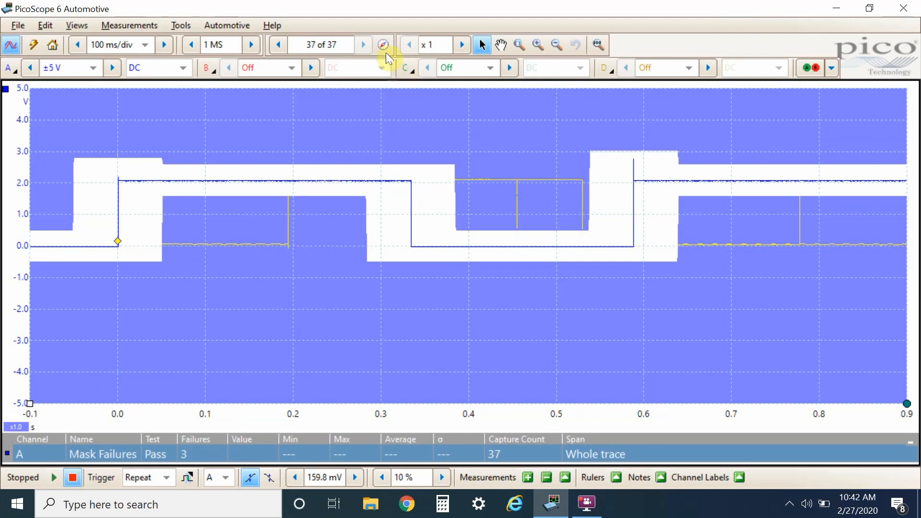
# Filter the Buffer Navigator to show only 'Mask fails on Channel A'
pyautogui.click(382, 45)
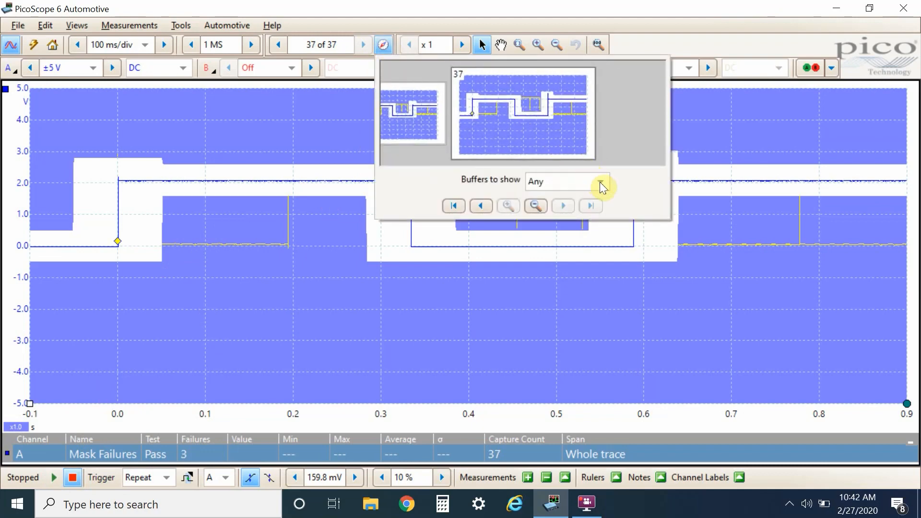
pyautogui.click(600, 181)
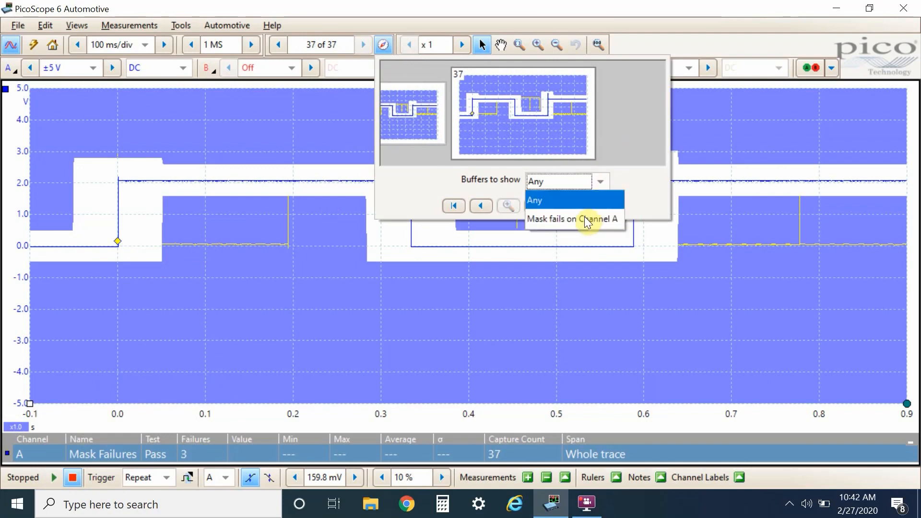
pyautogui.click(571, 218)
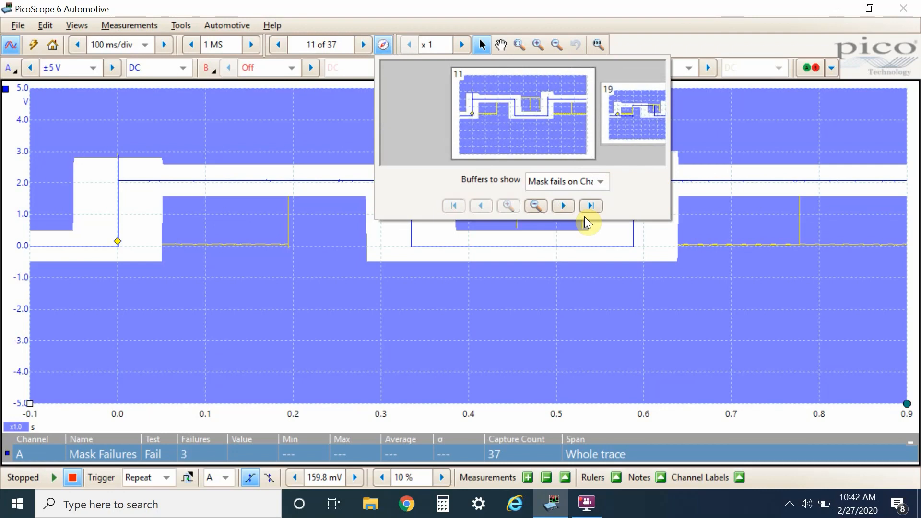
pyautogui.moveTo(481, 88)
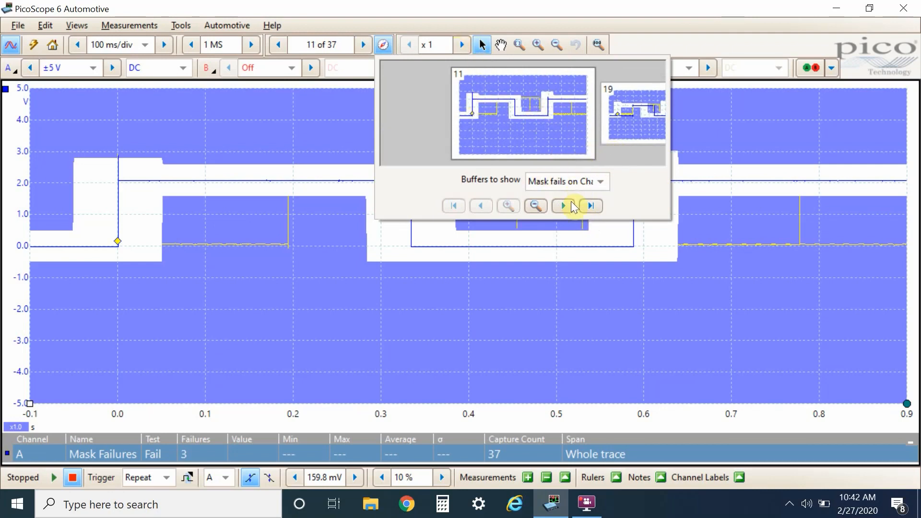
# Step forward to failing buffer 20, then back to buffer 19 of 37
pyautogui.click(561, 205)
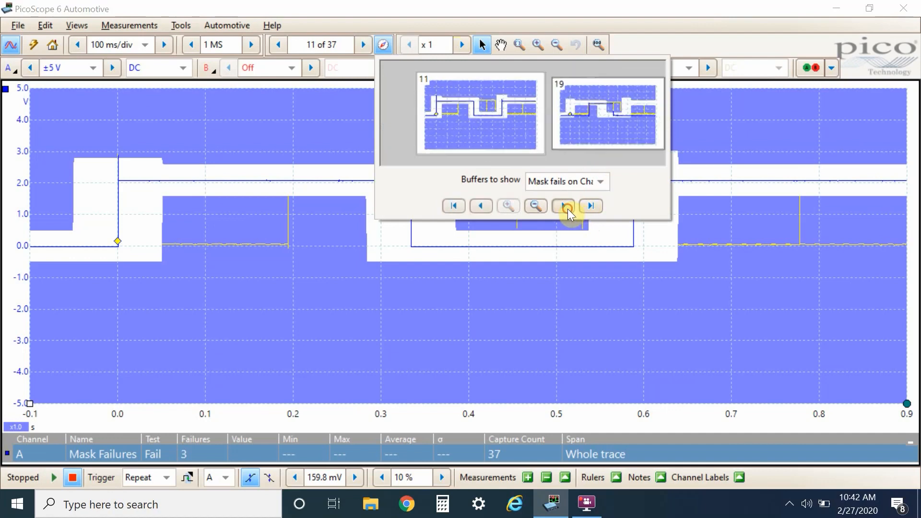
pyautogui.click(562, 205)
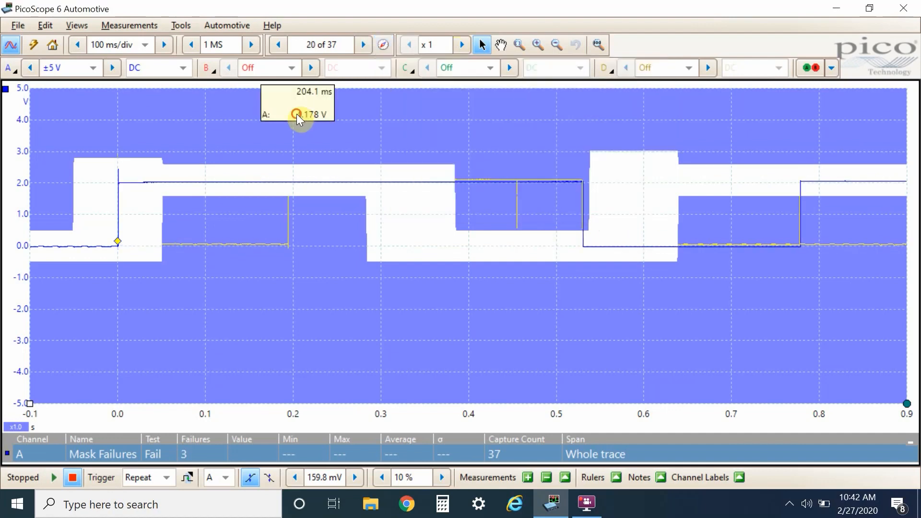
pyautogui.moveTo(138, 182)
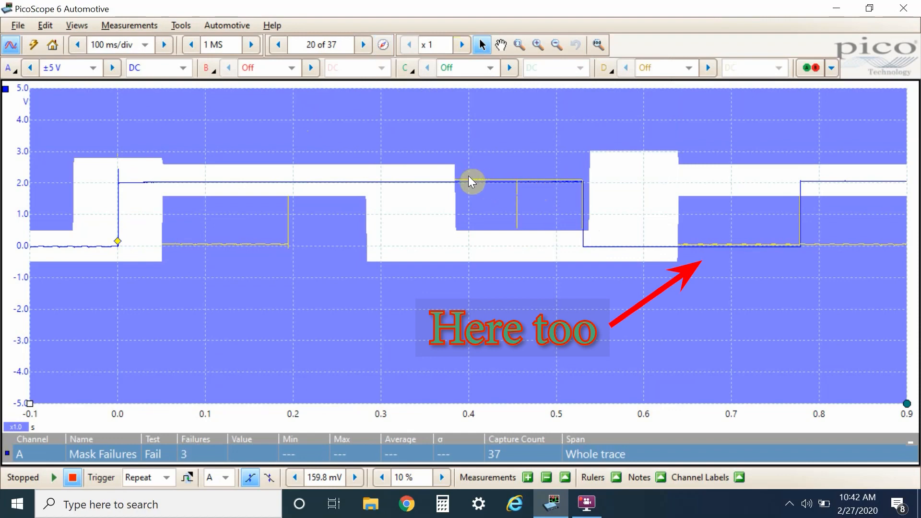
pyautogui.moveTo(590, 232)
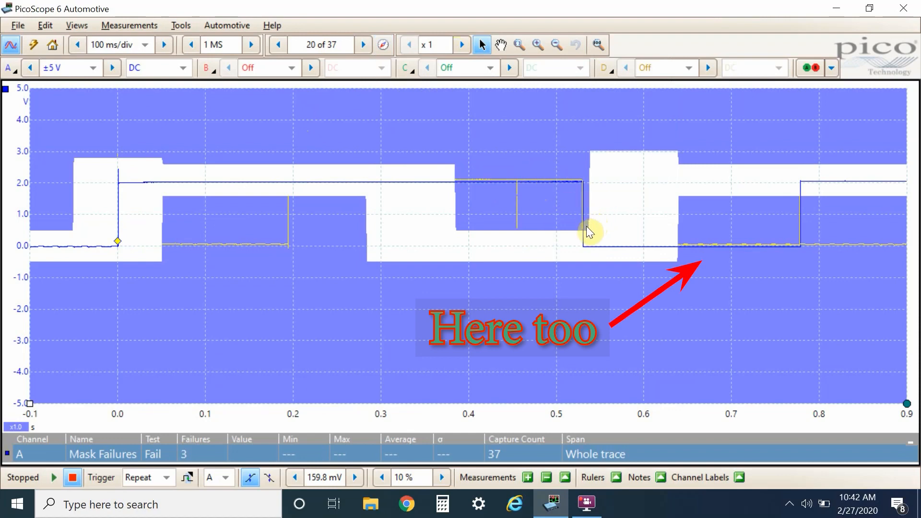
pyautogui.click(382, 44)
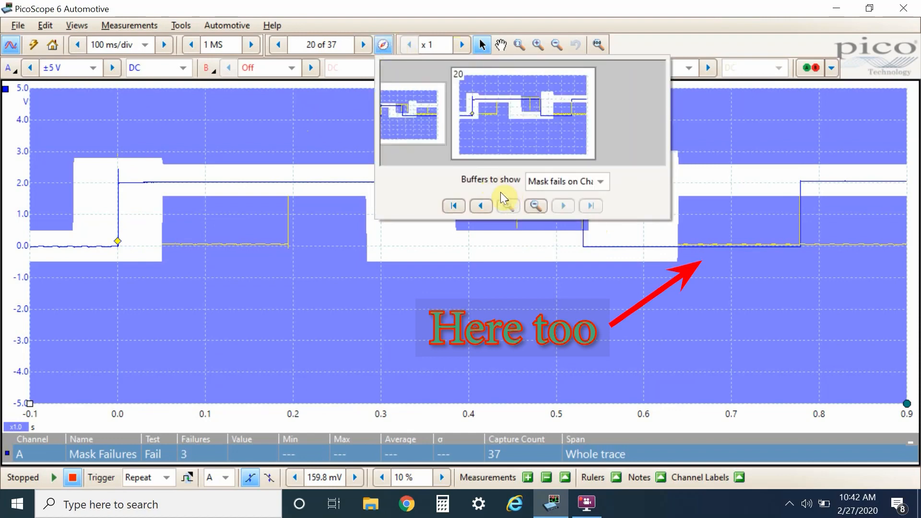
pyautogui.click(479, 206)
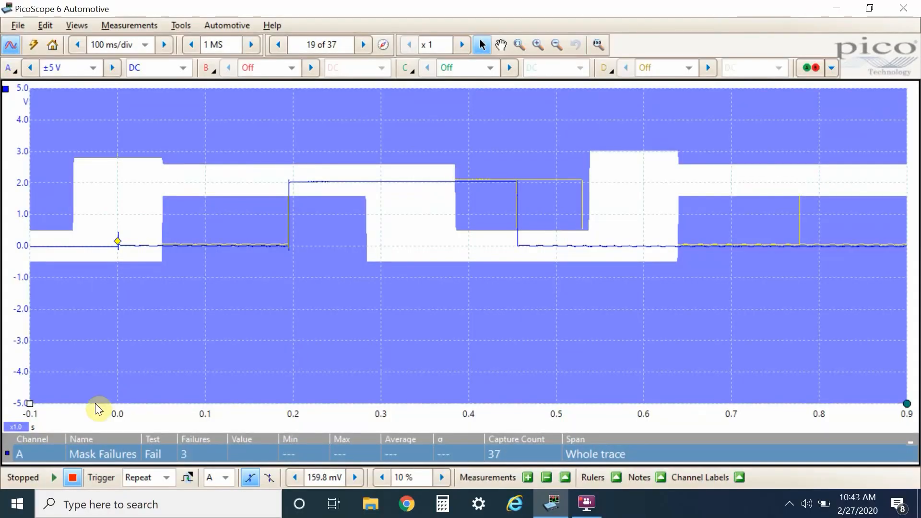
# Restart capture and dismiss the Add Masks library with OK, leaving channel A unmasked
pyautogui.click(53, 476)
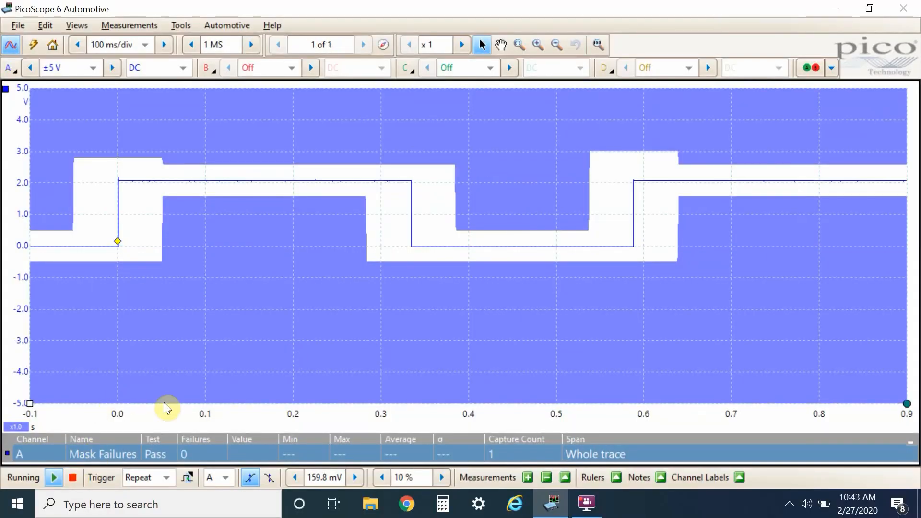
pyautogui.click(180, 25)
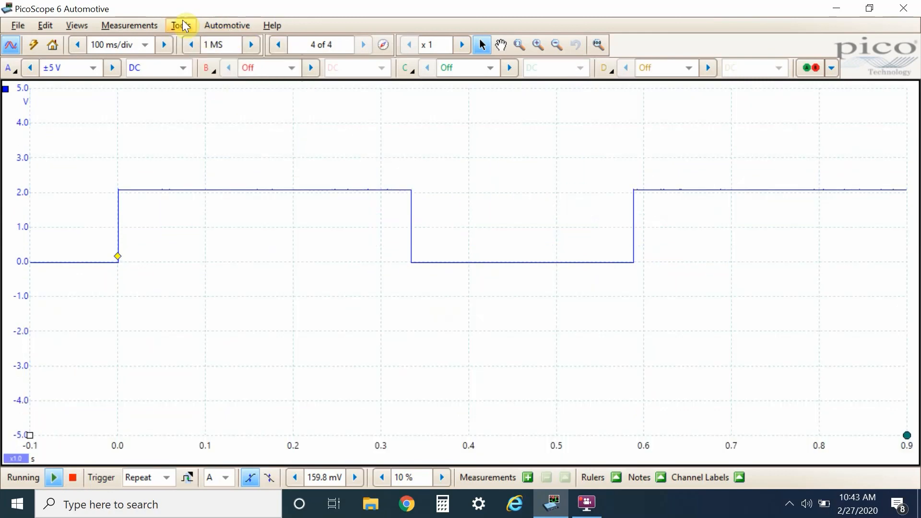
pyautogui.click(180, 26)
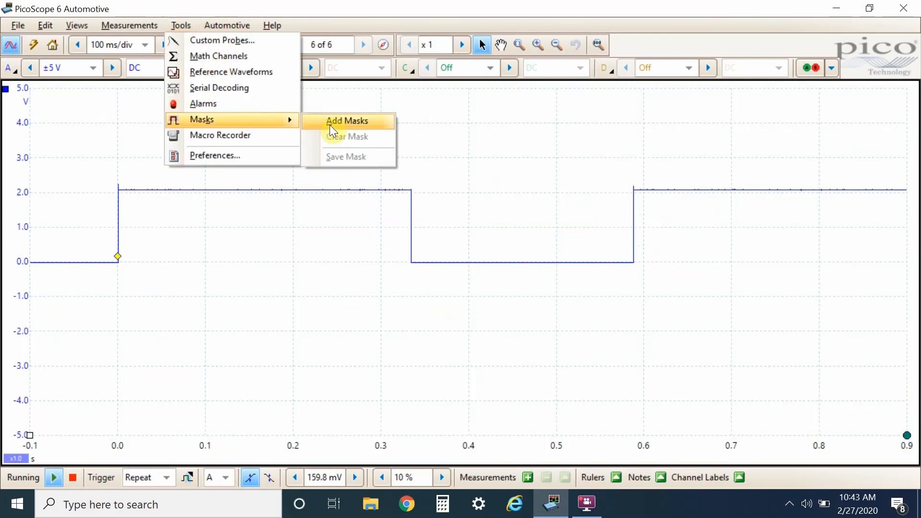
pyautogui.click(347, 120)
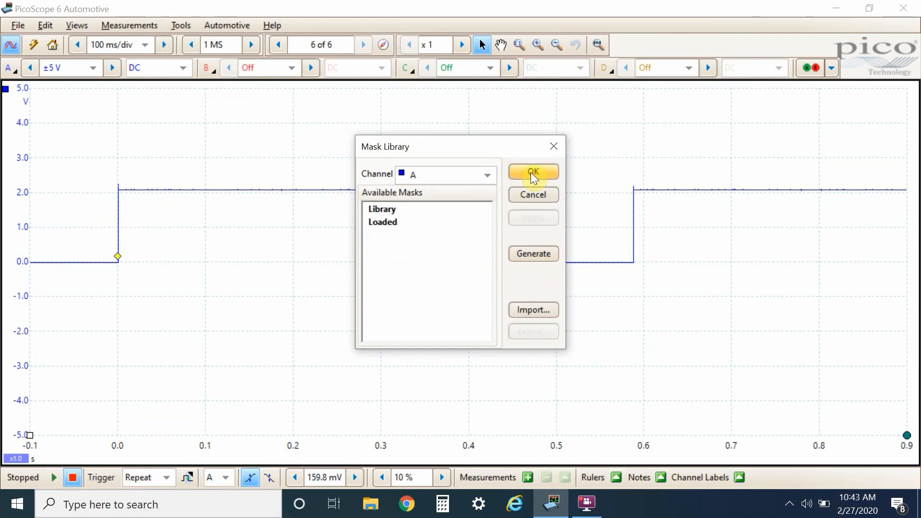
pyautogui.click(532, 172)
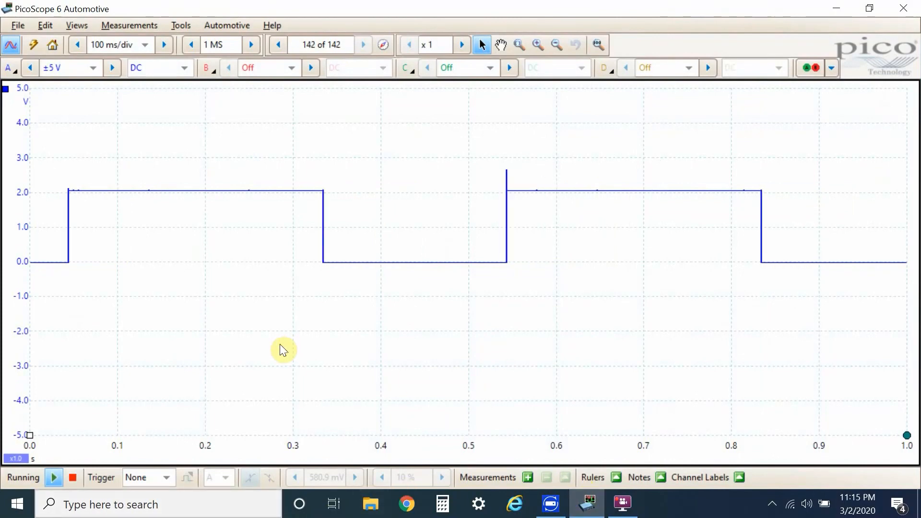
# Stop capture and place time rulers on the pulse's rising and falling edges
pyautogui.click(73, 476)
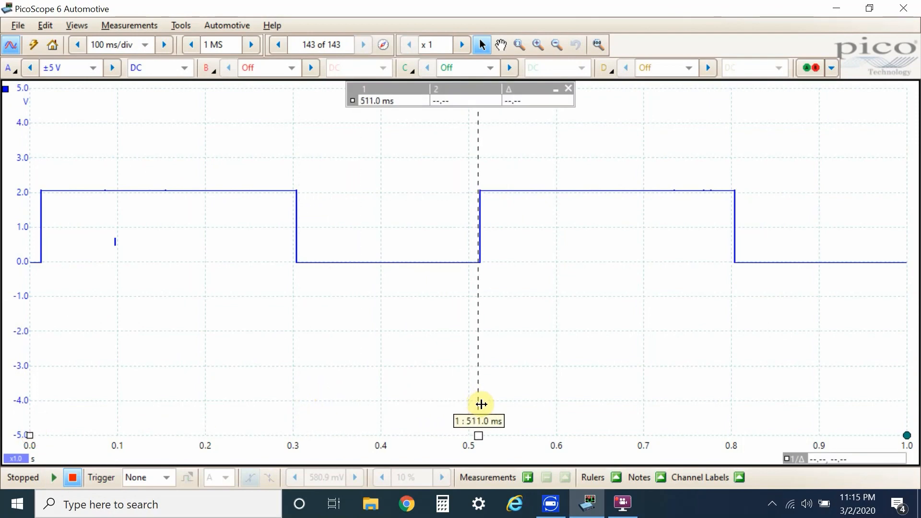
pyautogui.moveTo(480, 403); pyautogui.dragTo(482, 406)
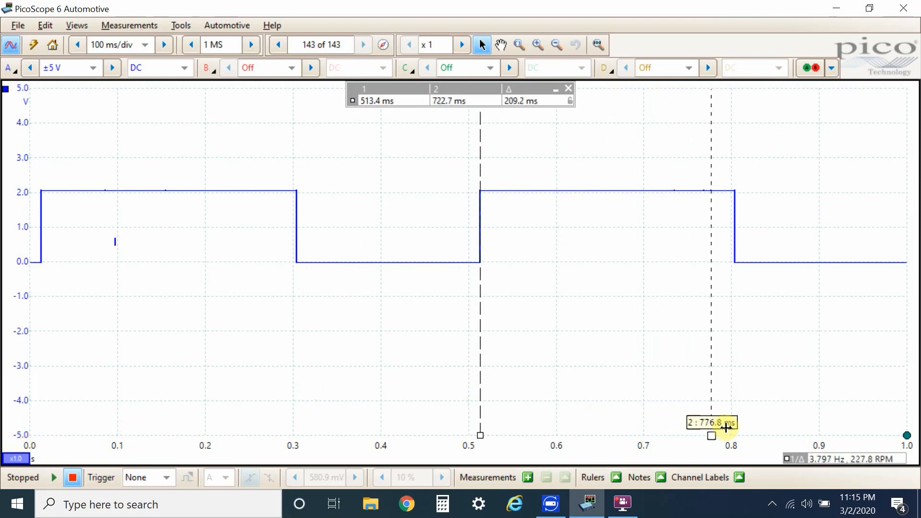
pyautogui.moveTo(710, 434); pyautogui.dragTo(734, 434)
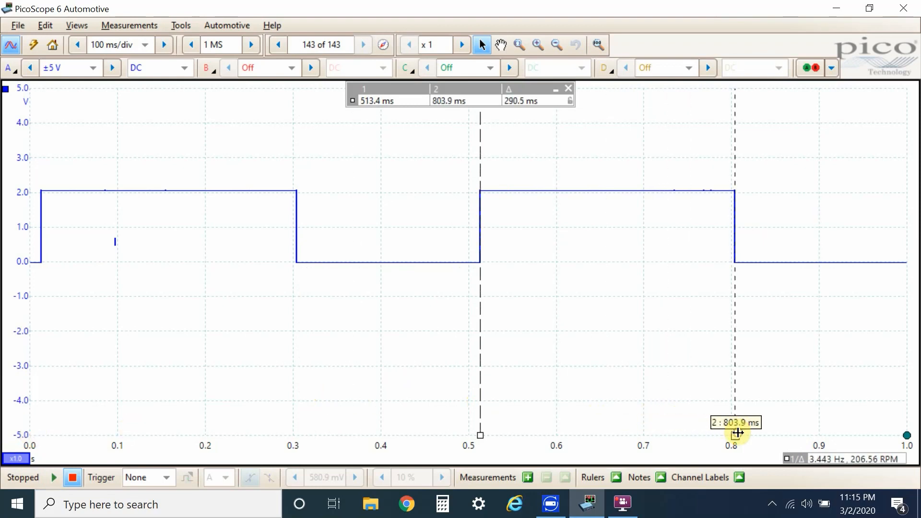
pyautogui.moveTo(544, 145)
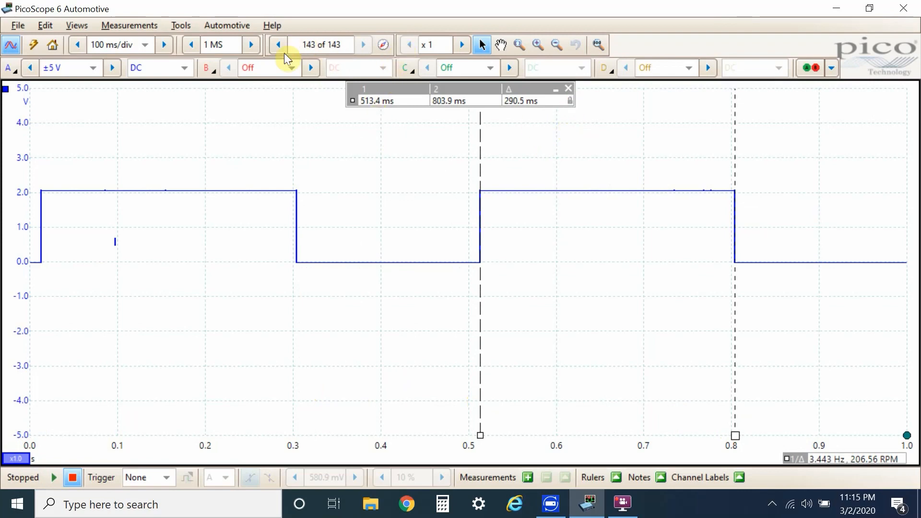
# Step back to earlier waveforms, reposition the rulers, then drag them off the graph
pyautogui.click(278, 45)
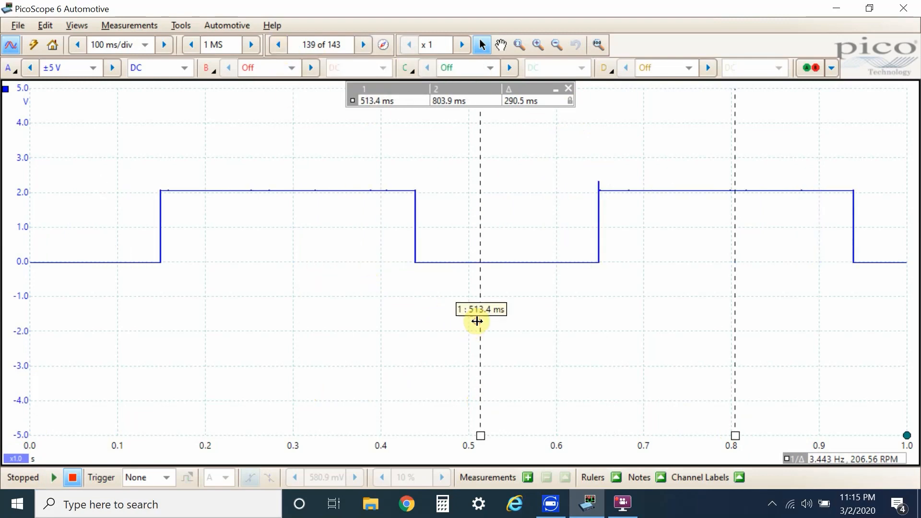
pyautogui.moveTo(478, 322); pyautogui.dragTo(163, 276)
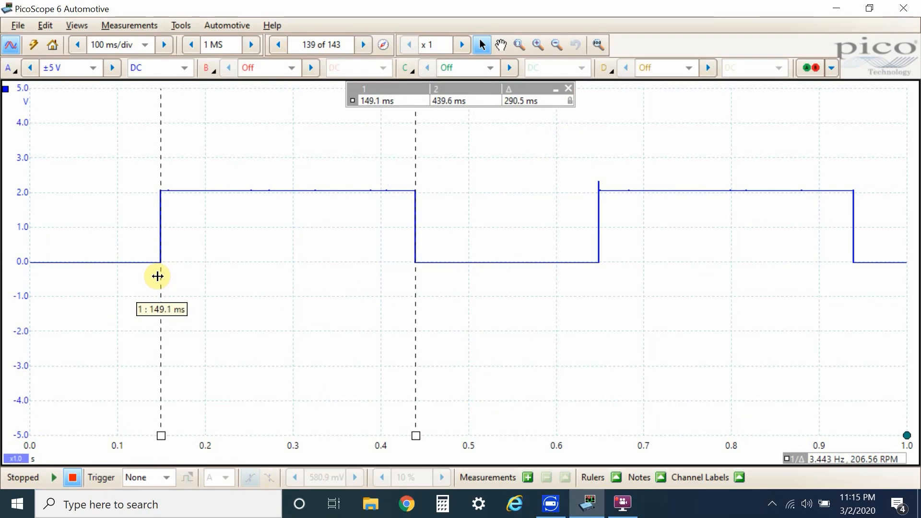
pyautogui.moveTo(157, 276); pyautogui.dragTo(596, 308)
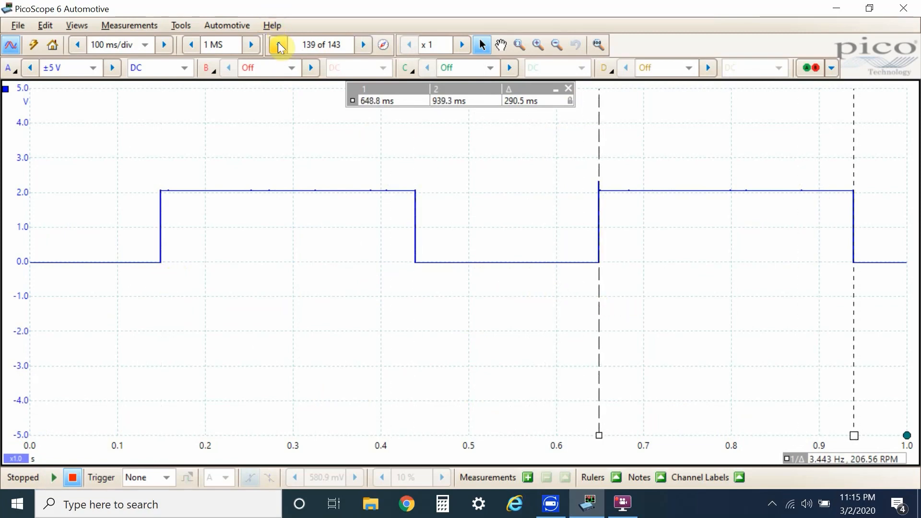
pyautogui.click(276, 45)
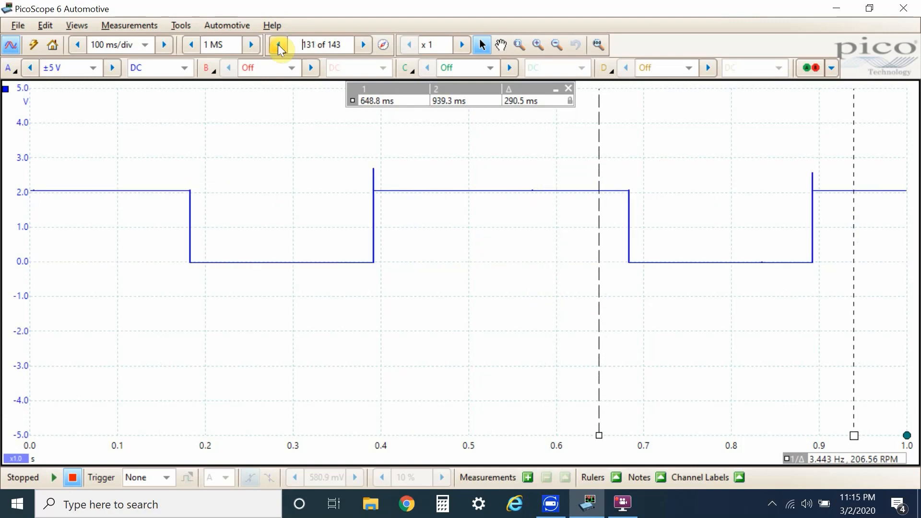
pyautogui.moveTo(598, 435); pyautogui.dragTo(466, 435)
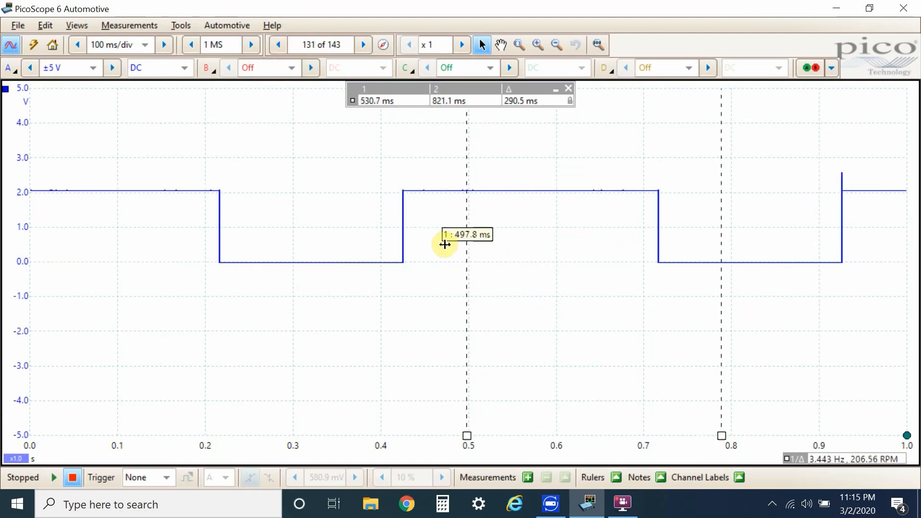
pyautogui.moveTo(466, 244); pyautogui.dragTo(404, 244)
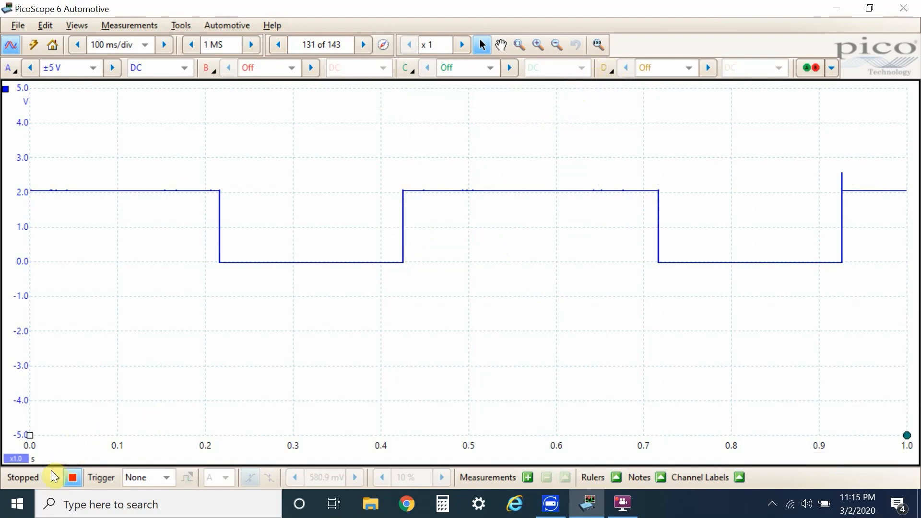
# Restart capture with Go, refreshing the channel A square wave continuously
pyautogui.click(53, 476)
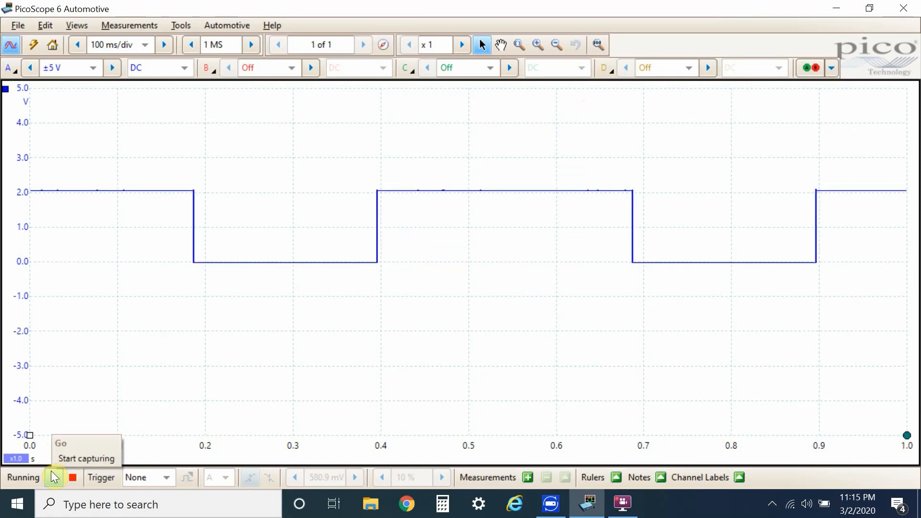
pyautogui.click(362, 45)
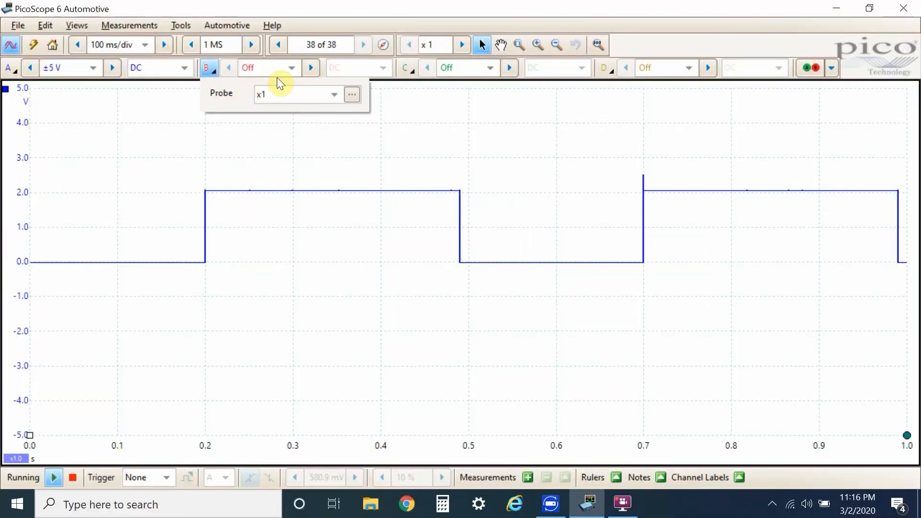
# Turn channel B on at ±20 V and set channel C's range to ±2 V
pyautogui.click(268, 67)
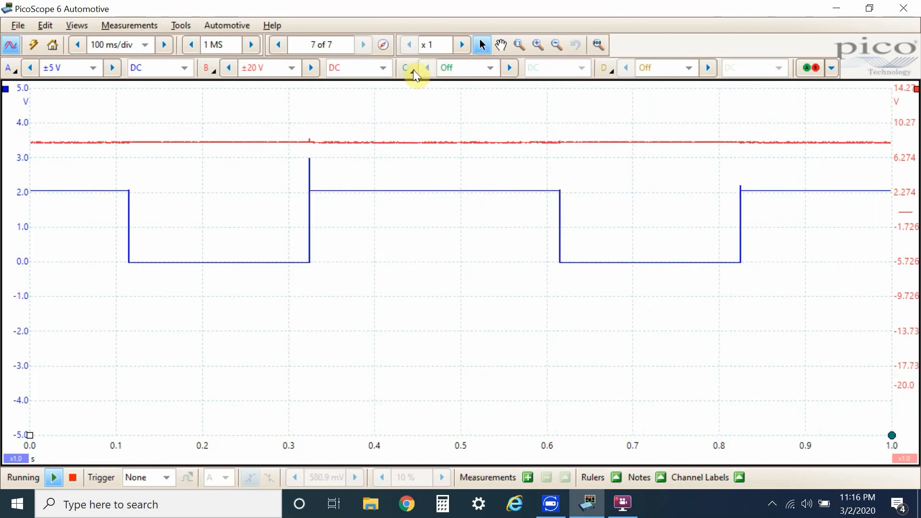
pyautogui.click(405, 68)
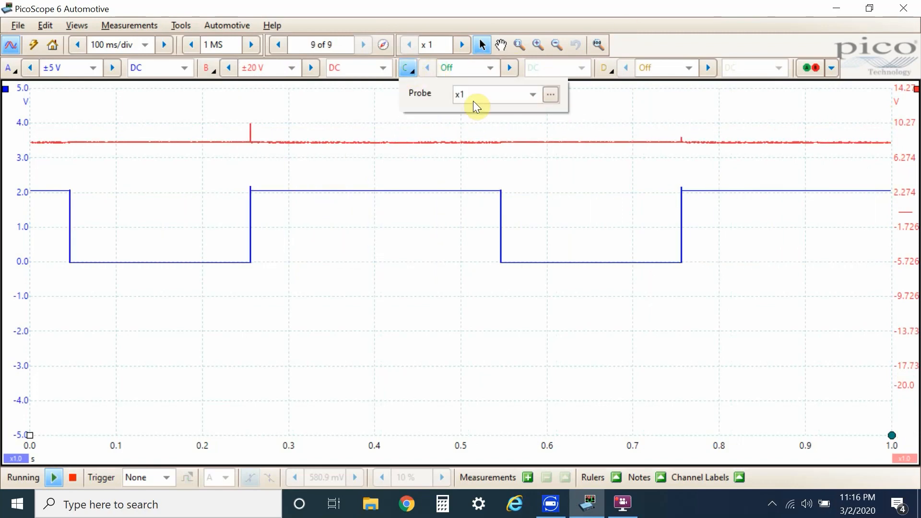
pyautogui.click(466, 67)
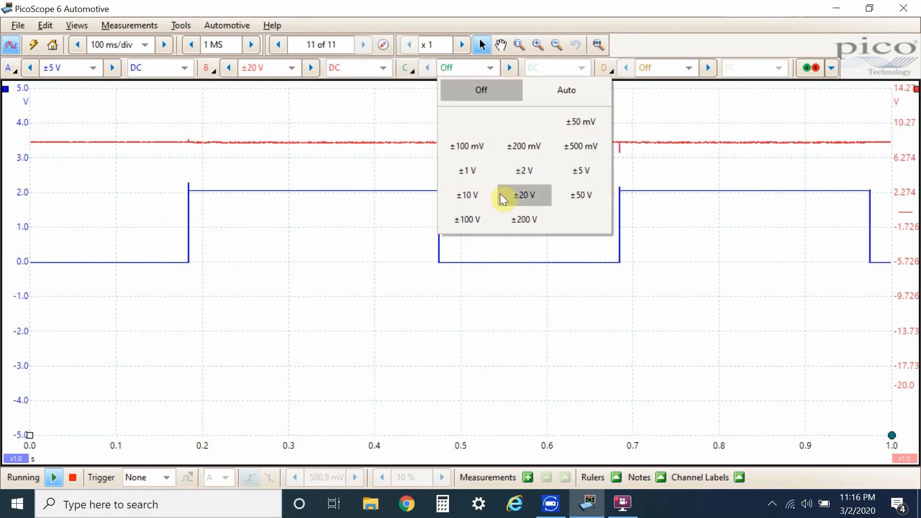
pyautogui.click(521, 170)
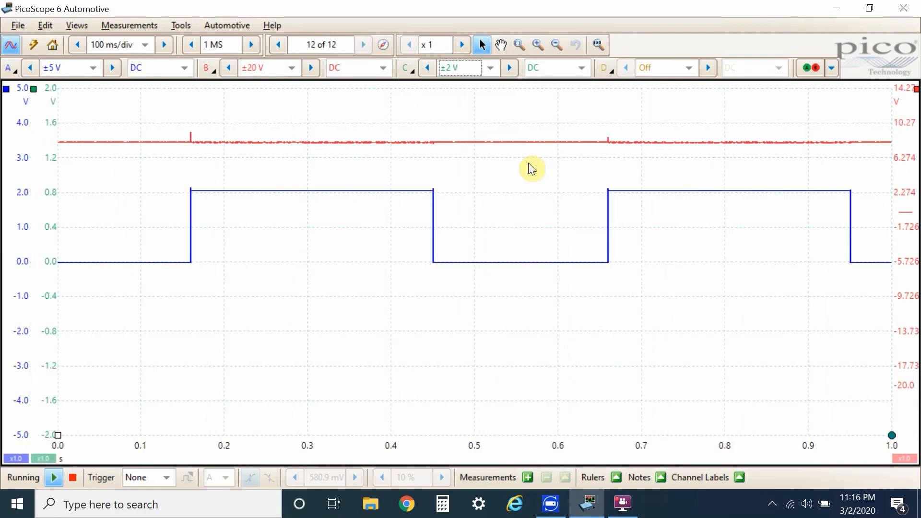
pyautogui.click(277, 44)
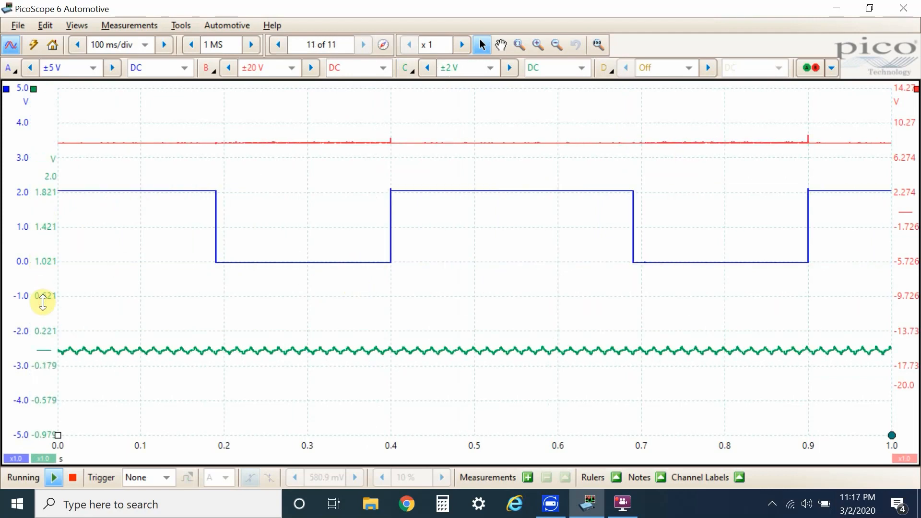
# Offset channel C's vertical axis so its green trace sits near the bottom
pyautogui.click(363, 44)
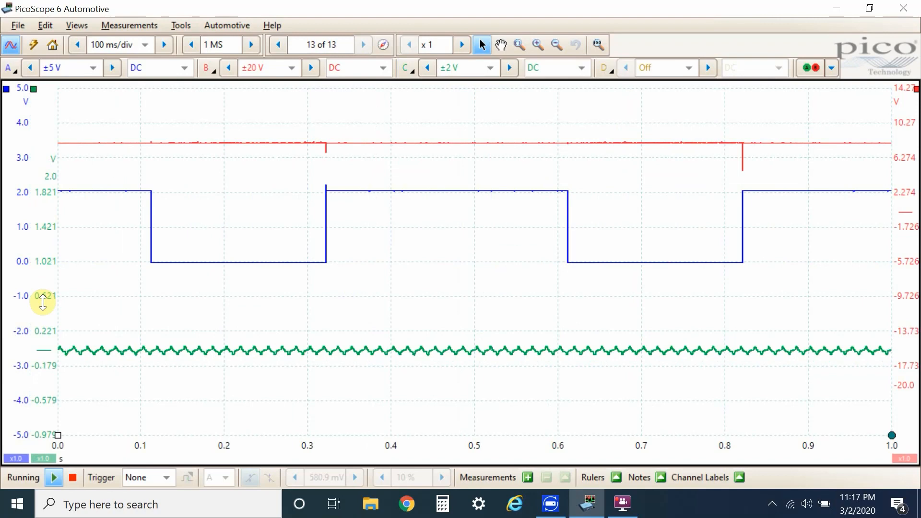
pyautogui.click(363, 44)
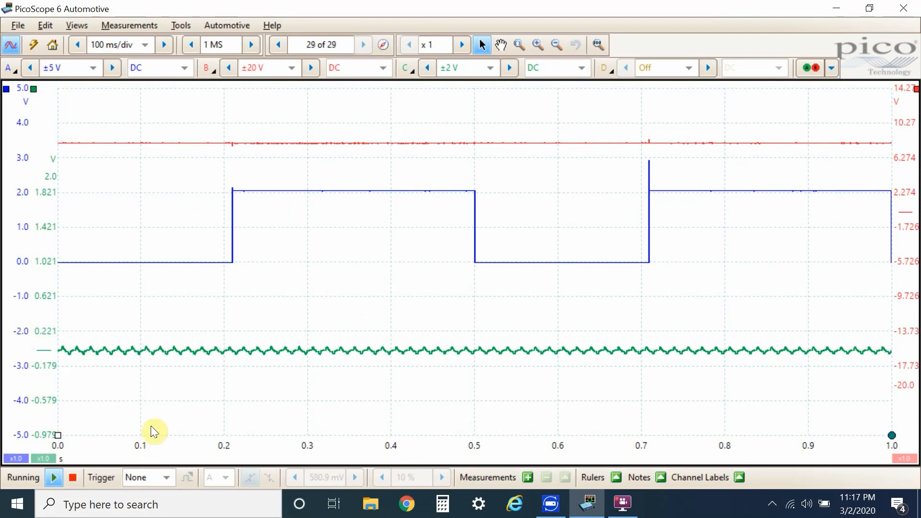
# Stop capture and step back in the Buffer Navigator to buffer 25 of 30
pyautogui.click(72, 476)
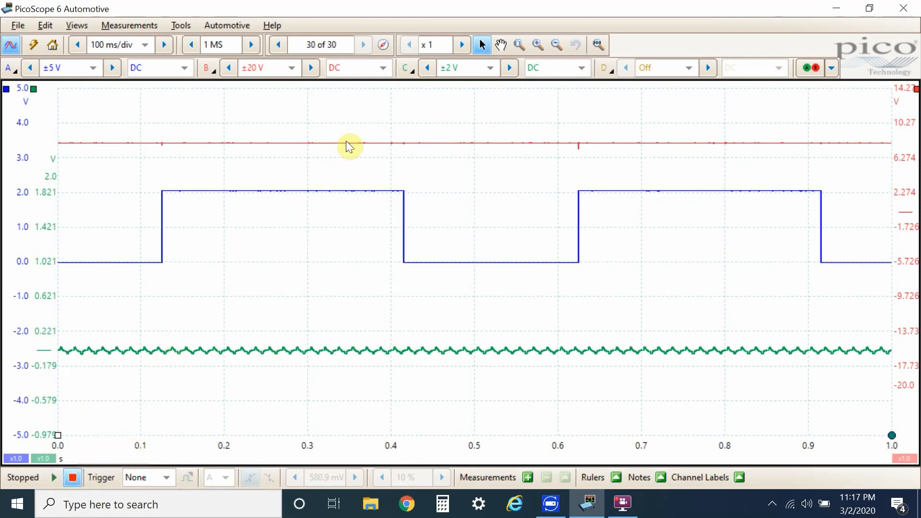
pyautogui.click(382, 44)
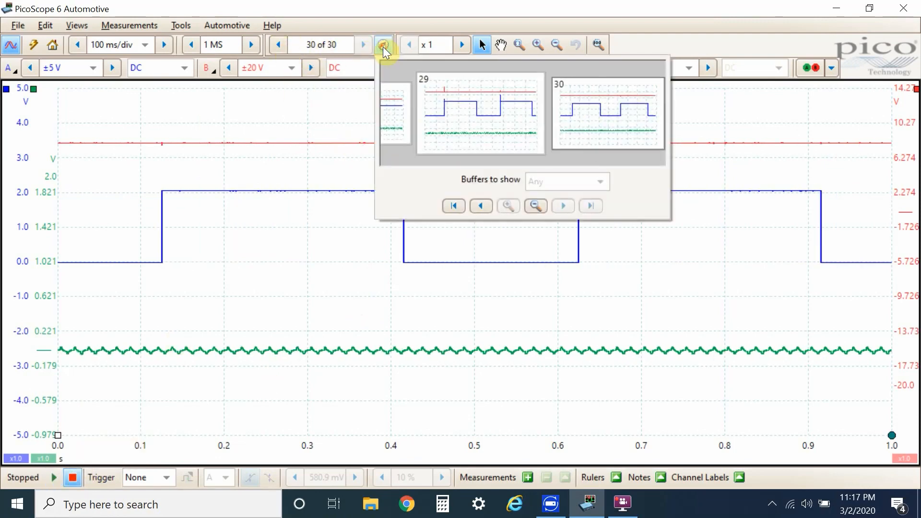
pyautogui.click(481, 206)
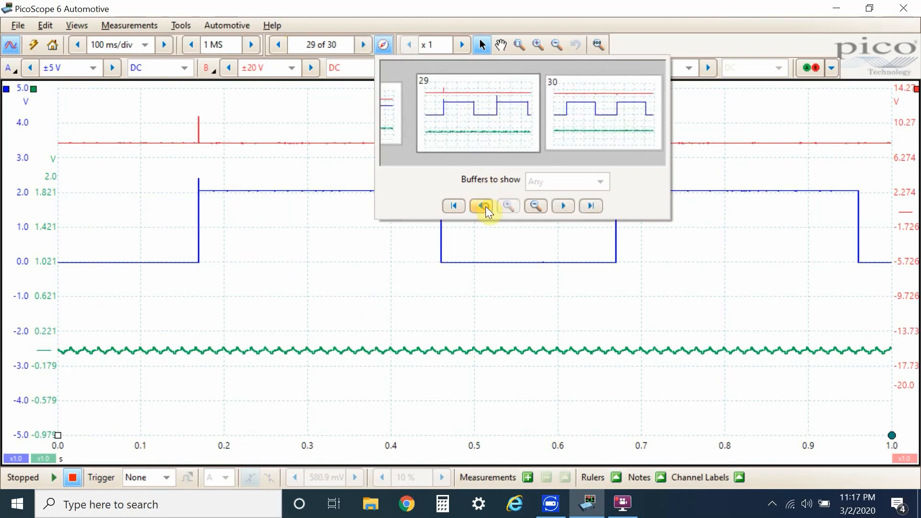
pyautogui.click(481, 206)
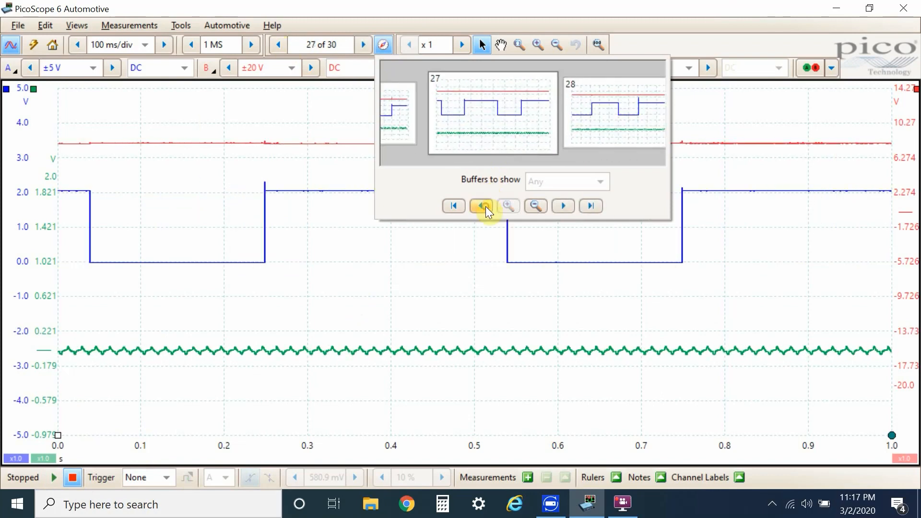
pyautogui.click(481, 205)
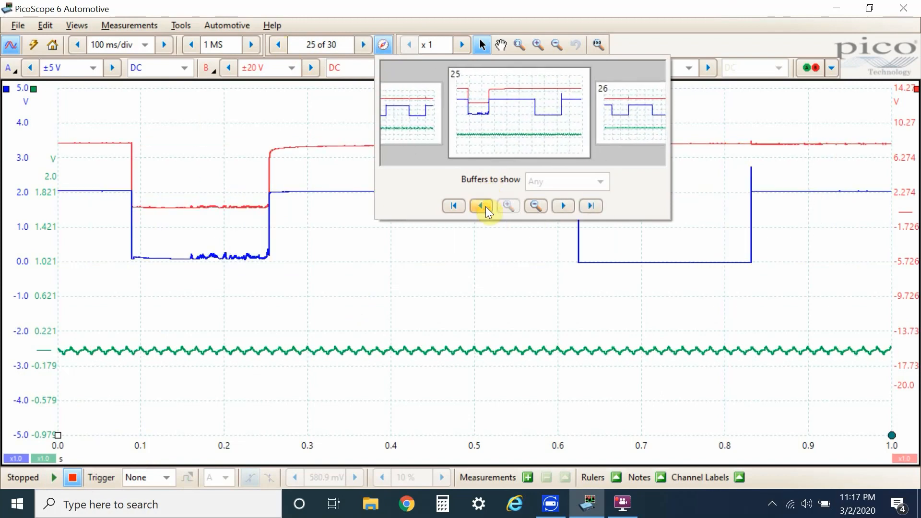
pyautogui.click(383, 44)
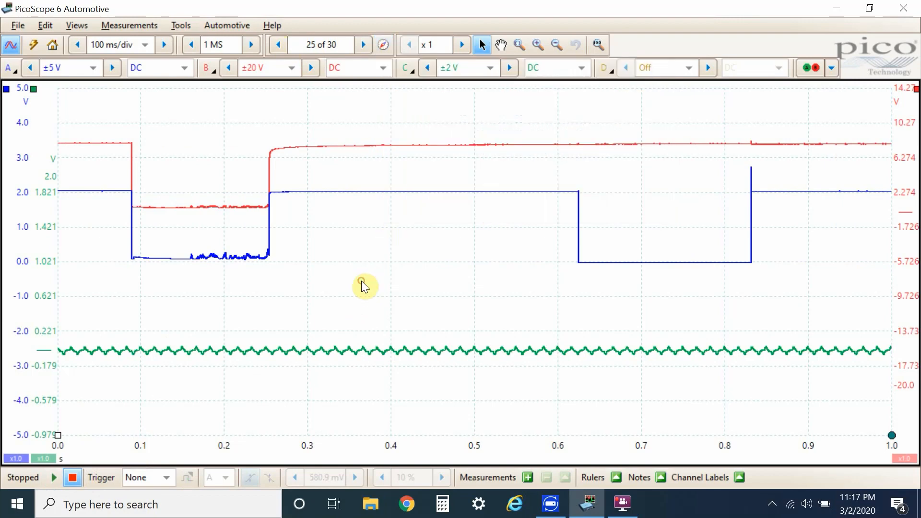
pyautogui.moveTo(273, 197)
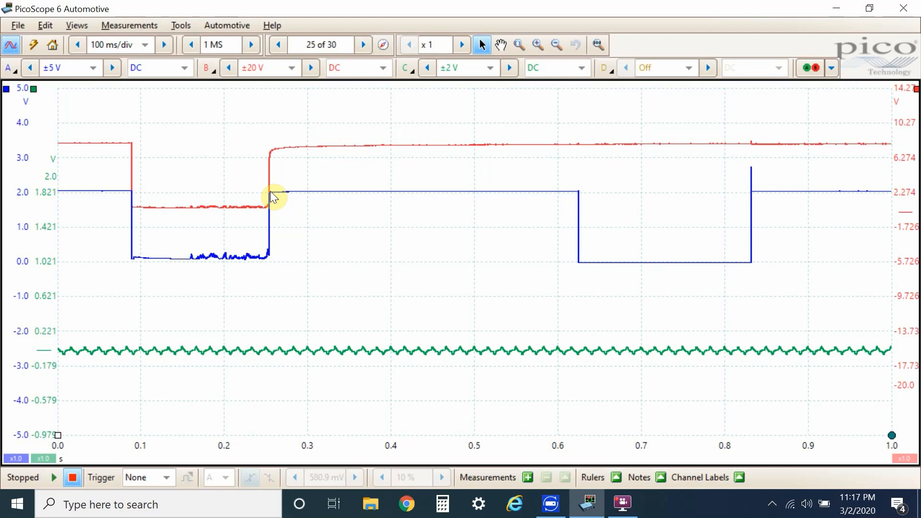
# Restart capture and set the trigger mode to Auto on channel A
pyautogui.click(54, 477)
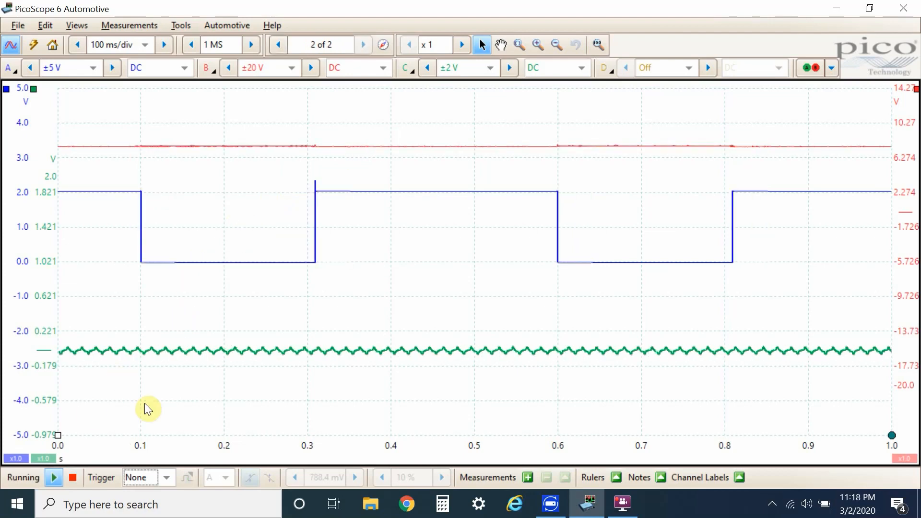
pyautogui.click(363, 44)
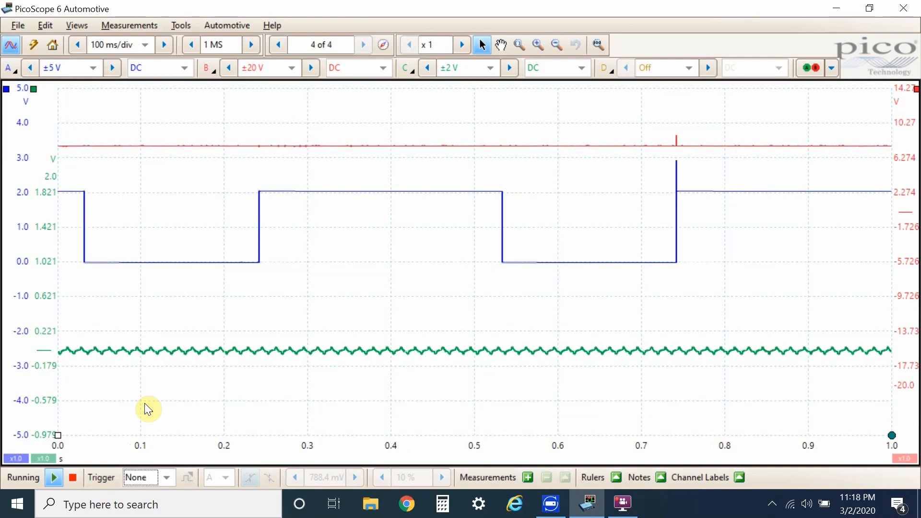
pyautogui.click(363, 45)
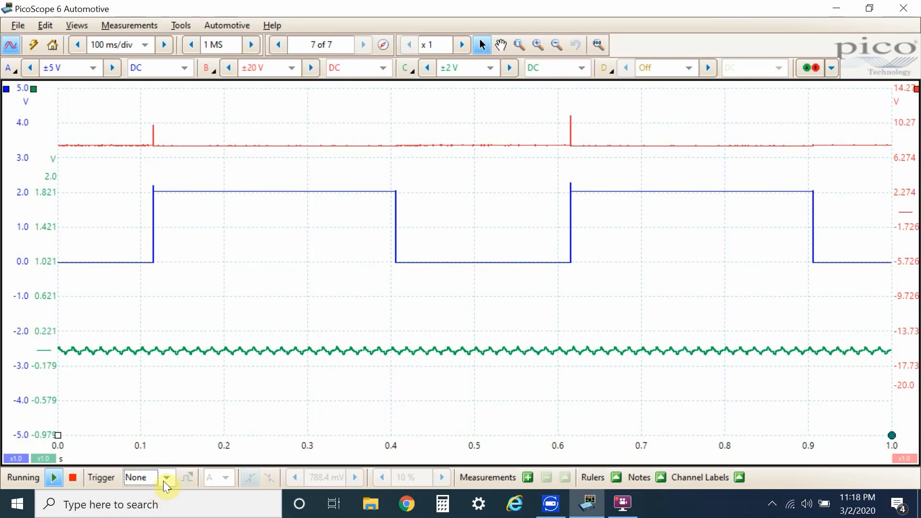
pyautogui.click(166, 477)
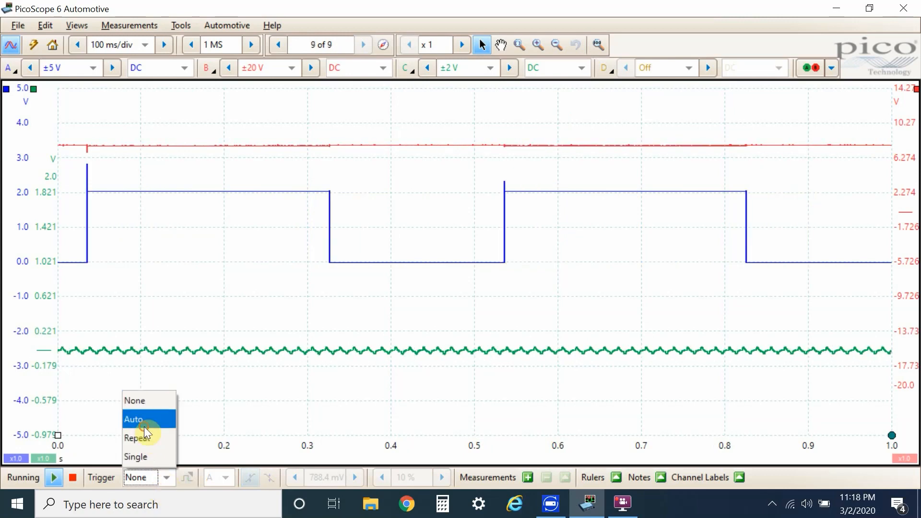
pyautogui.click(133, 420)
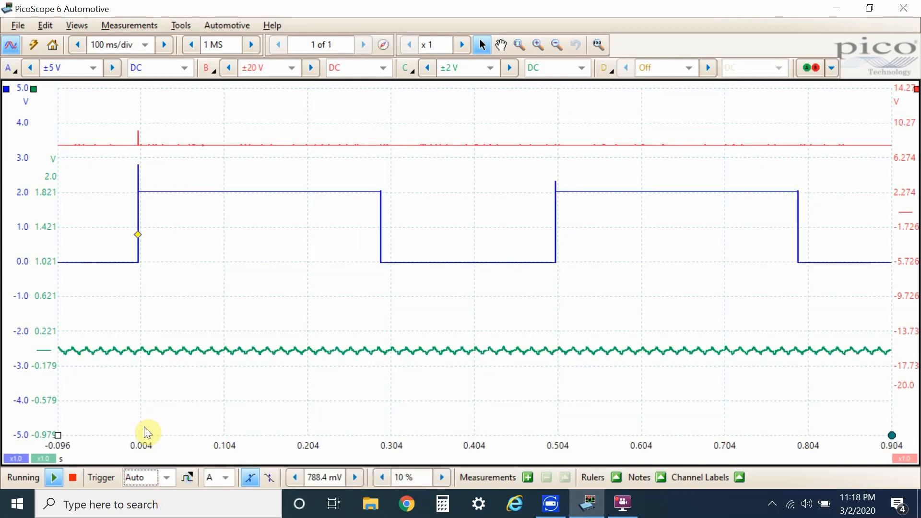
pyautogui.click(364, 45)
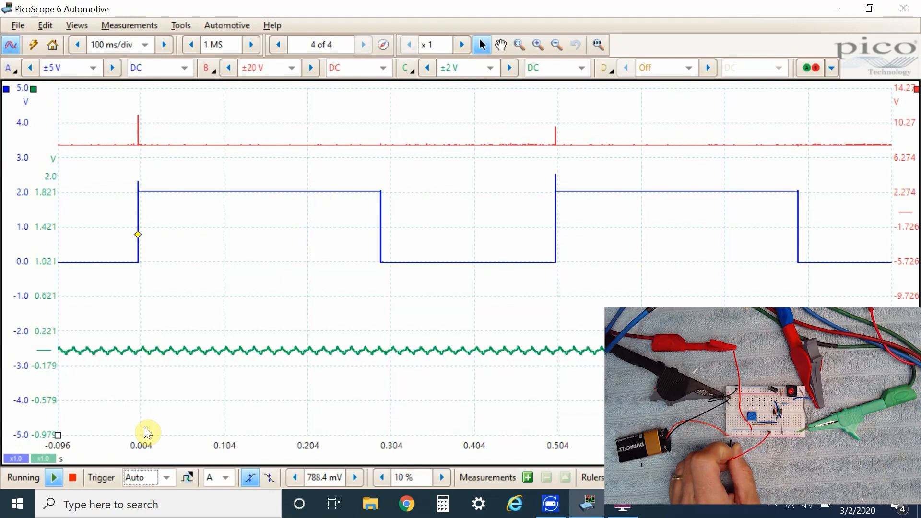
pyautogui.click(363, 45)
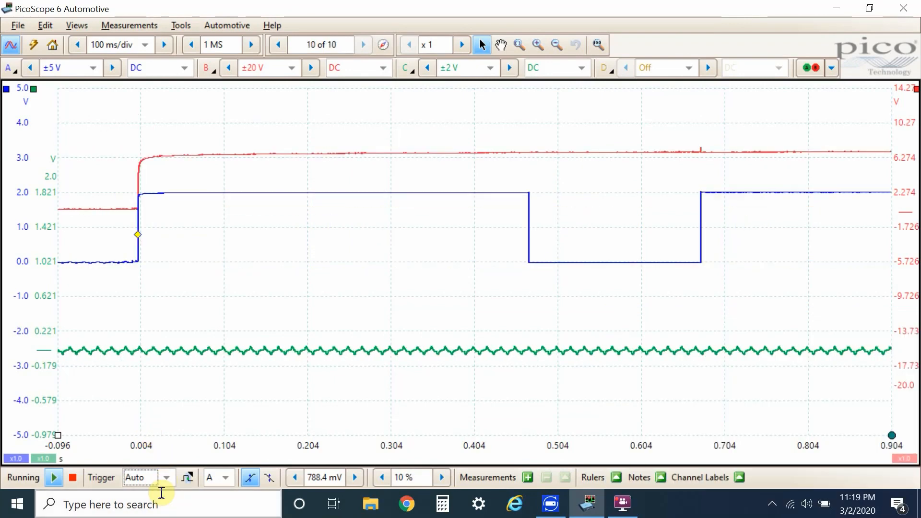
# Switch the trigger mode from Auto to Repeat, keeping the channel A rising edge
pyautogui.click(166, 476)
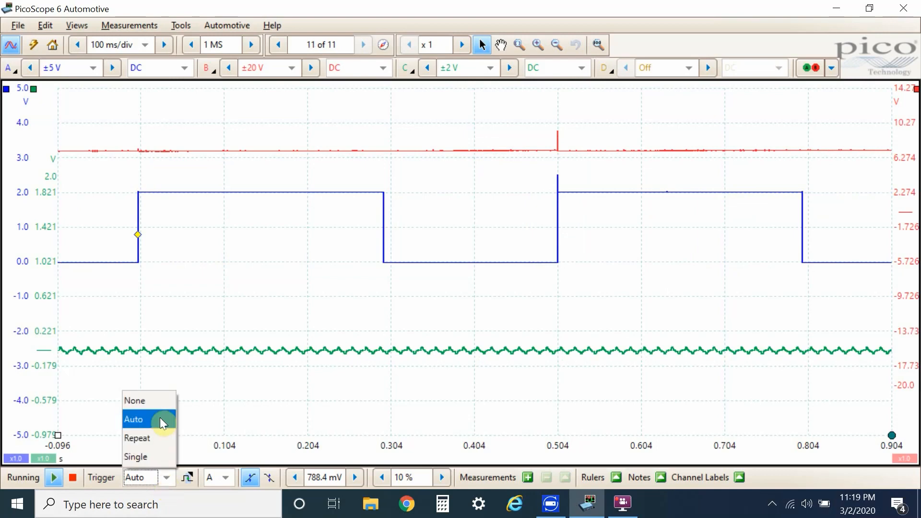
pyautogui.click(138, 438)
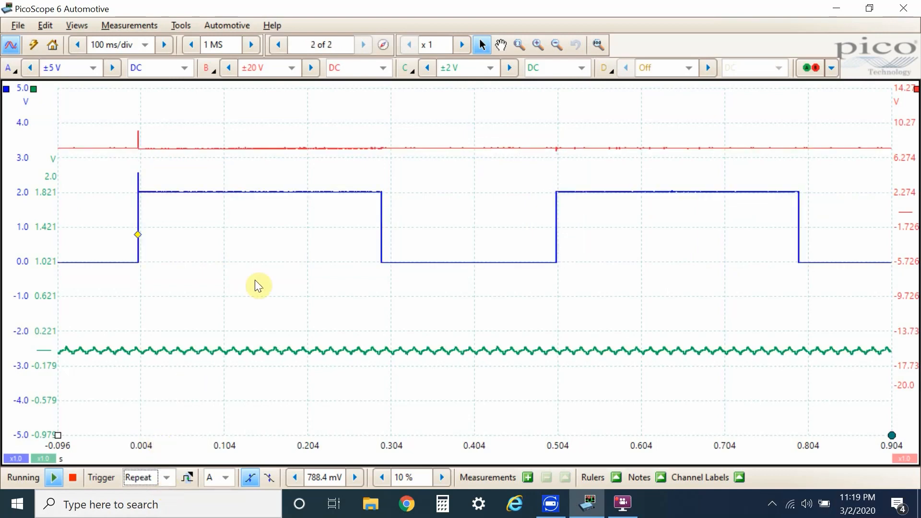
pyautogui.click(363, 44)
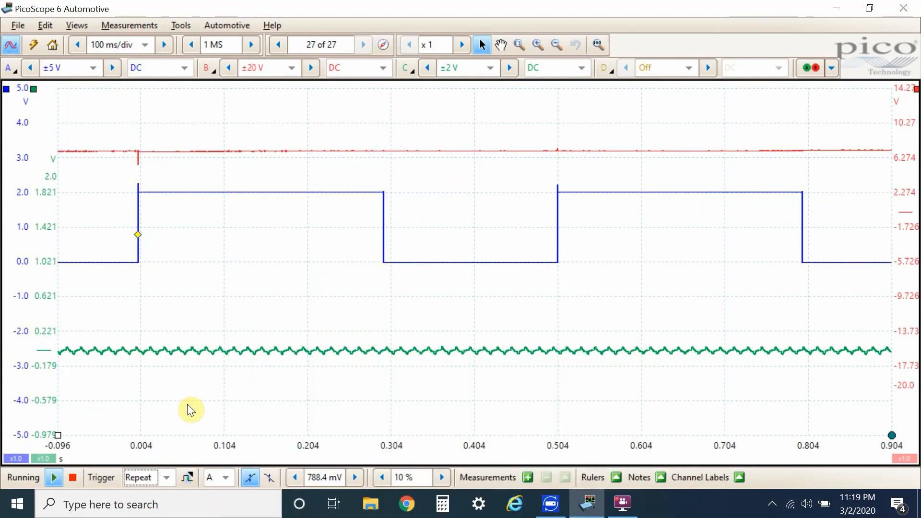
pyautogui.click(140, 477)
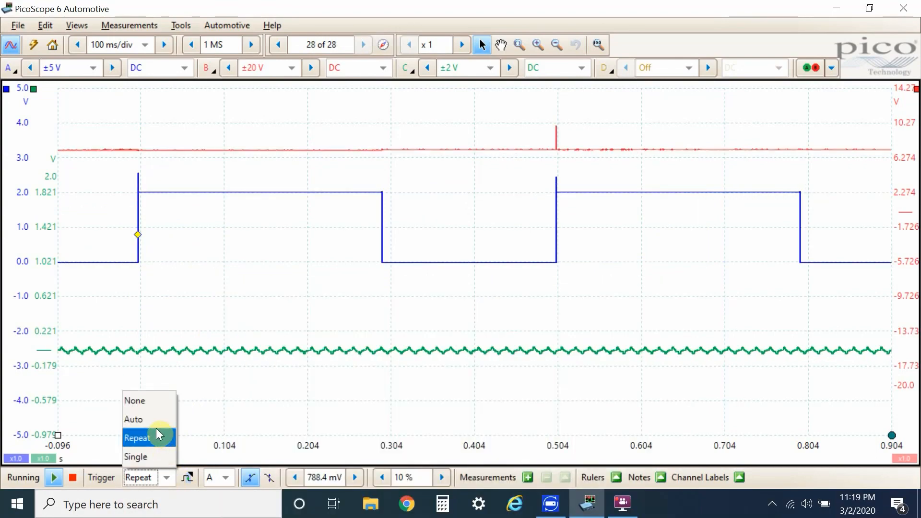
# Confirm Repeat trigger mode, then stop capture with six channel A waveforms buffered
pyautogui.click(133, 419)
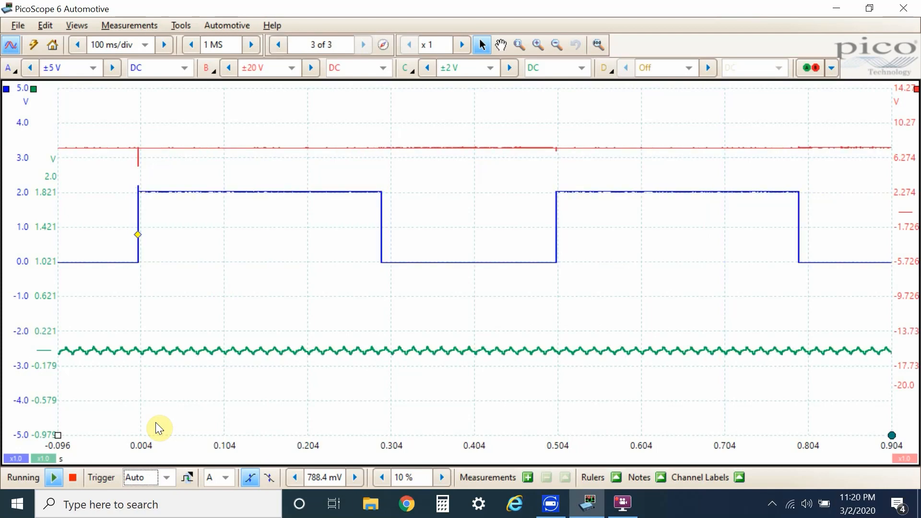
pyautogui.click(363, 45)
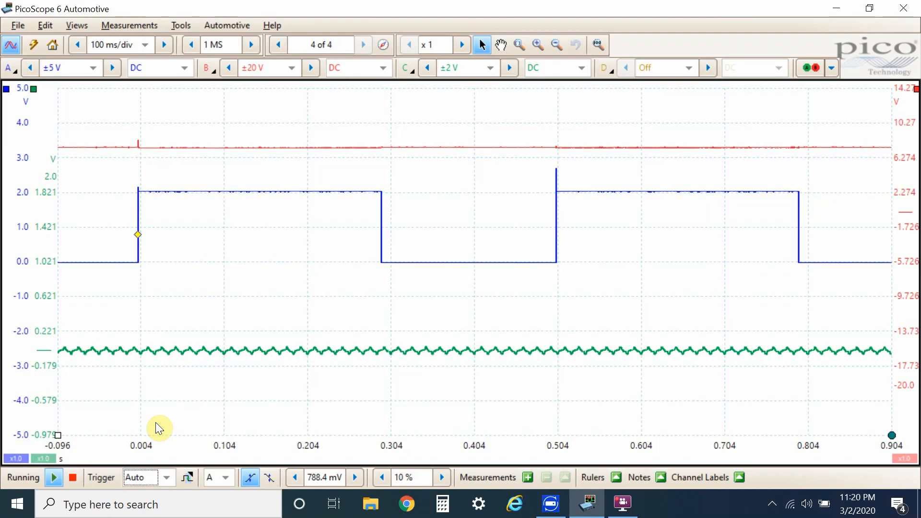
pyautogui.click(73, 476)
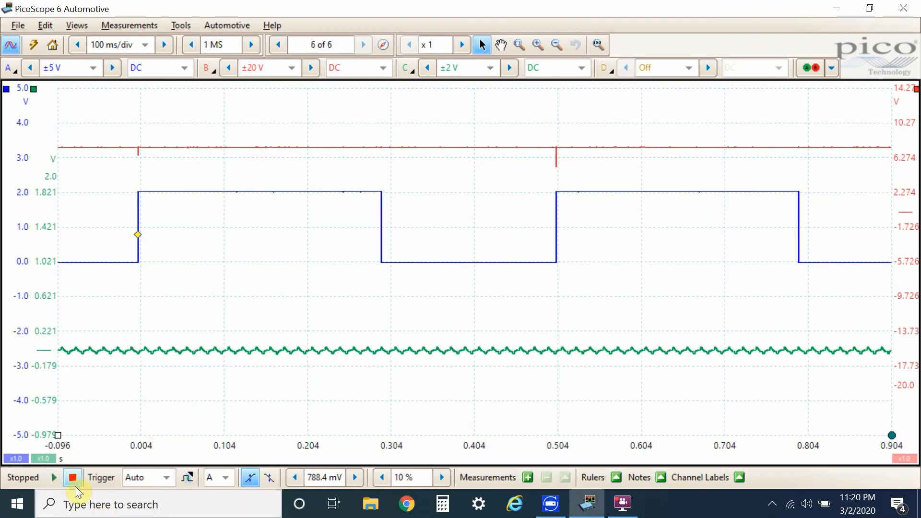
pyautogui.moveTo(319, 194)
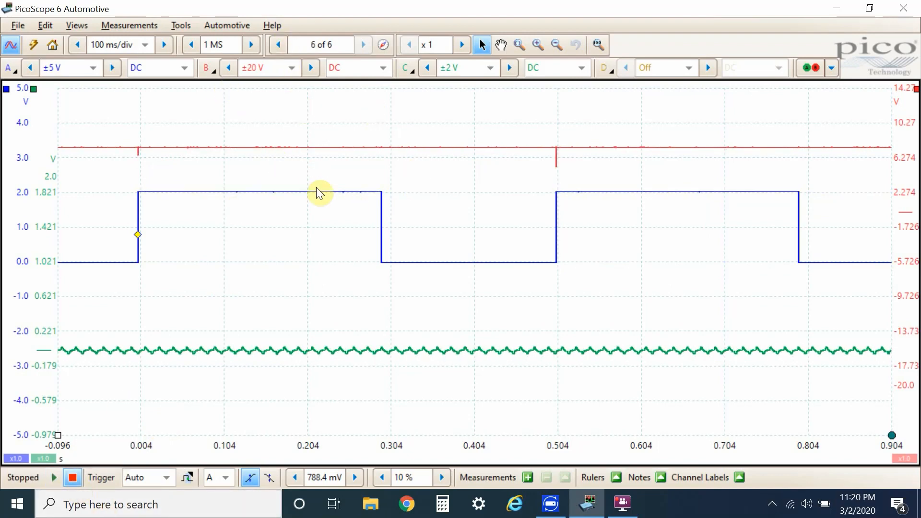
pyautogui.moveTo(178, 194)
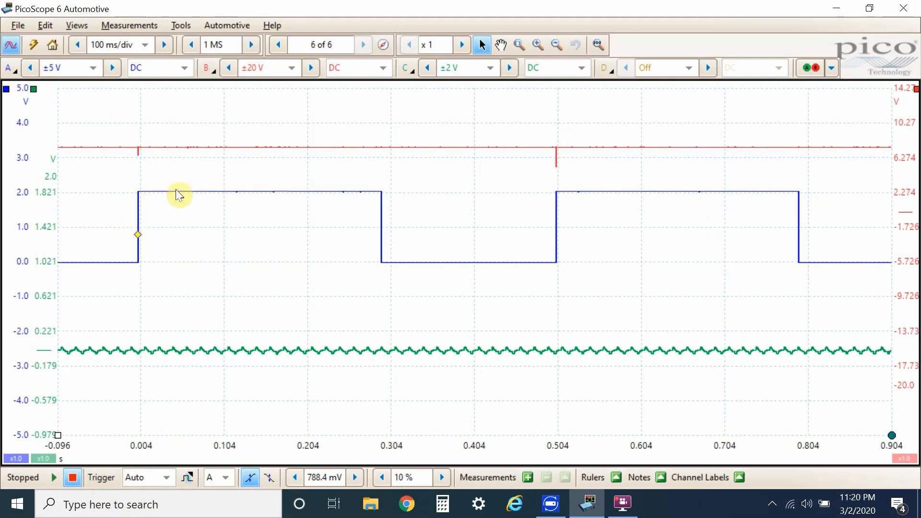
pyautogui.moveTo(242, 159)
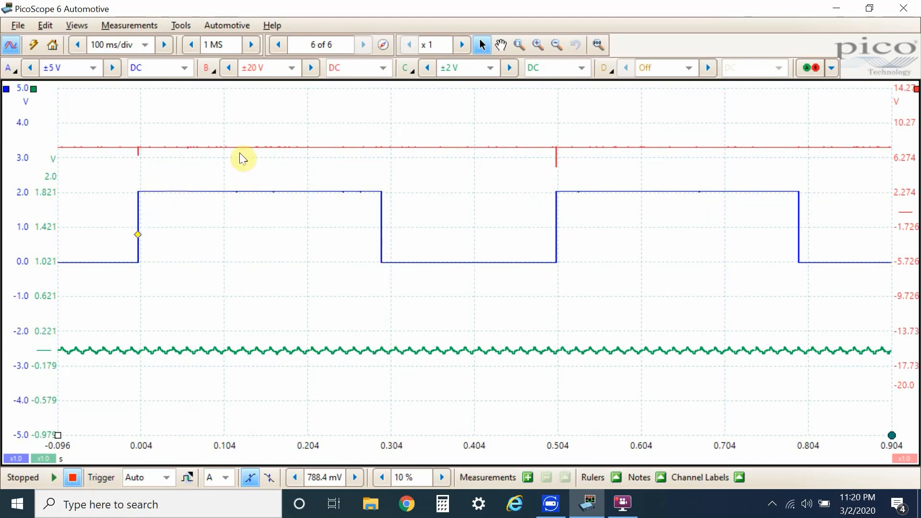
pyautogui.moveTo(282, 57)
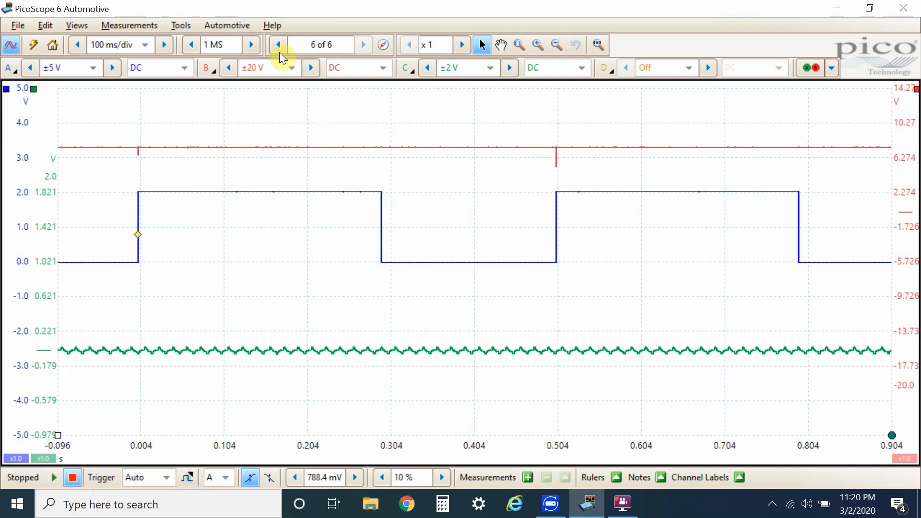
# Generate 'Mask of A' for channel A using default offsets and apply it
pyautogui.click(180, 25)
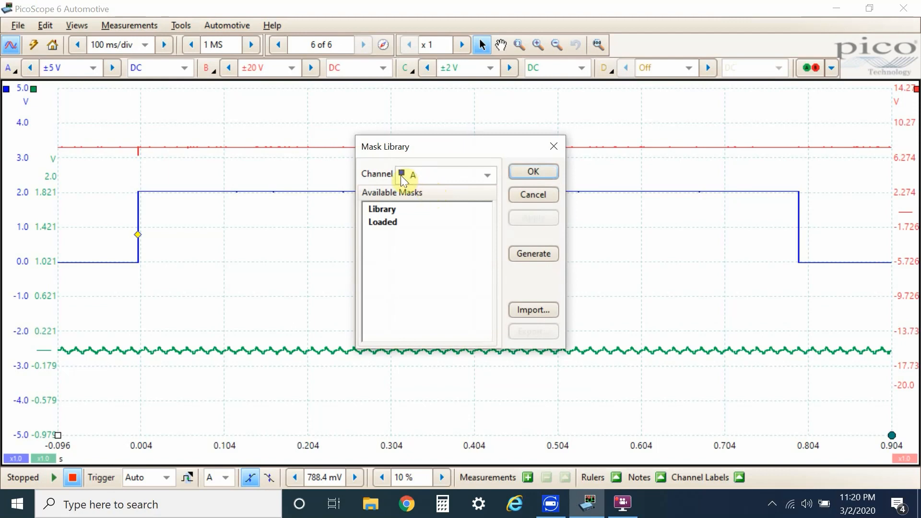
pyautogui.click(487, 175)
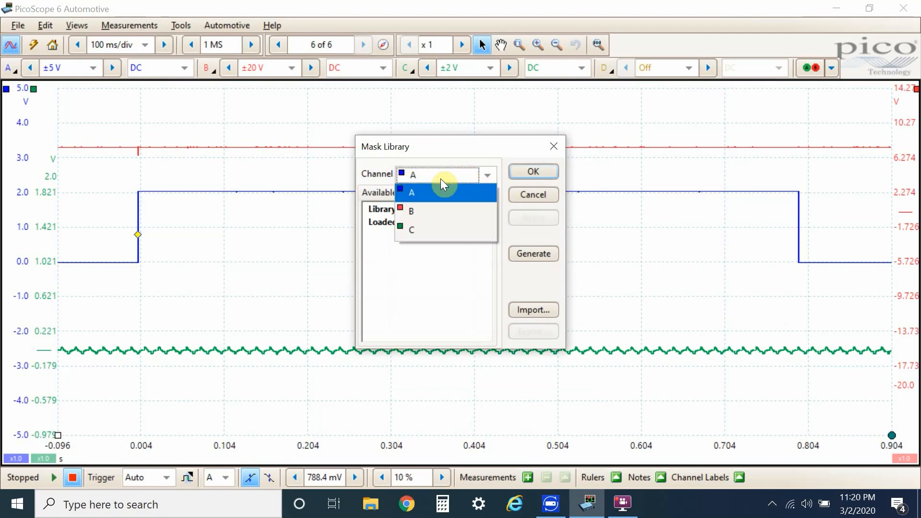
pyautogui.click(411, 193)
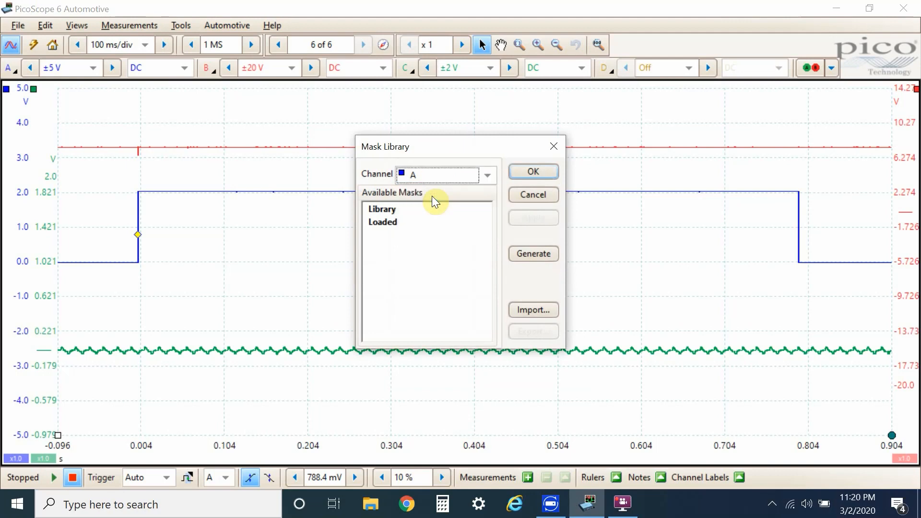
pyautogui.moveTo(504, 229)
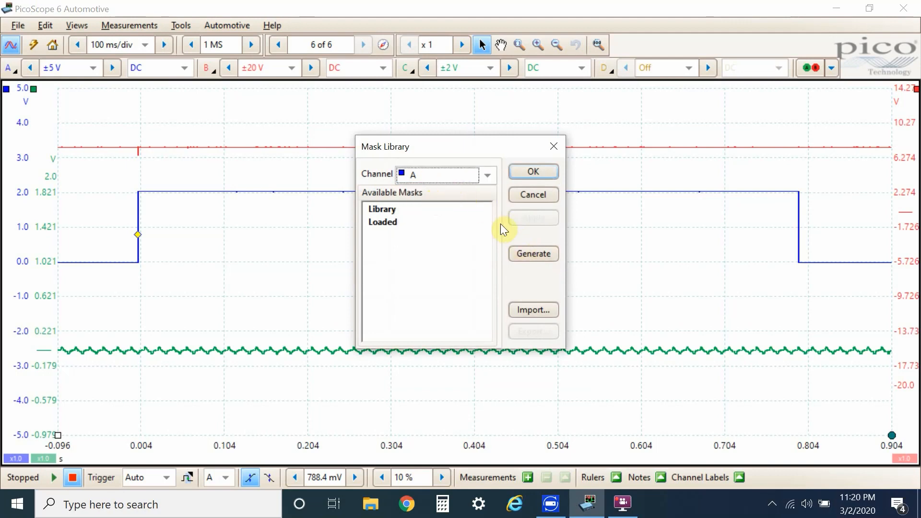
pyautogui.click(532, 254)
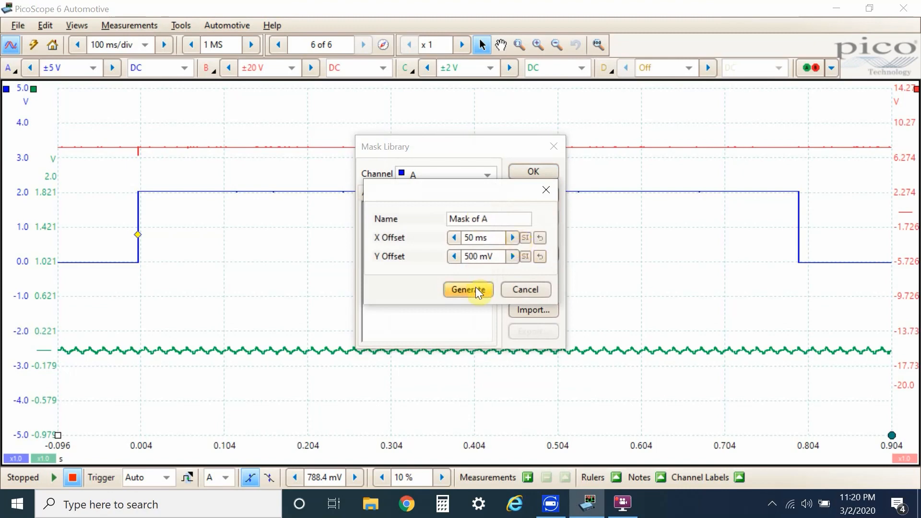
pyautogui.click(466, 289)
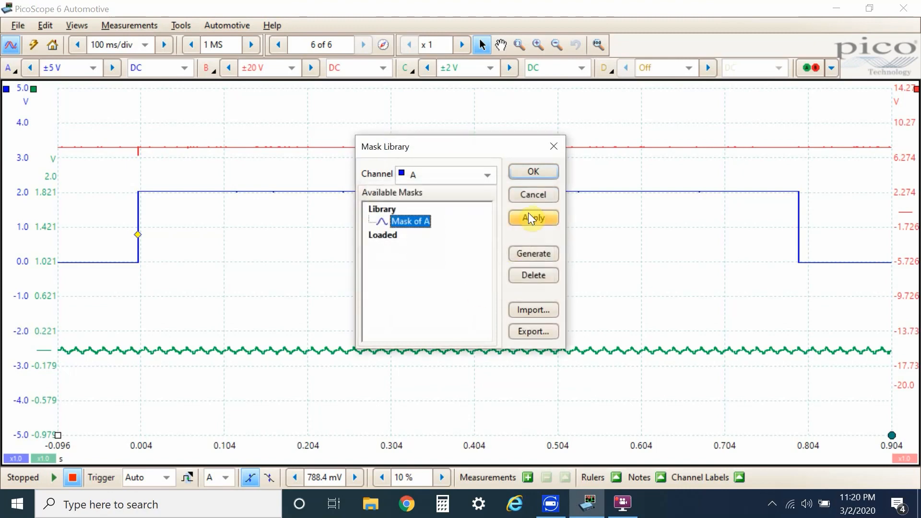
pyautogui.click(531, 218)
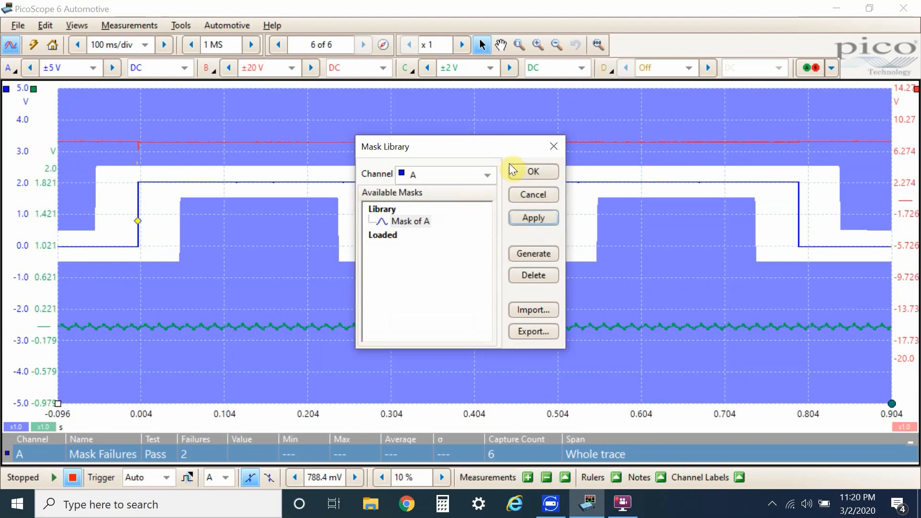
# Close the Mask Library and place two time rulers about 49 ms apart, edge to mask corner
pyautogui.click(531, 170)
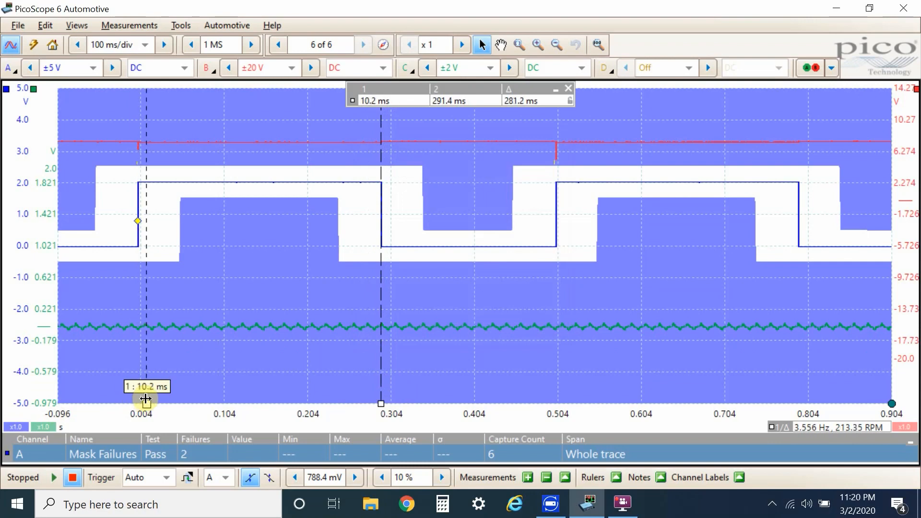
pyautogui.moveTo(145, 399); pyautogui.dragTo(143, 399)
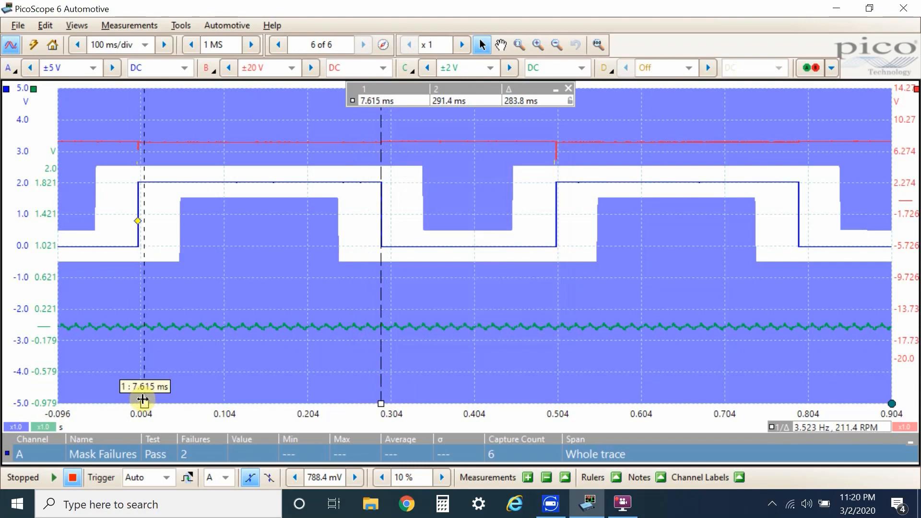
pyautogui.moveTo(380, 403); pyautogui.dragTo(245, 403)
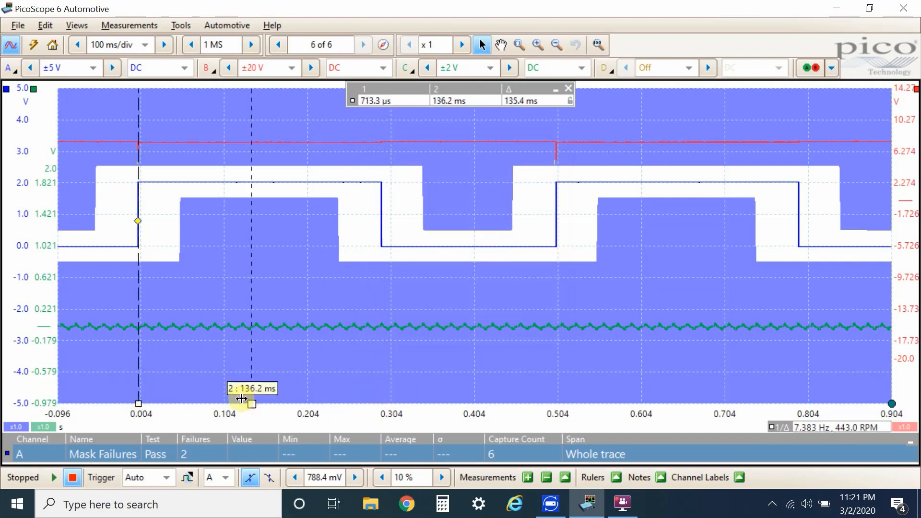
pyautogui.moveTo(246, 404); pyautogui.dragTo(179, 404)
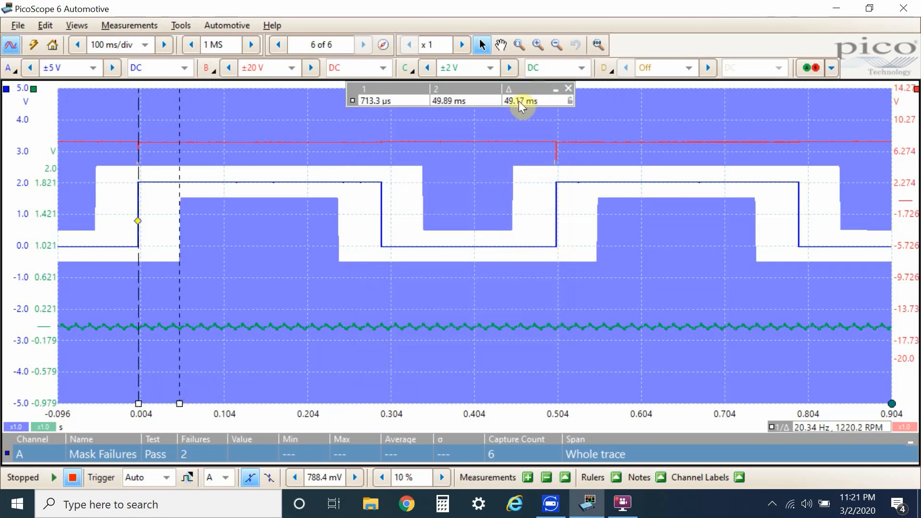
pyautogui.moveTo(508, 112)
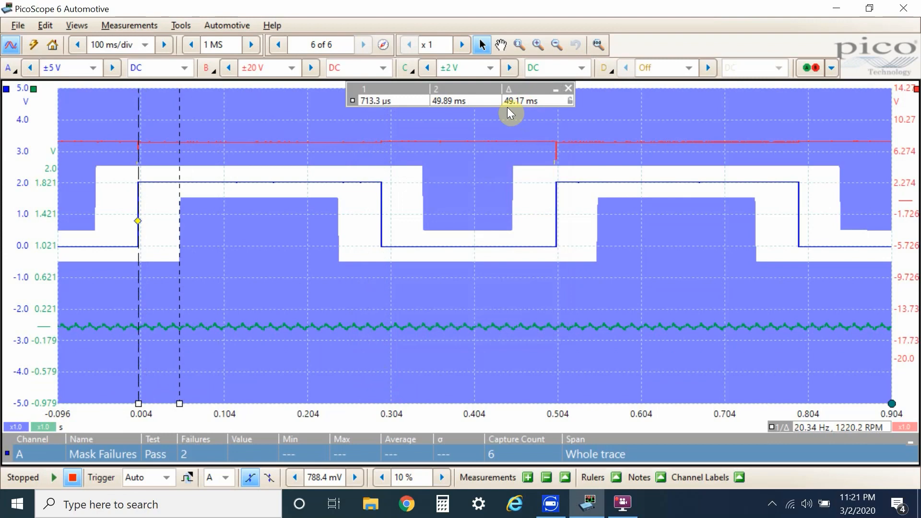
pyautogui.moveTo(96, 214)
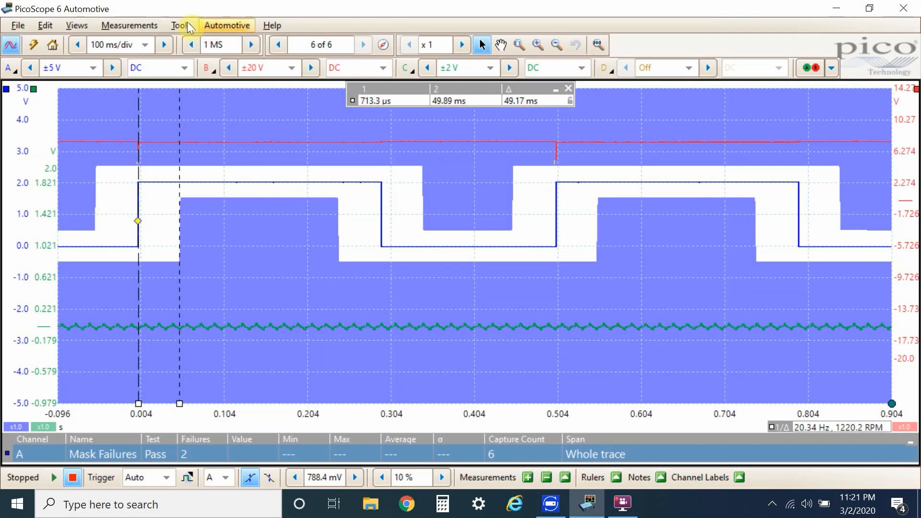
# Regenerate the channel A mask with 10 ms X and 200 mV Y offsets and apply it
pyautogui.click(181, 25)
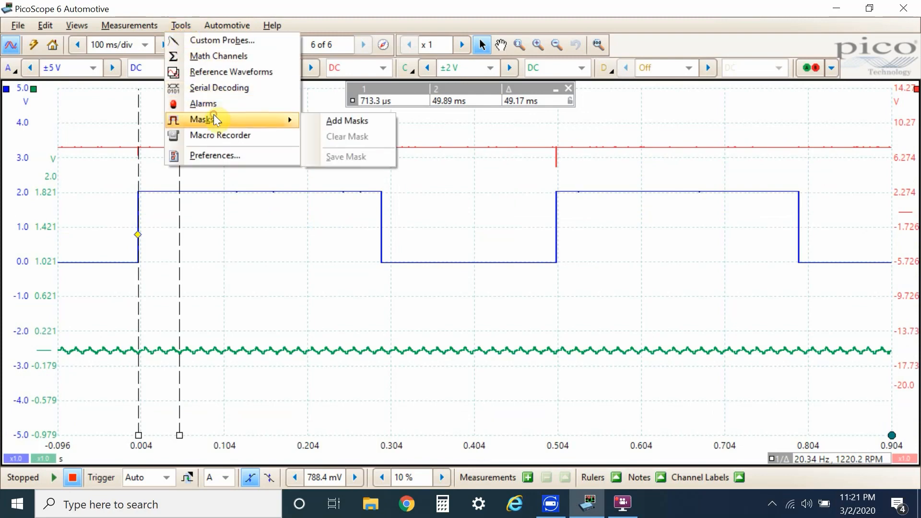
pyautogui.click(347, 121)
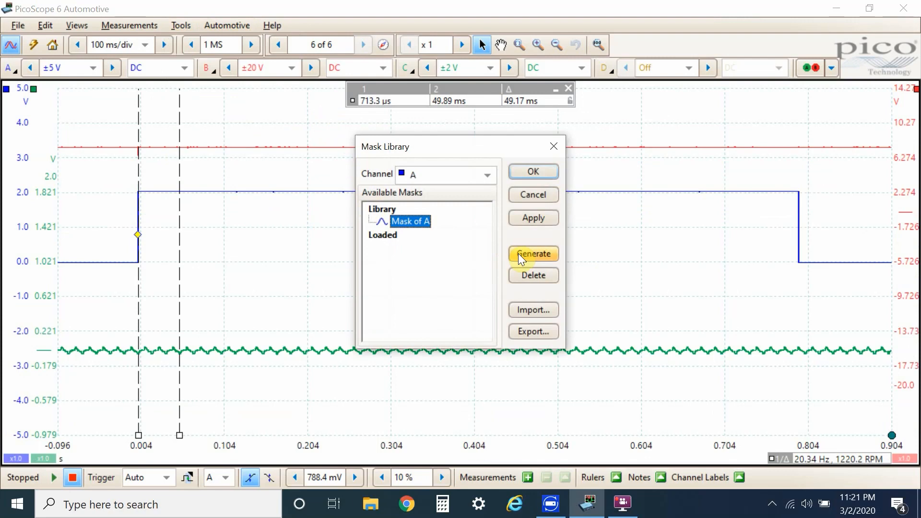
pyautogui.click(532, 254)
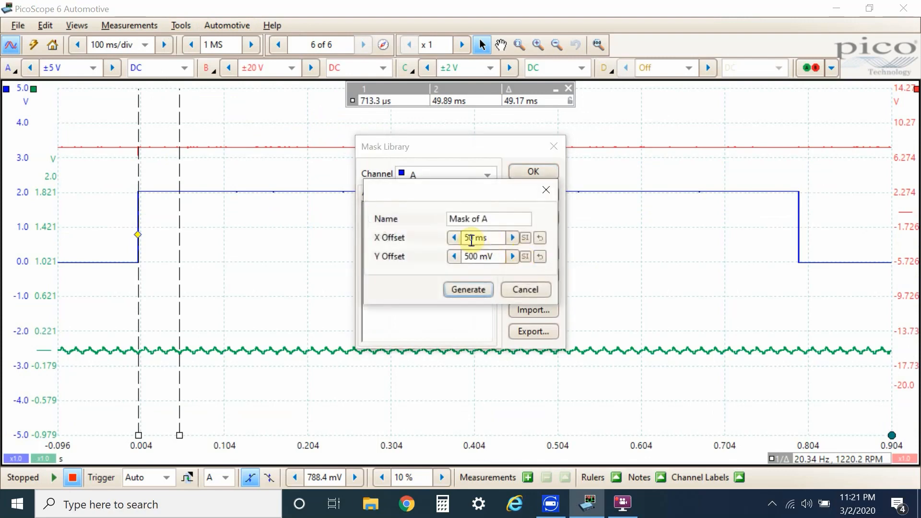
pyautogui.click(453, 237)
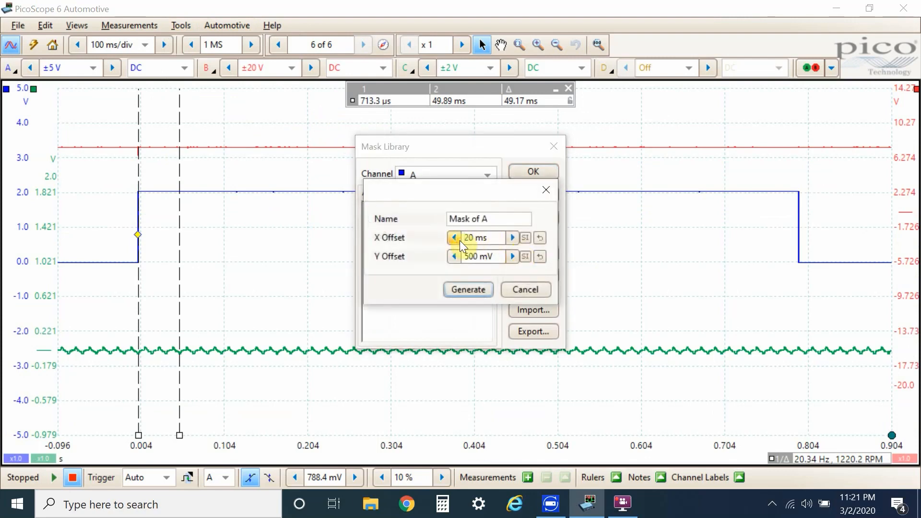
pyautogui.click(453, 238)
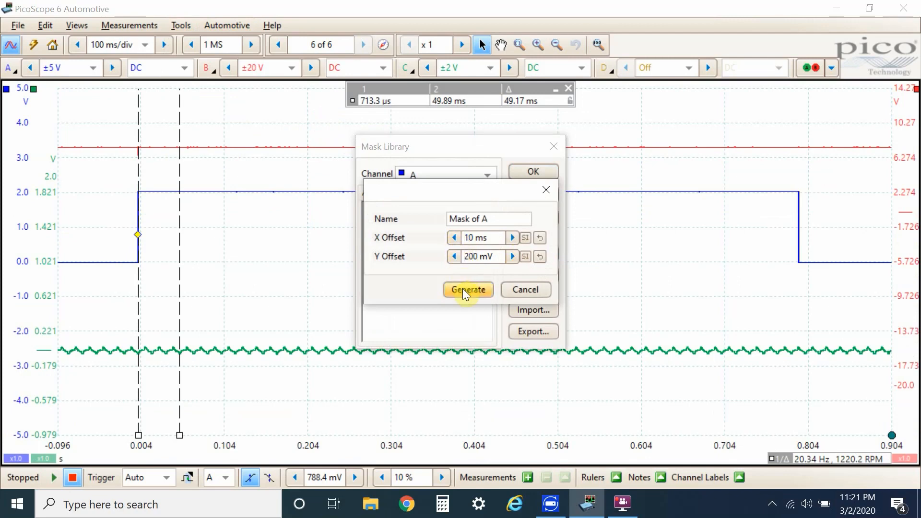
pyautogui.click(467, 289)
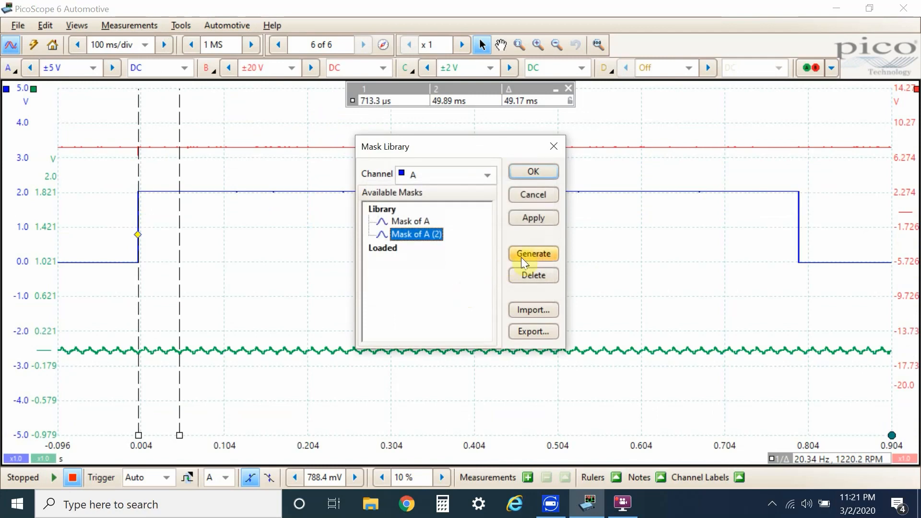
pyautogui.click(532, 218)
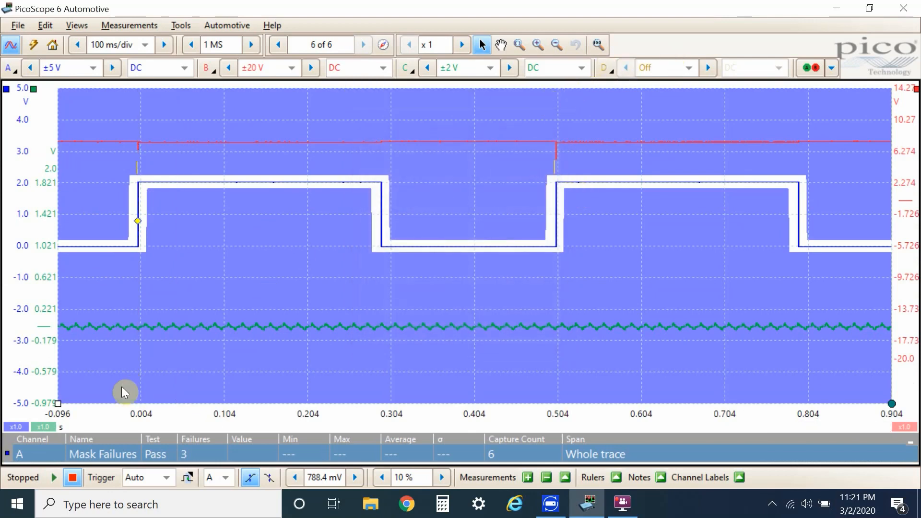
# Capture until spikes fail the mask, stop, and review buffer 8 of 8
pyautogui.click(57, 476)
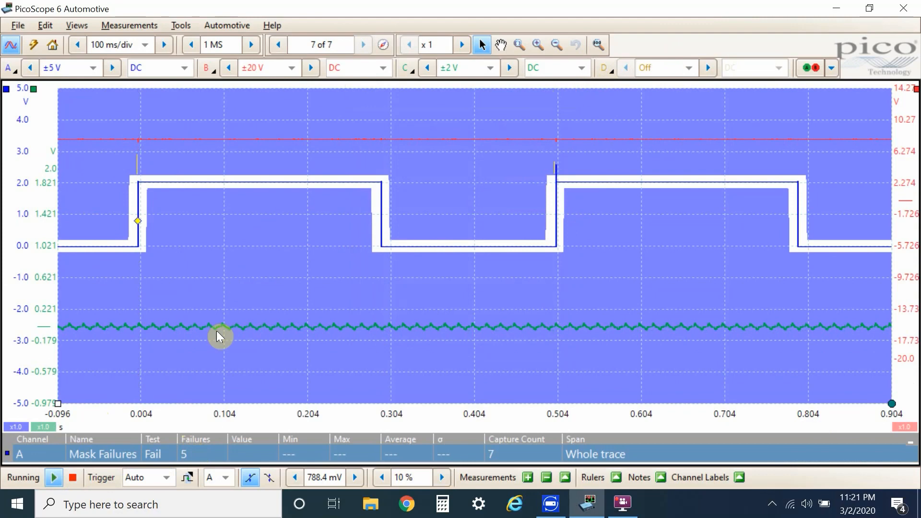
pyautogui.click(73, 476)
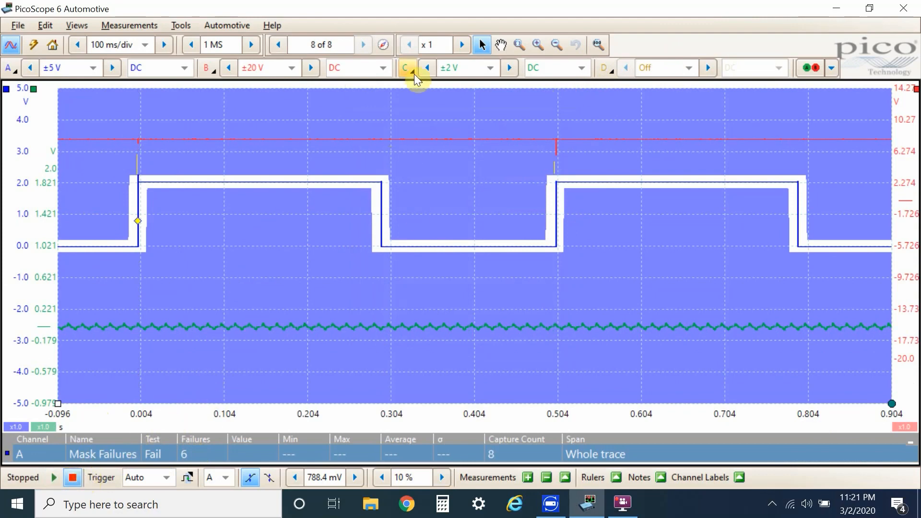
pyautogui.click(382, 45)
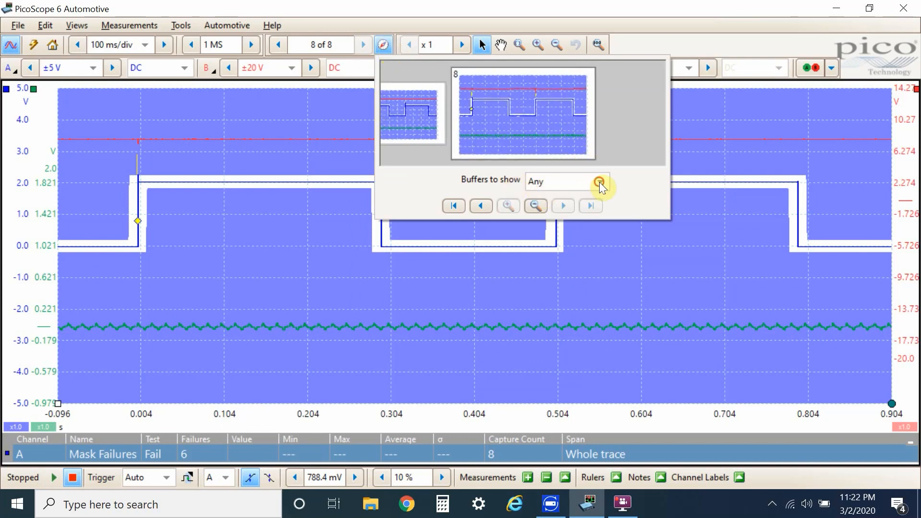
pyautogui.click(599, 181)
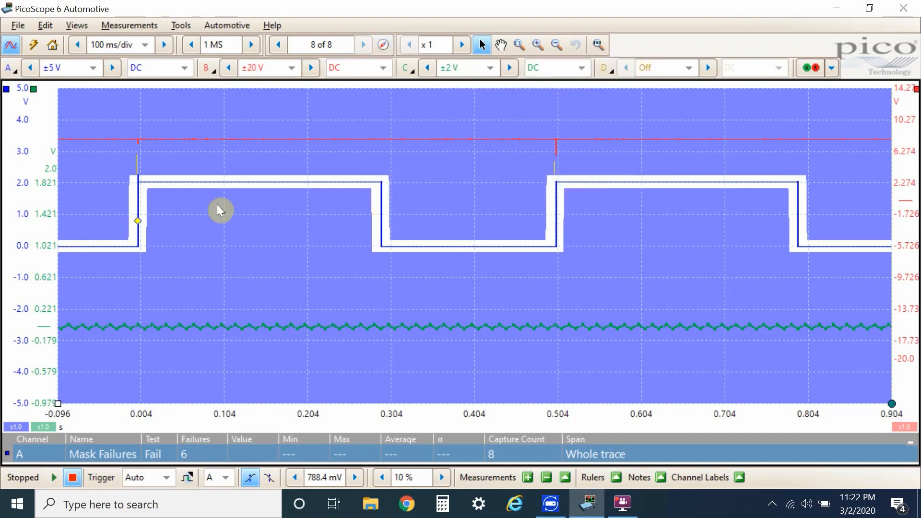
pyautogui.moveTo(141, 173)
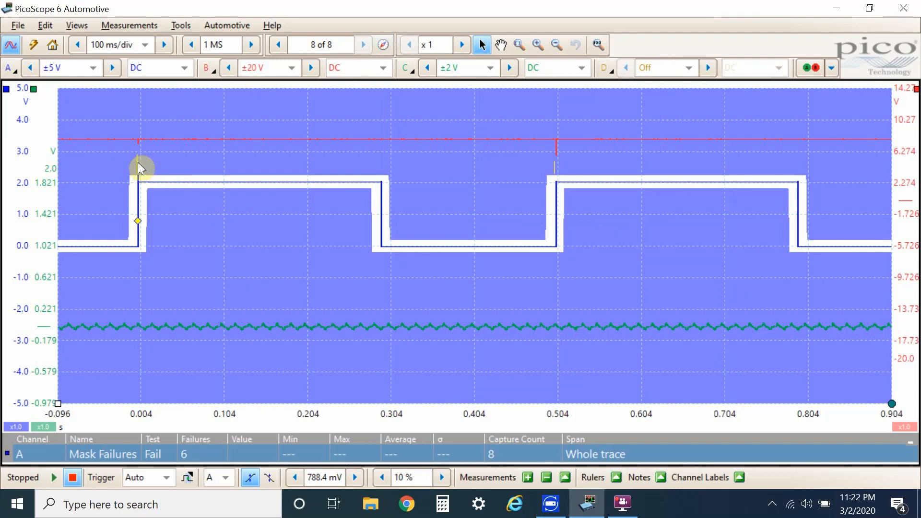
pyautogui.moveTo(554, 180)
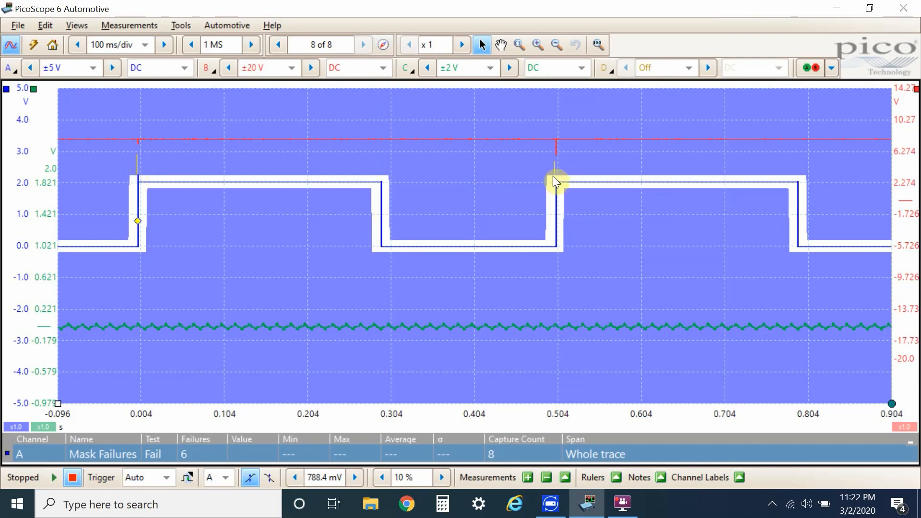
pyautogui.moveTo(173, 165)
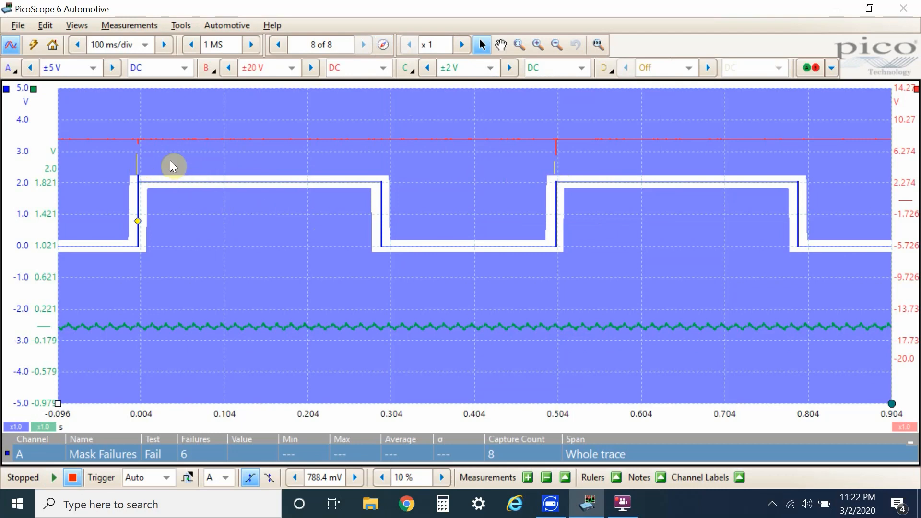
# Raise the mask points at 0.004 s and 0.504 s to fit the spikes, then restart capture
pyautogui.rightClick(173, 166)
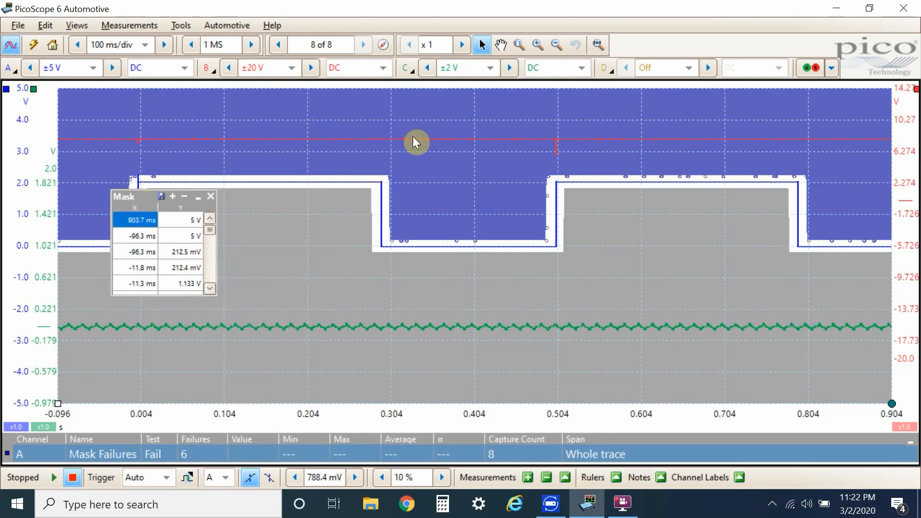
pyautogui.moveTo(559, 182)
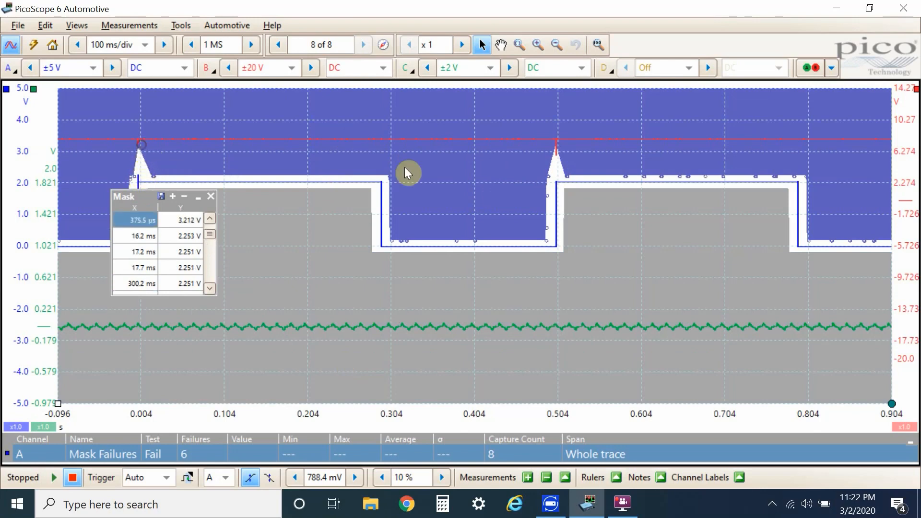
pyautogui.click(55, 476)
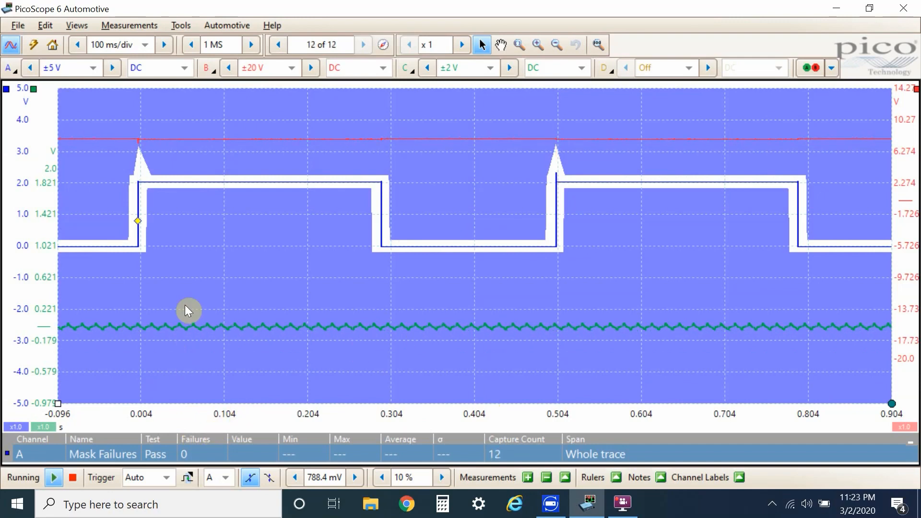
pyautogui.moveTo(538, 217)
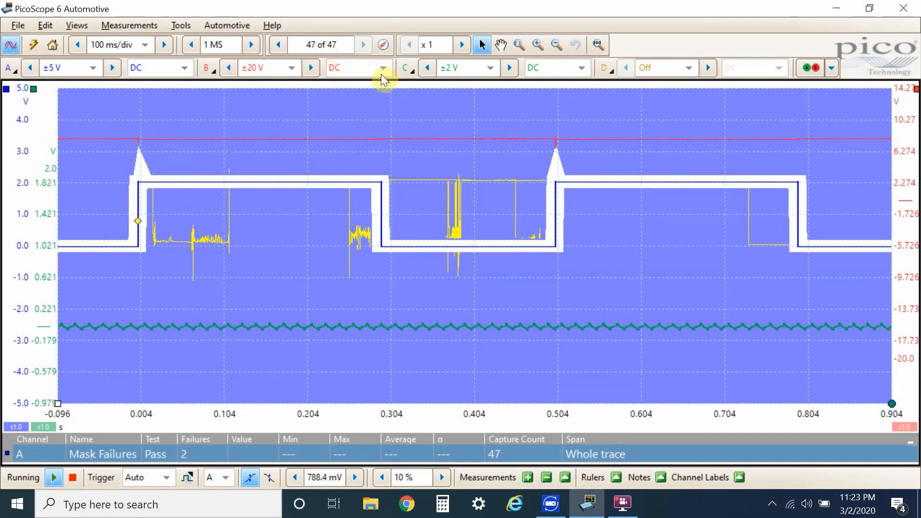
pyautogui.moveTo(382, 77)
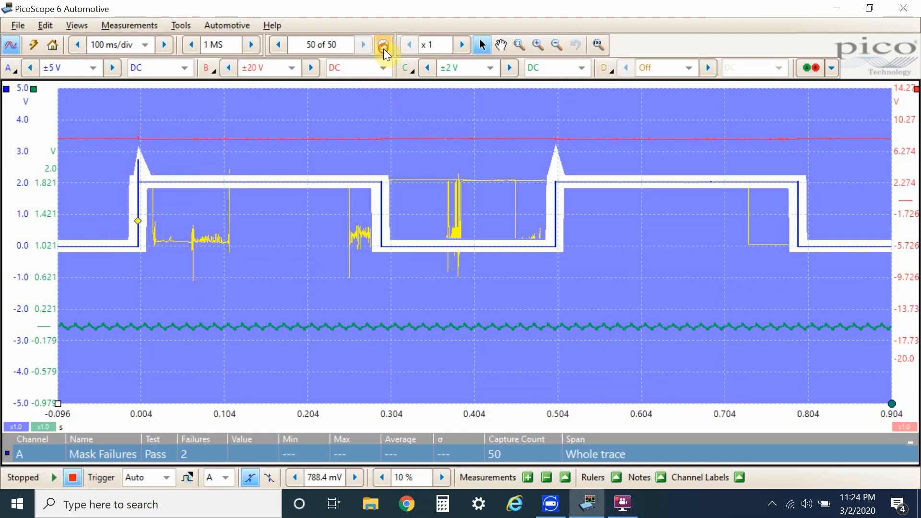
# Show failing buffer 37 of 50 via the Buffer Navigator
pyautogui.click(383, 45)
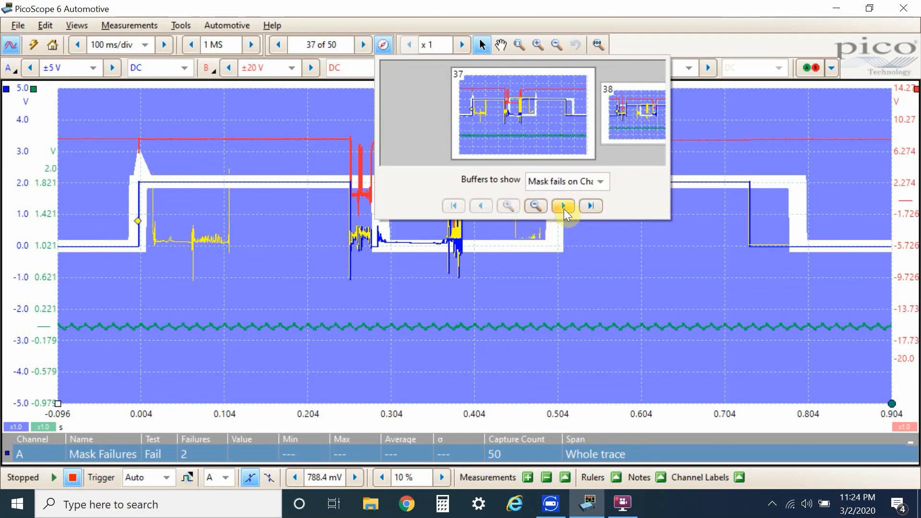
pyautogui.click(562, 205)
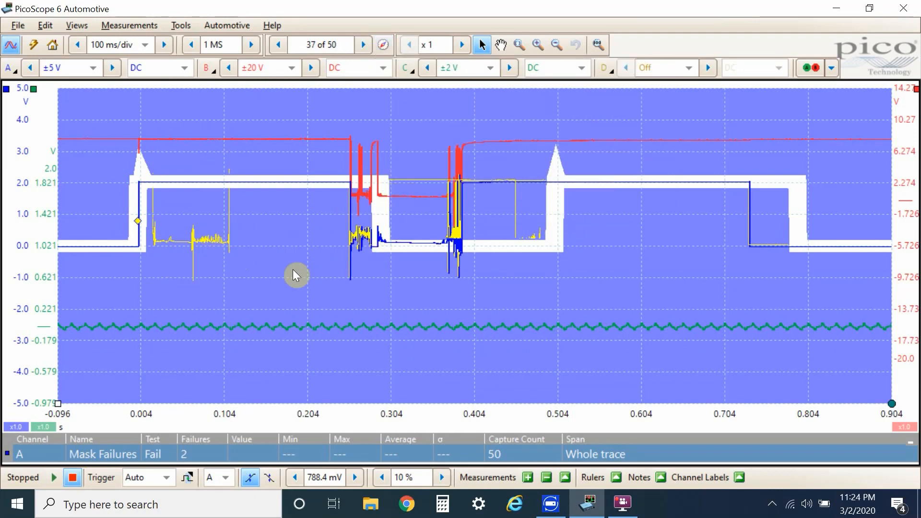
pyautogui.moveTo(339, 223)
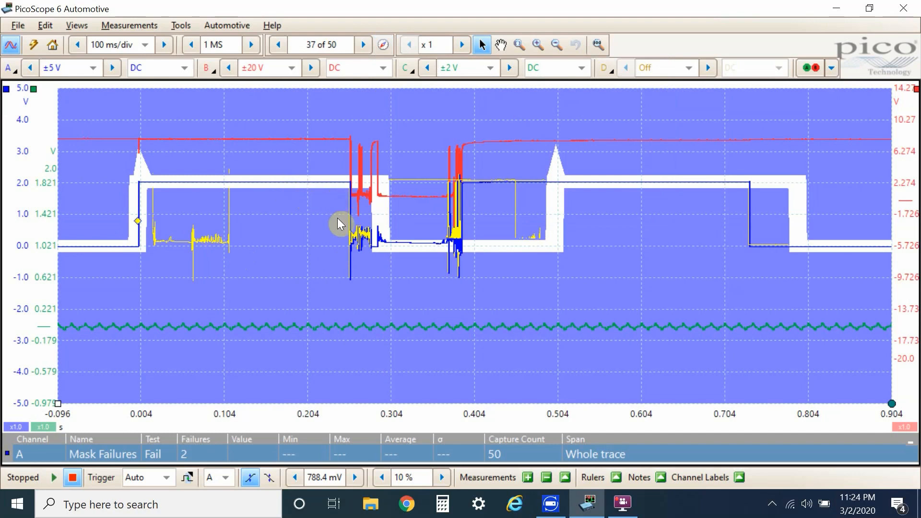
pyautogui.moveTo(458, 106)
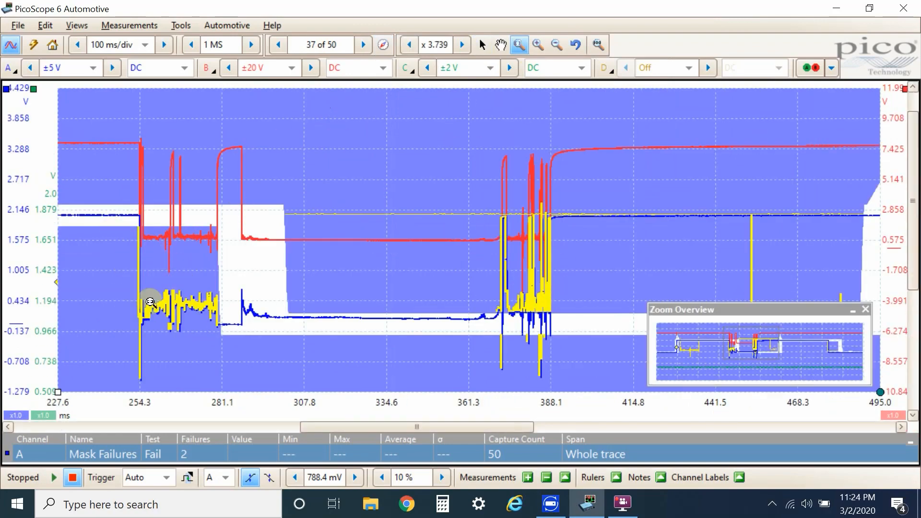
pyautogui.moveTo(507, 245)
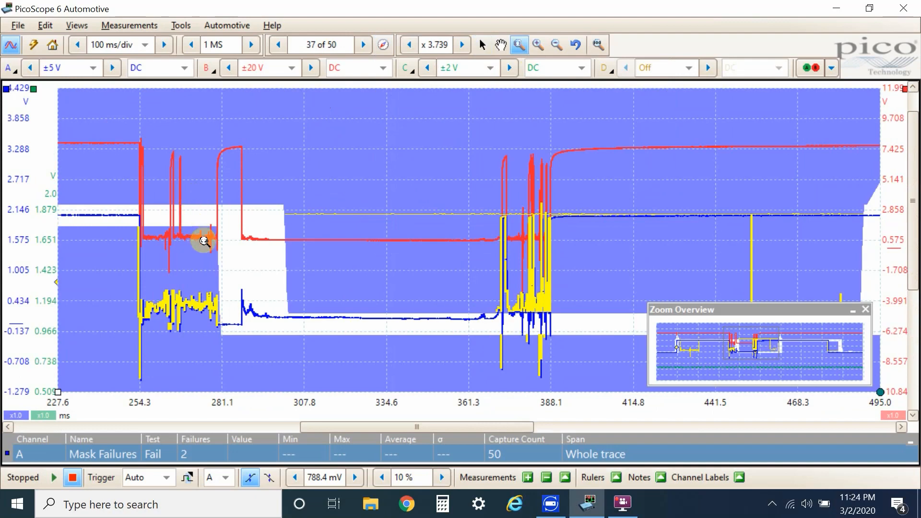
pyautogui.moveTo(443, 202)
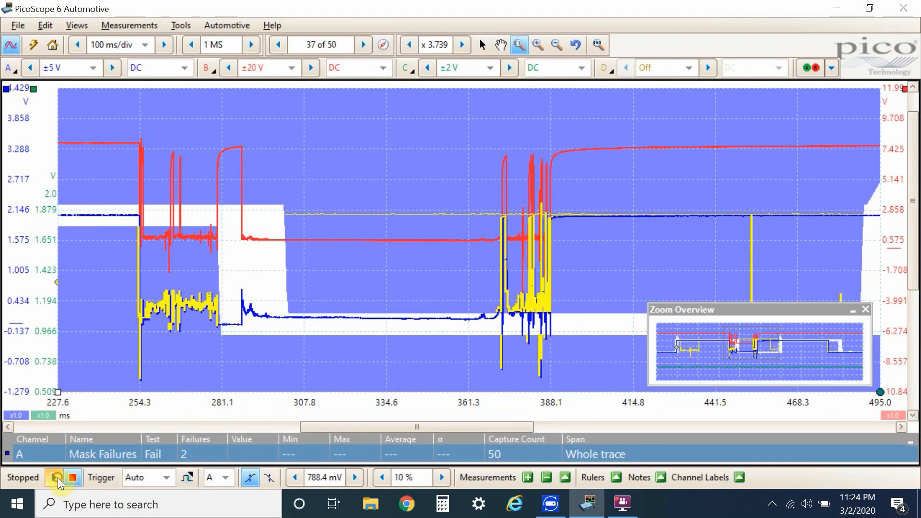
# Restart capture and stop after 5 buffers, all passing the channel A mask
pyautogui.click(53, 477)
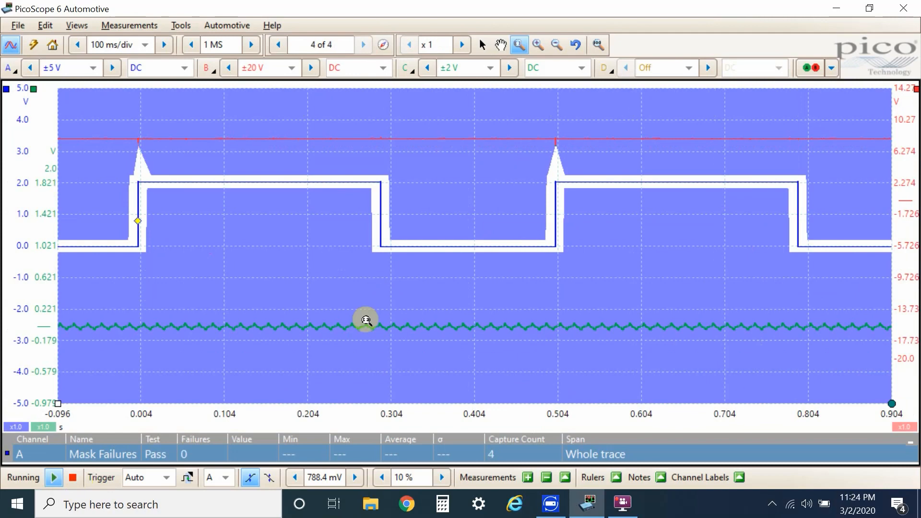
pyautogui.click(73, 476)
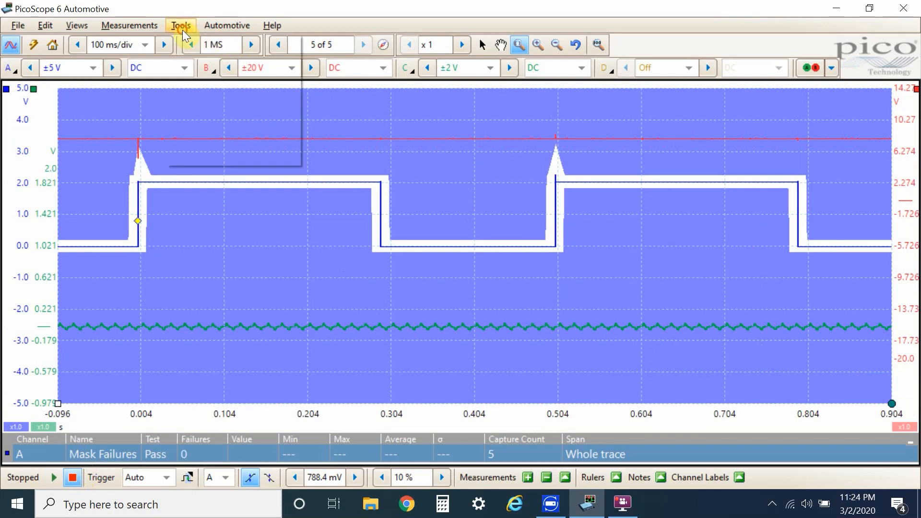
# Enable a Beep alarm for the Mask(s) Fail event, apply it, and close Alarms
pyautogui.click(181, 24)
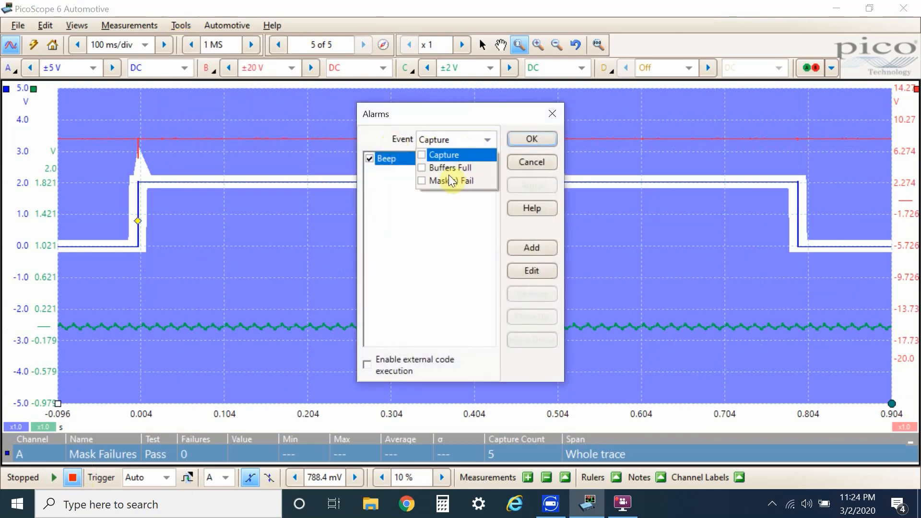
pyautogui.click(456, 181)
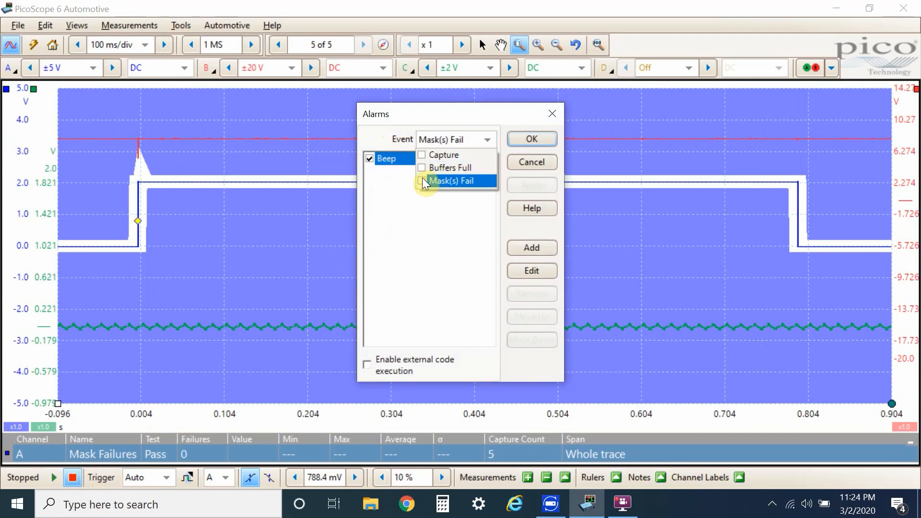
pyautogui.click(422, 180)
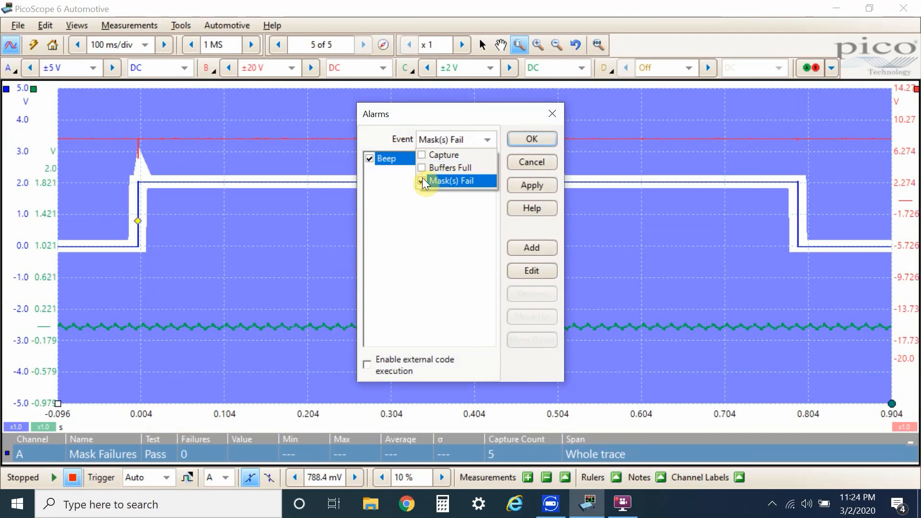
pyautogui.click(452, 180)
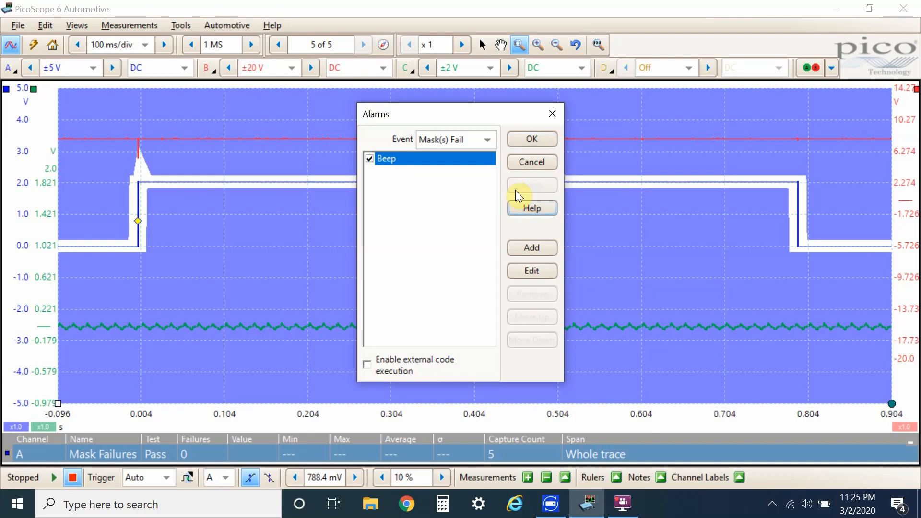
pyautogui.click(531, 139)
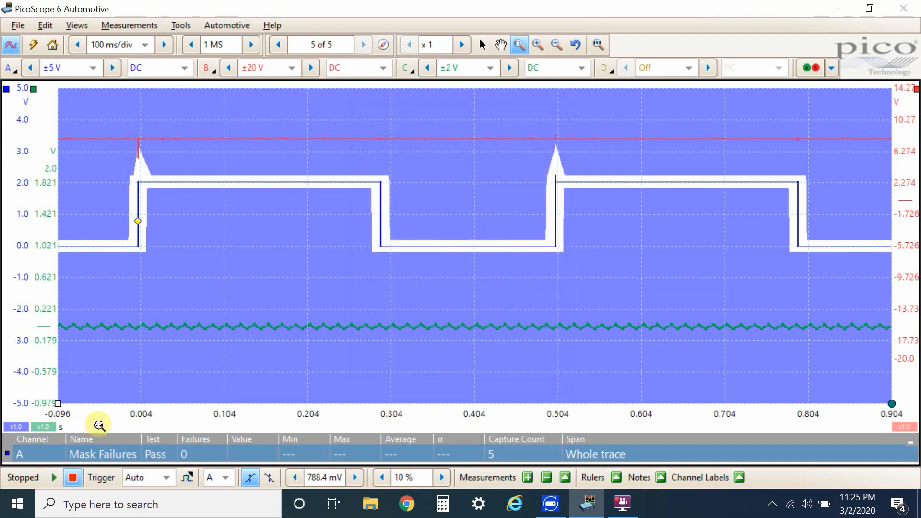
# Start capturing with the mask-failure beep alarm active, then stop again
pyautogui.click(57, 477)
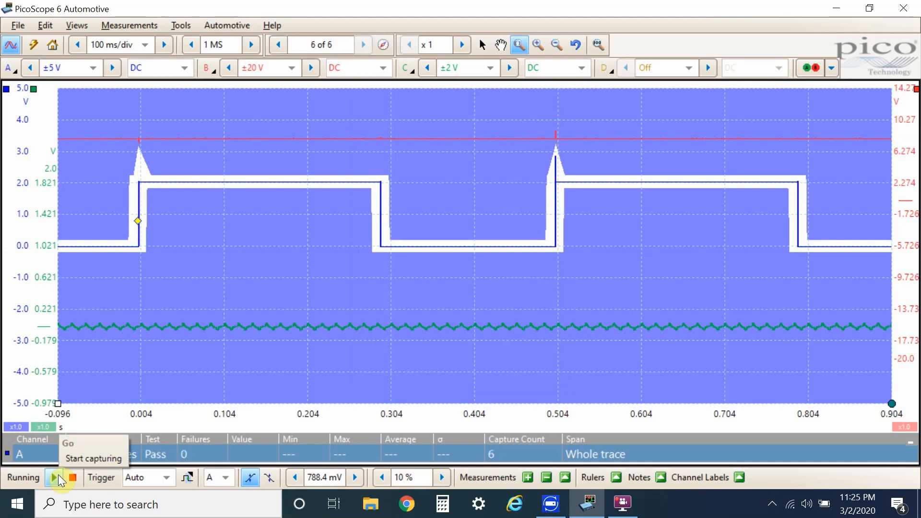
pyautogui.click(55, 477)
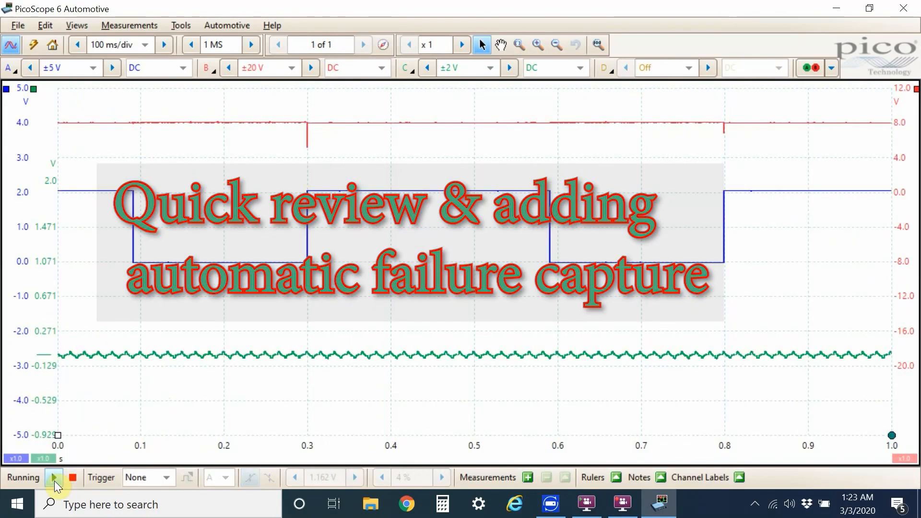
# Start a live capture of channel A and bring up the trigger mode list
pyautogui.click(53, 477)
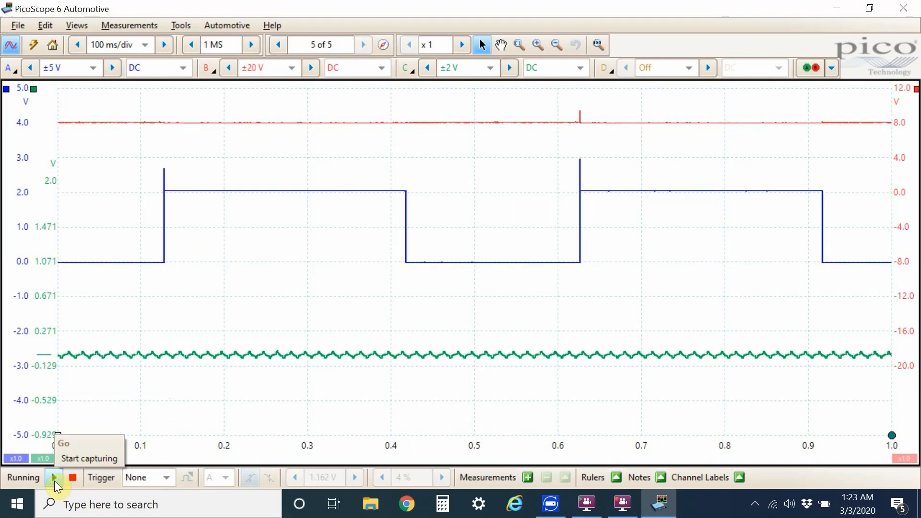
pyautogui.click(166, 477)
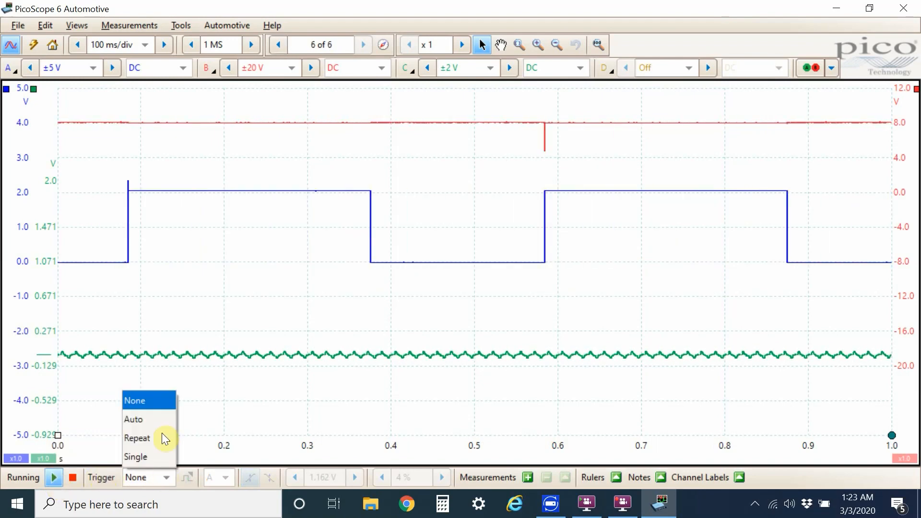
# Switch triggering to Auto mode and bring up the Mask Library
pyautogui.click(133, 418)
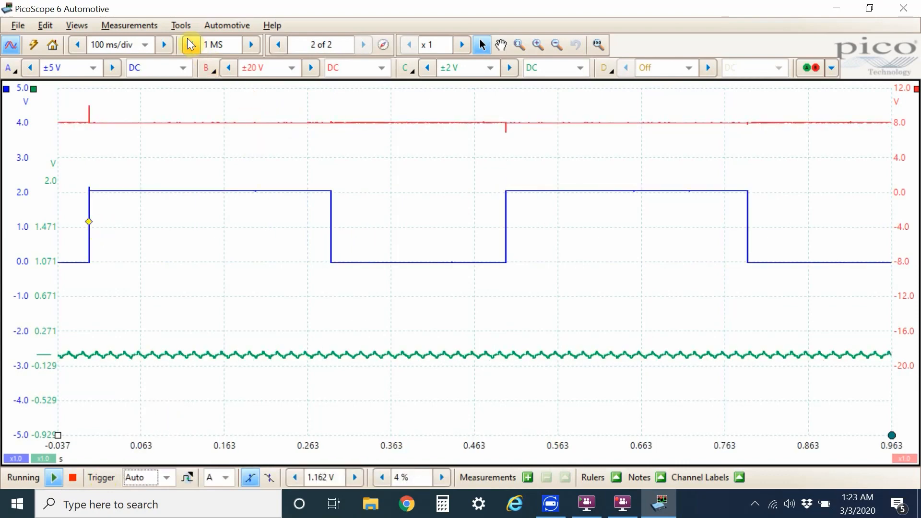
pyautogui.click(180, 25)
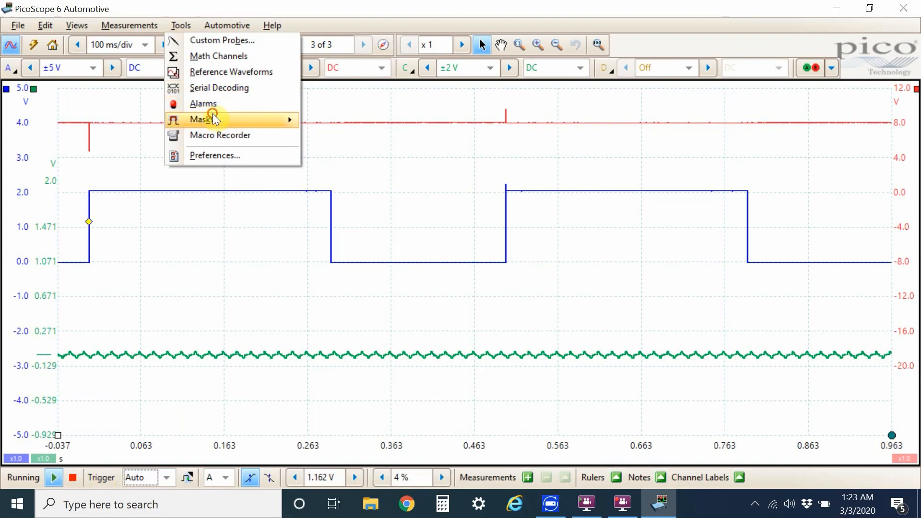
pyautogui.click(202, 119)
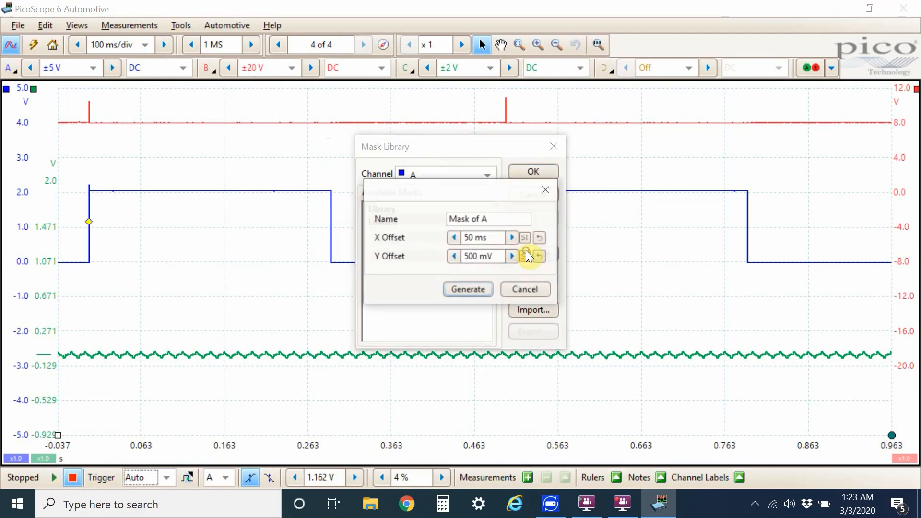
# Generate and apply a channel A mask with 10 ms X and 200 mV Y offsets
pyautogui.click(453, 237)
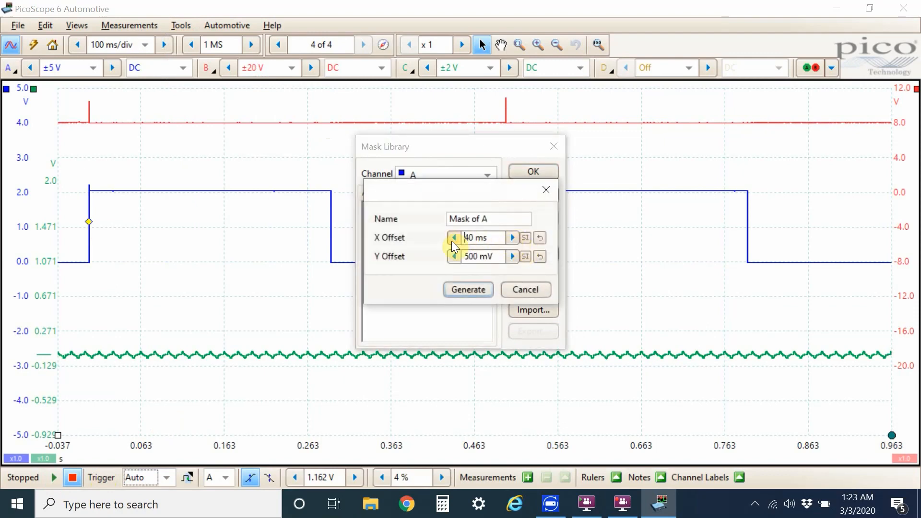
pyautogui.click(453, 237)
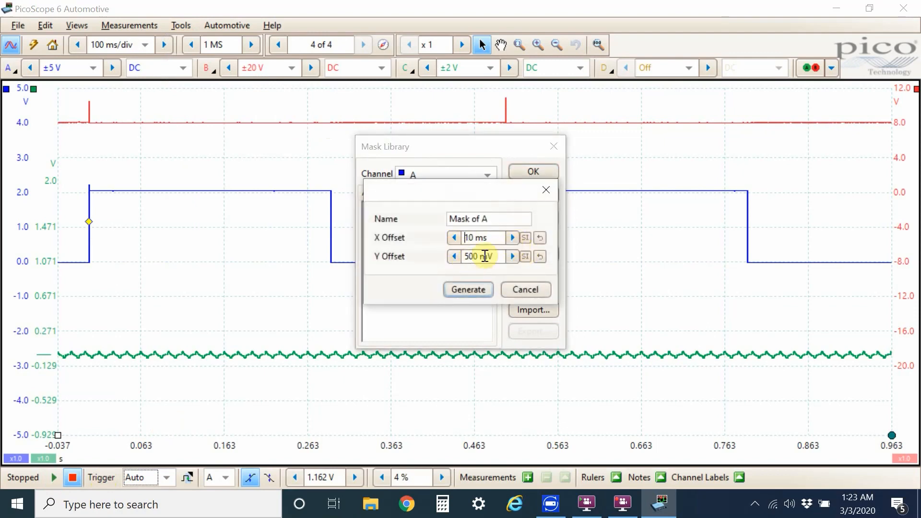
pyautogui.click(454, 256)
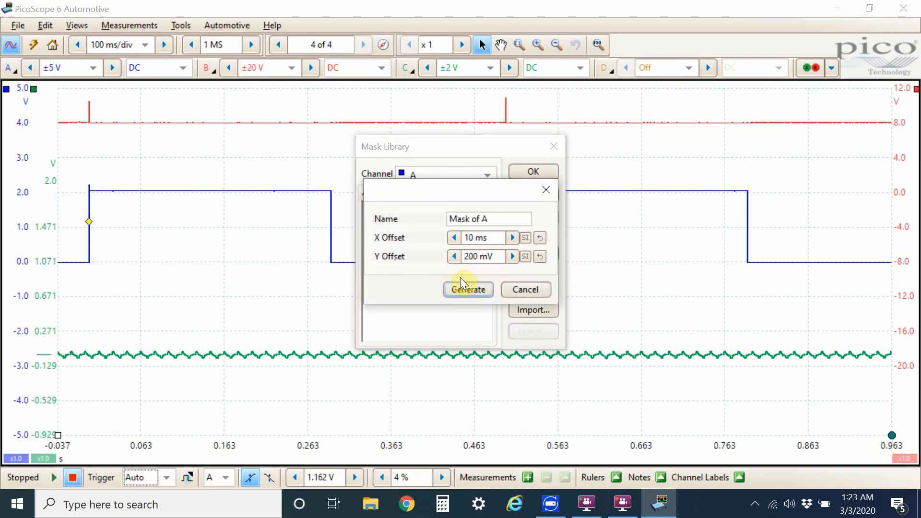
pyautogui.click(467, 289)
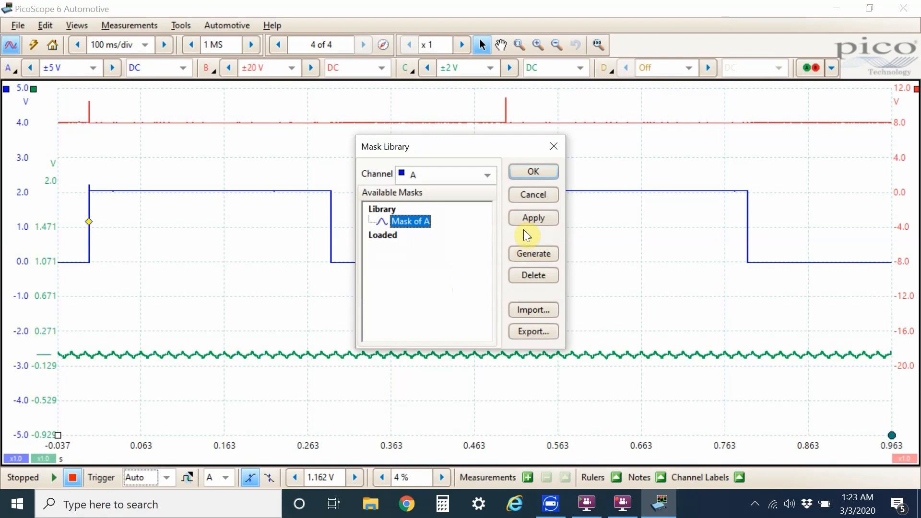
pyautogui.click(532, 217)
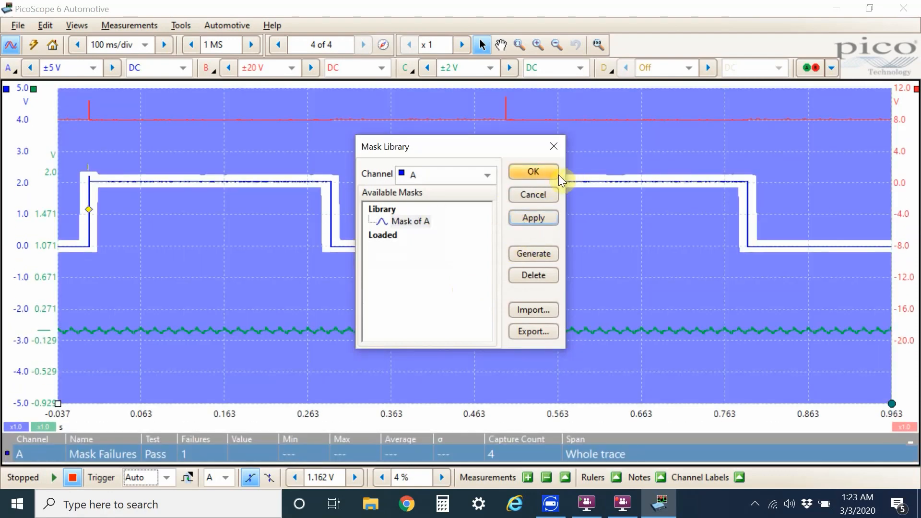
pyautogui.click(531, 172)
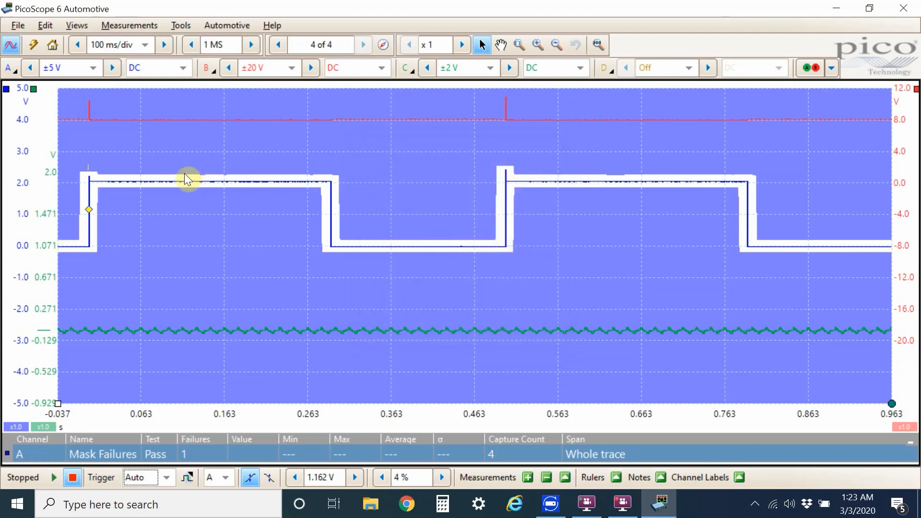
pyautogui.moveTo(131, 222)
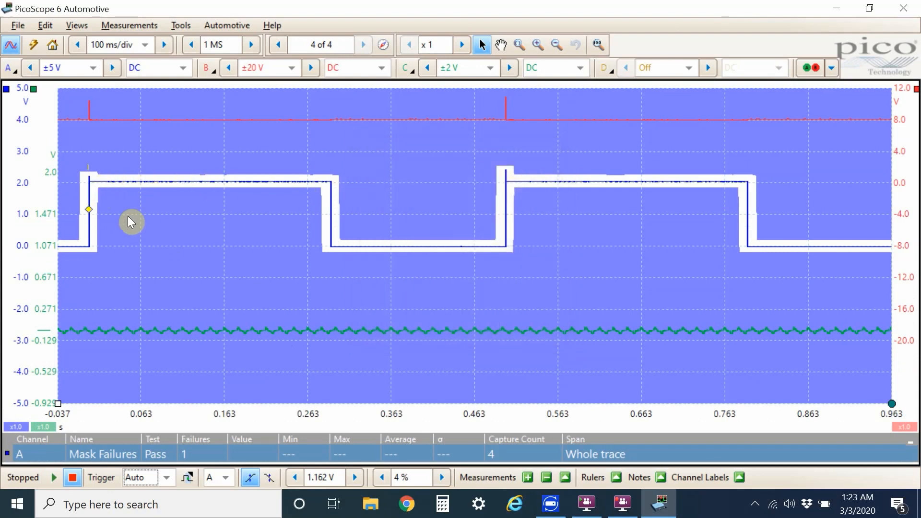
# Edit channel A's mask points to allow a spike at each rising edge
pyautogui.rightClick(131, 222)
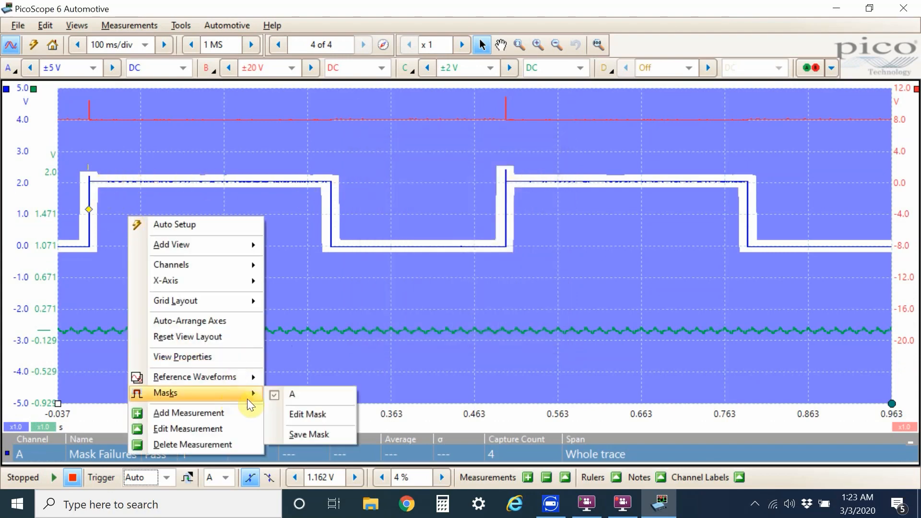
pyautogui.click(306, 414)
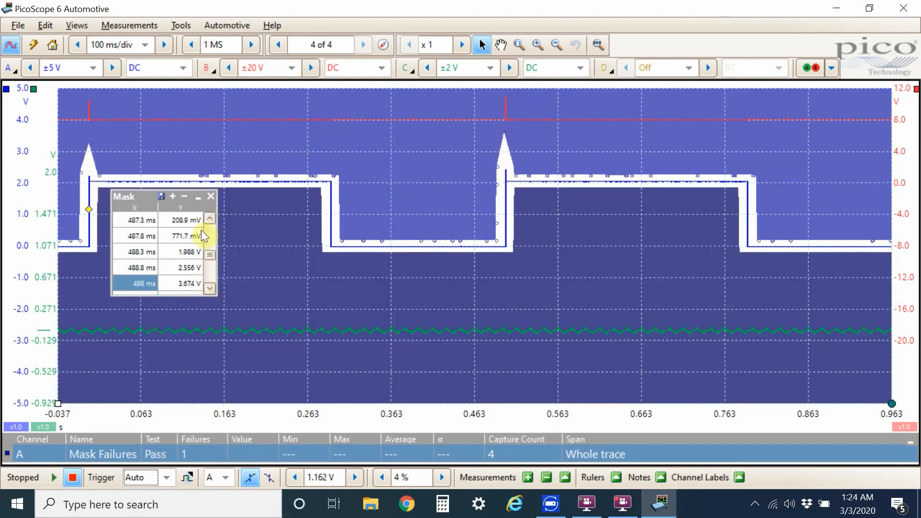
pyautogui.click(210, 196)
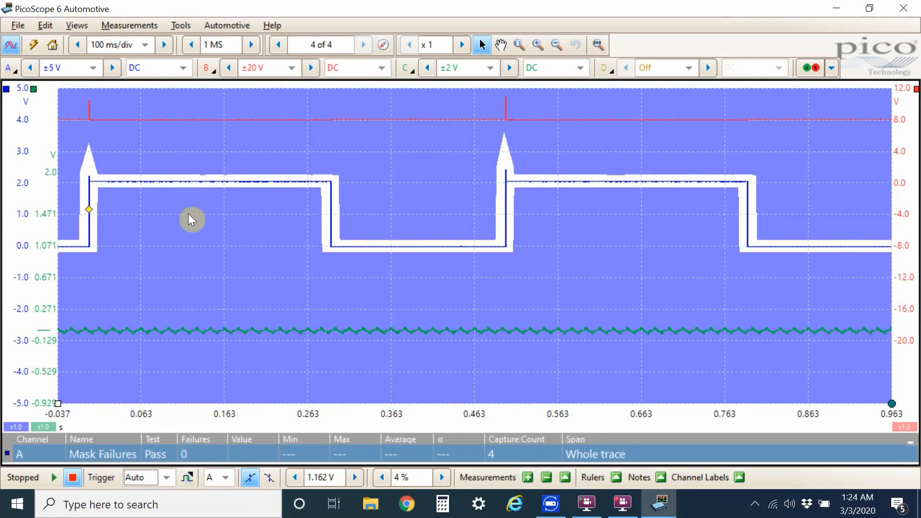
# Run a brief capture against the edited mask, then stop it
pyautogui.click(55, 477)
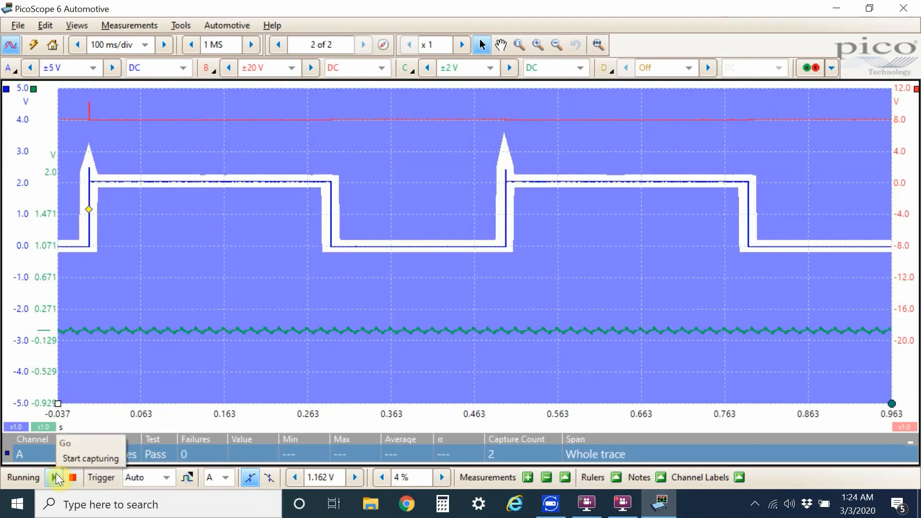
pyautogui.click(55, 476)
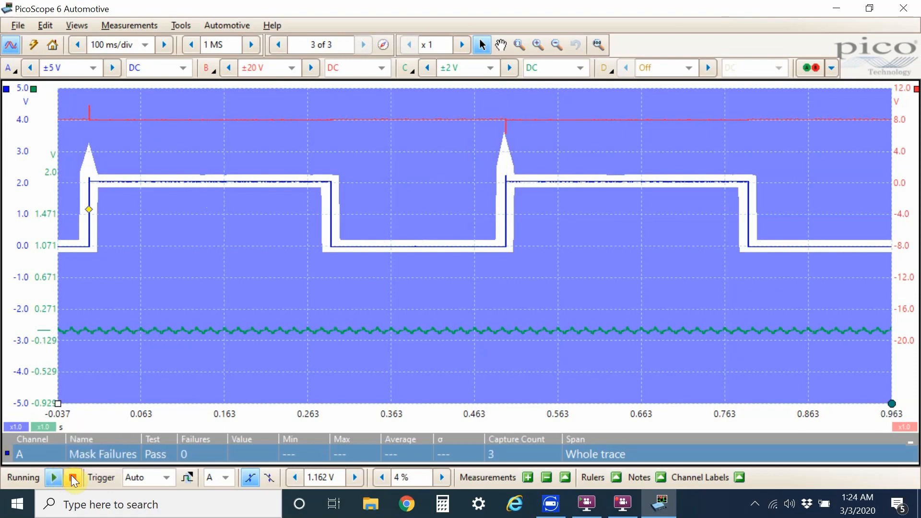
pyautogui.click(73, 477)
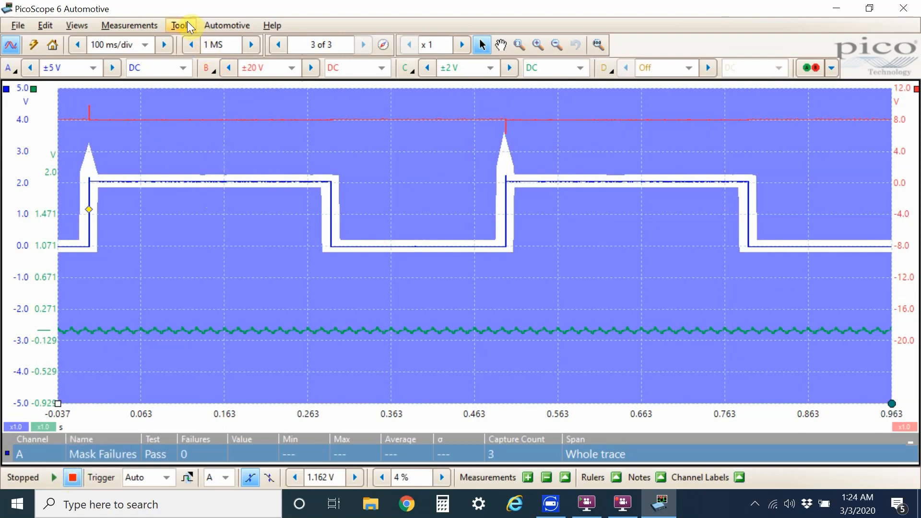
# Add a Save Current Buffer alarm action to a Desktop file on Mask(s) Fail events
pyautogui.click(180, 25)
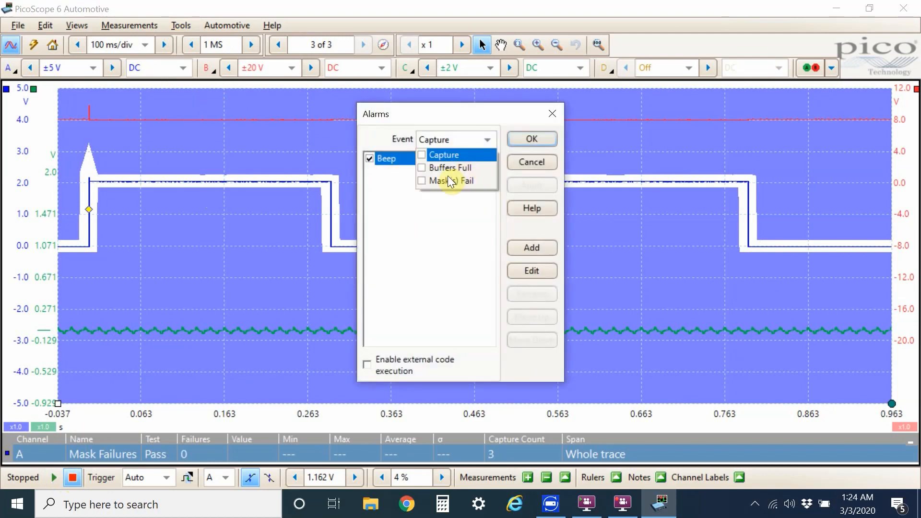
pyautogui.click(455, 180)
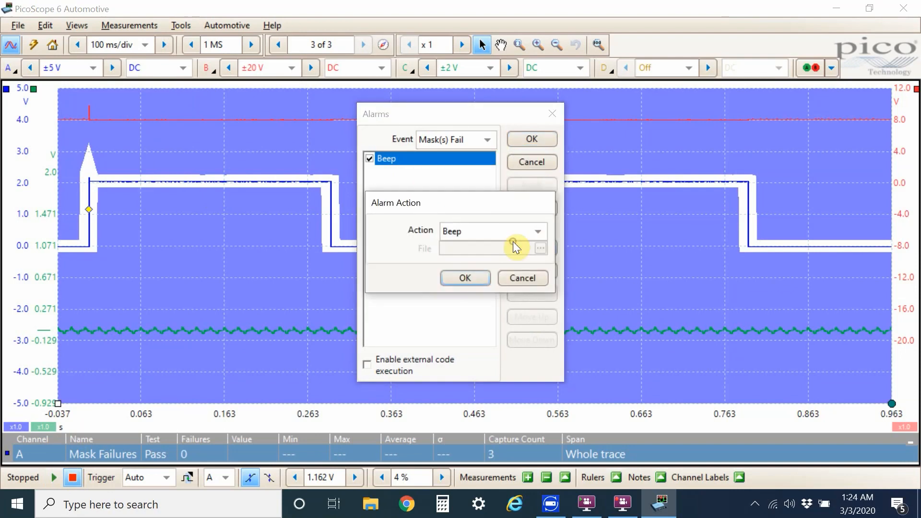
pyautogui.click(536, 230)
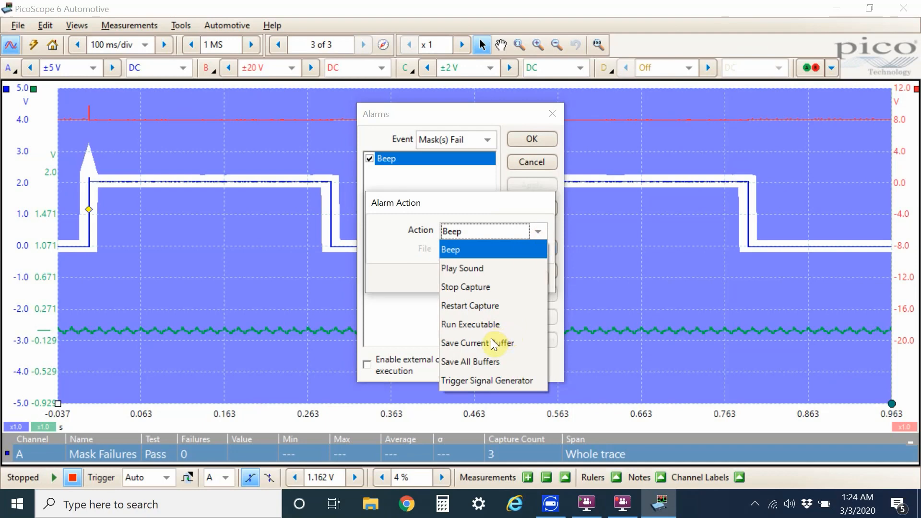
pyautogui.click(477, 342)
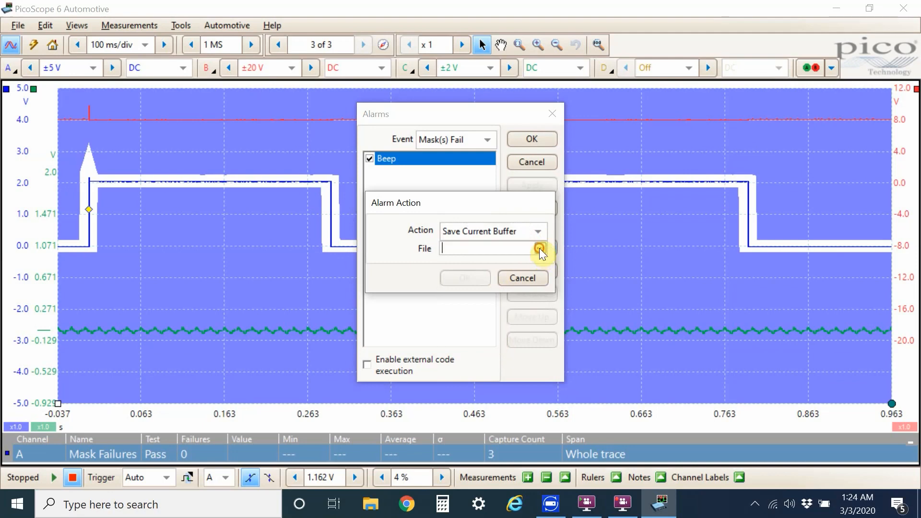
pyautogui.click(540, 248)
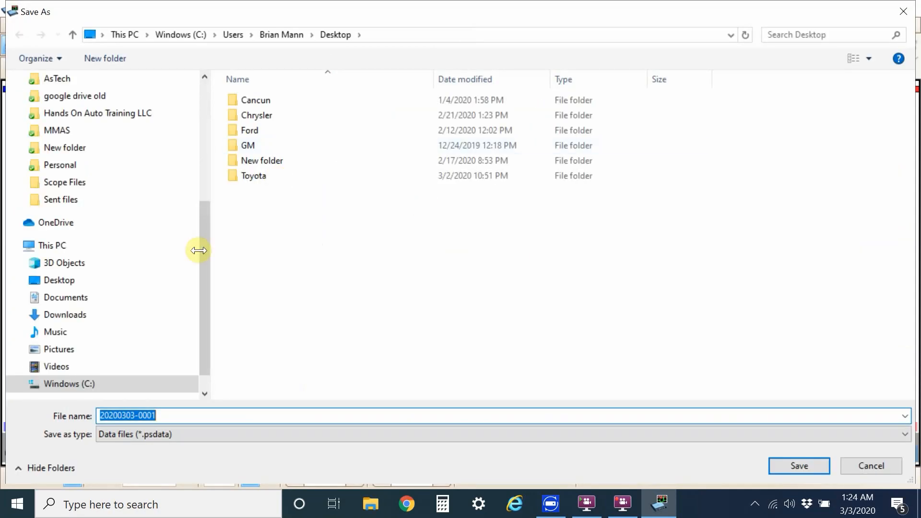
pyautogui.moveTo(821, 400)
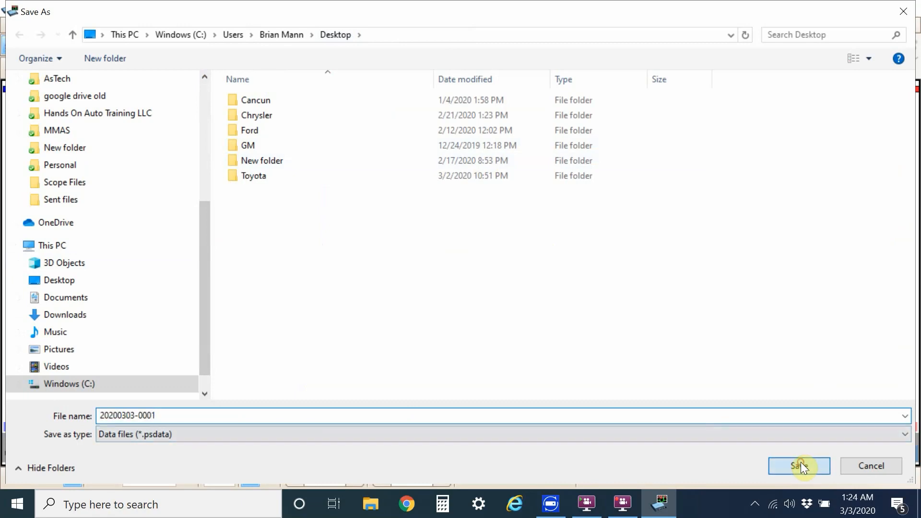
pyautogui.click(798, 466)
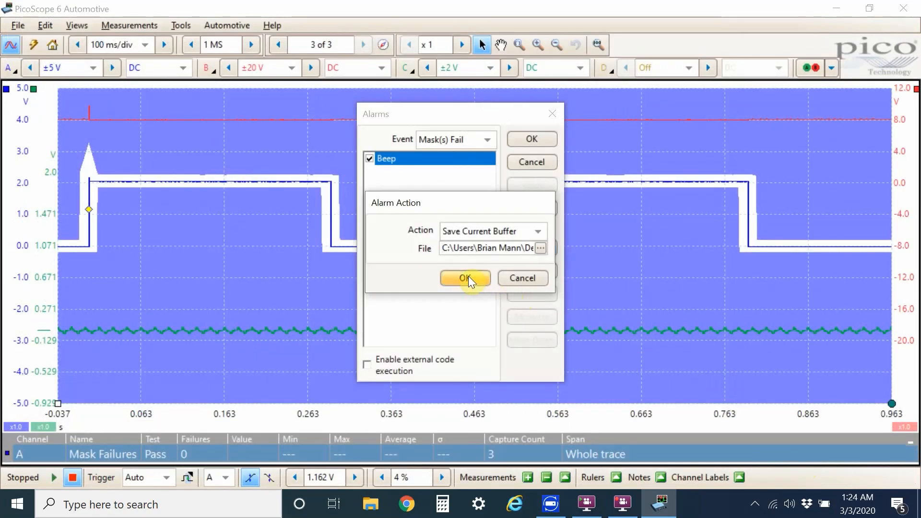
pyautogui.click(465, 277)
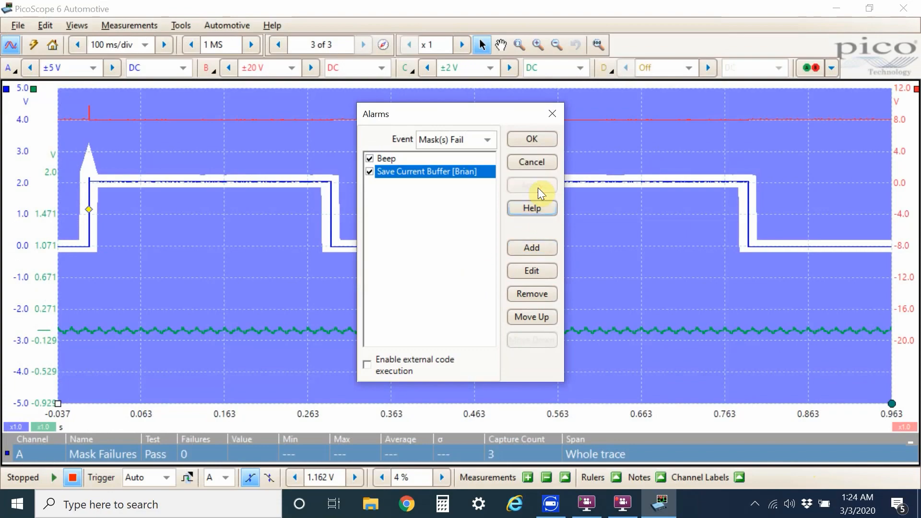
pyautogui.click(531, 139)
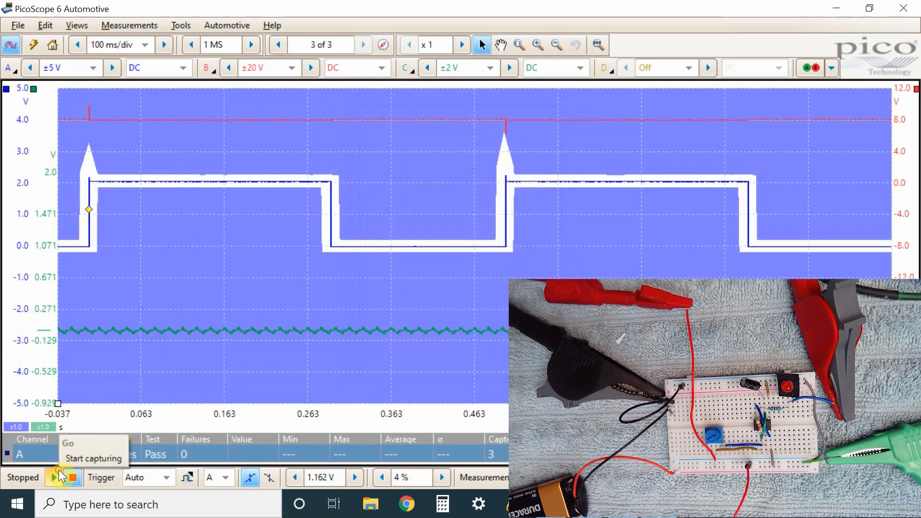
# Capture until channel A fails the mask, then stop capturing
pyautogui.click(59, 477)
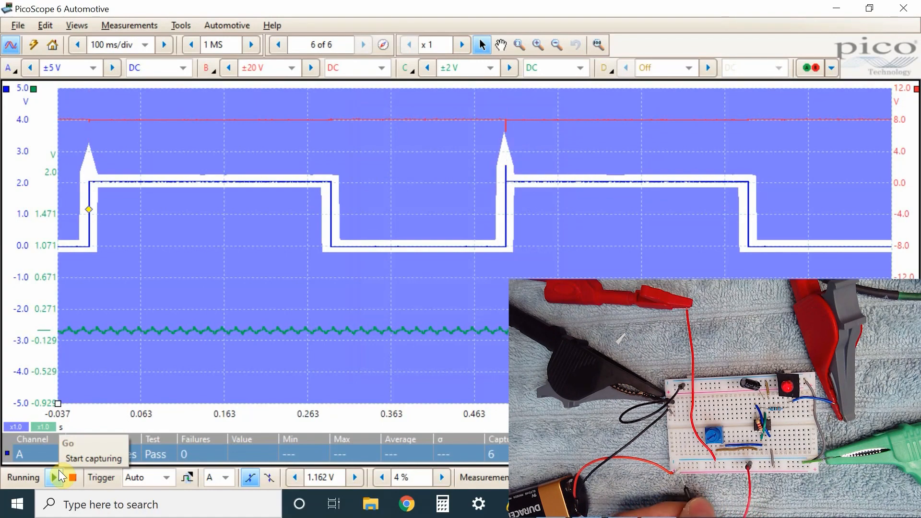
pyautogui.click(63, 478)
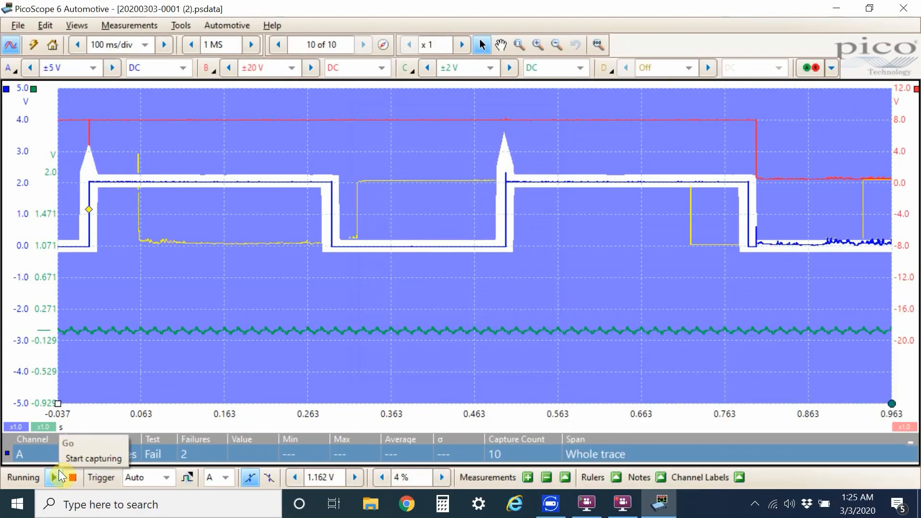
pyautogui.click(72, 477)
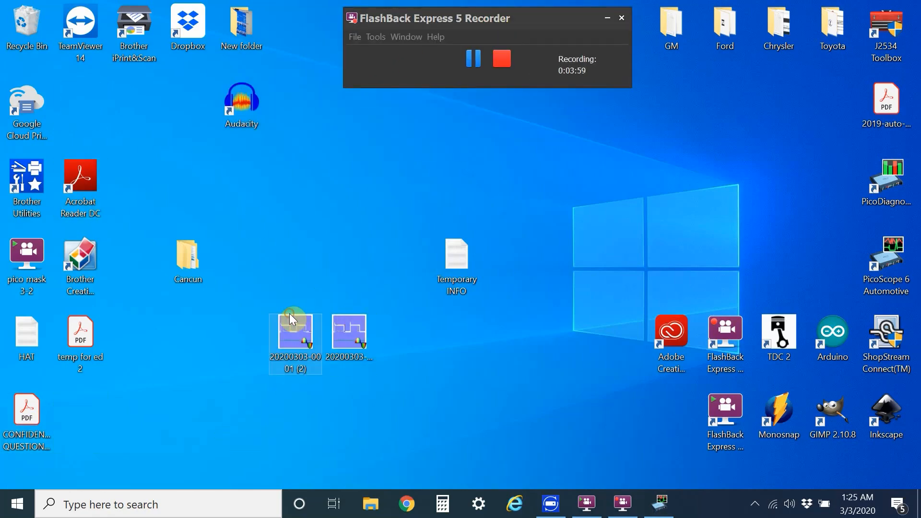
pyautogui.doubleClick(295, 334)
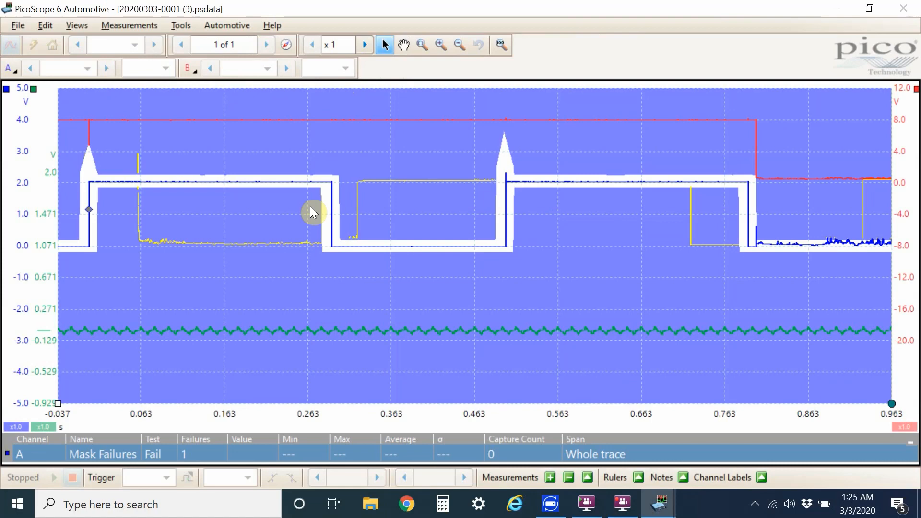
pyautogui.moveTo(111, 180)
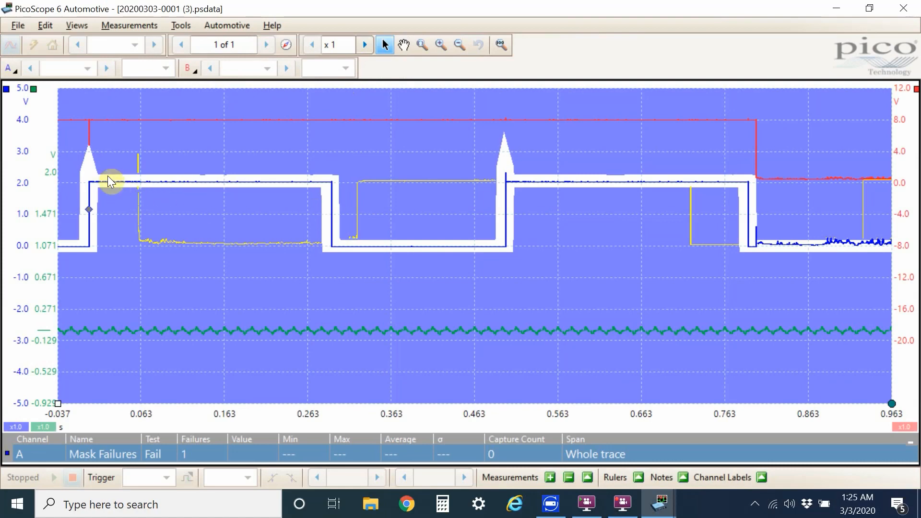
pyautogui.moveTo(769, 204)
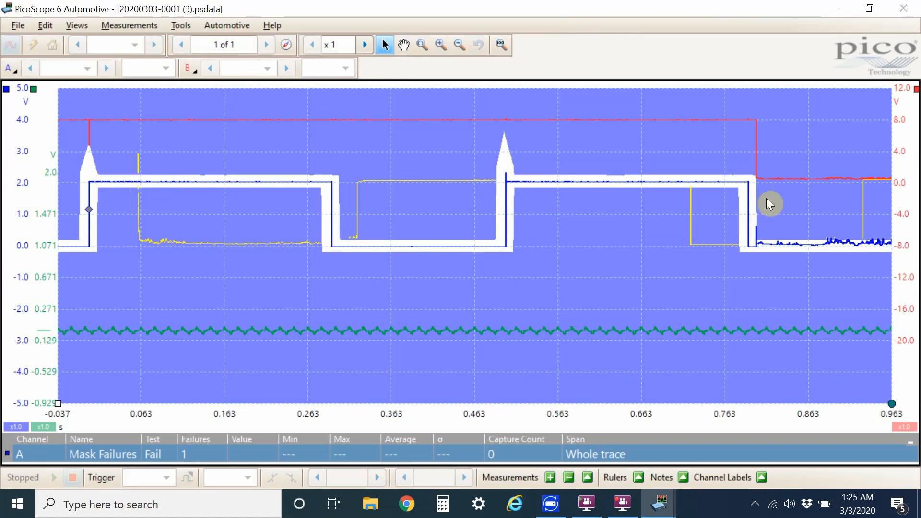